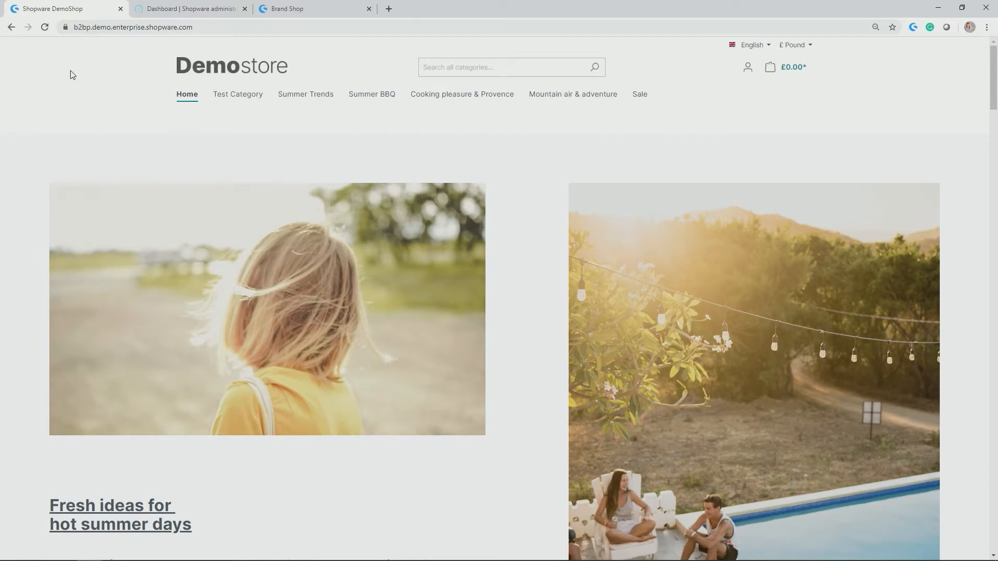
mouse_move(238, 94)
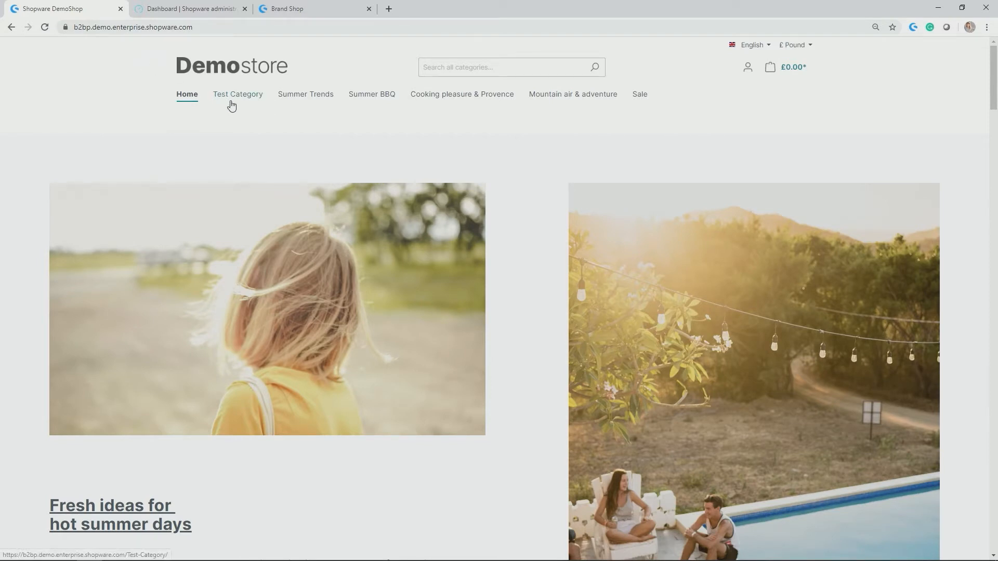
mouse_move(238, 94)
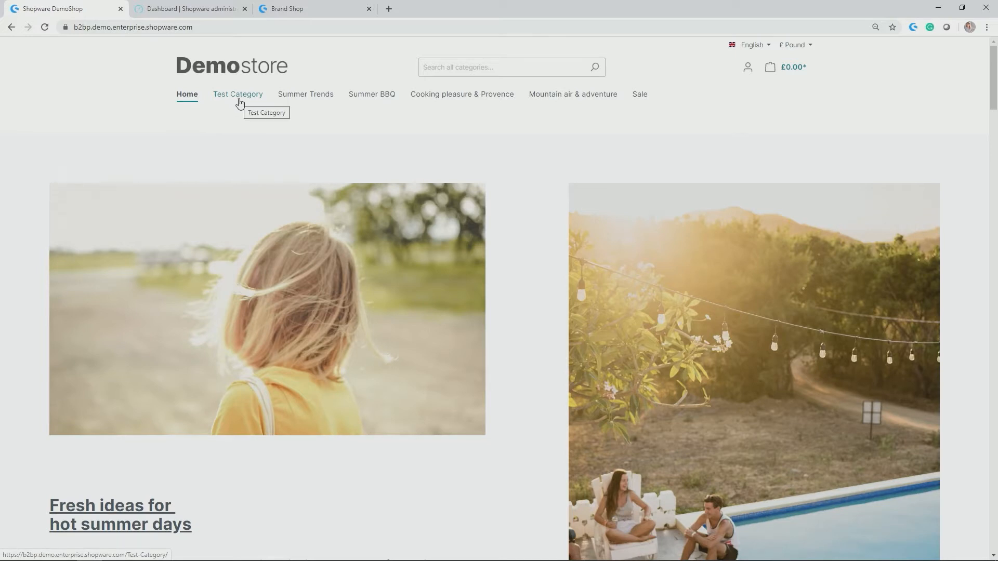
mouse_move(241, 107)
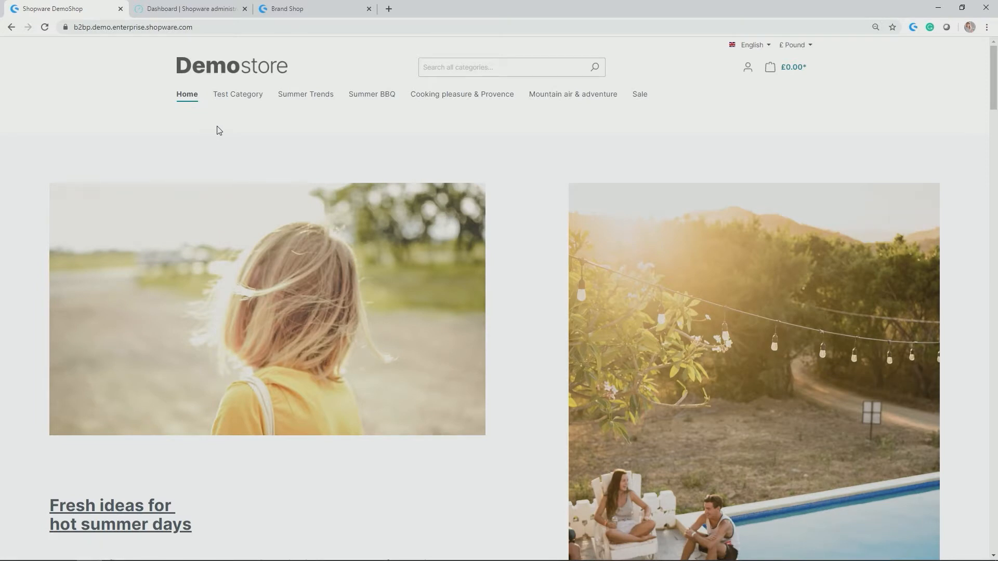
mouse_move(237, 94)
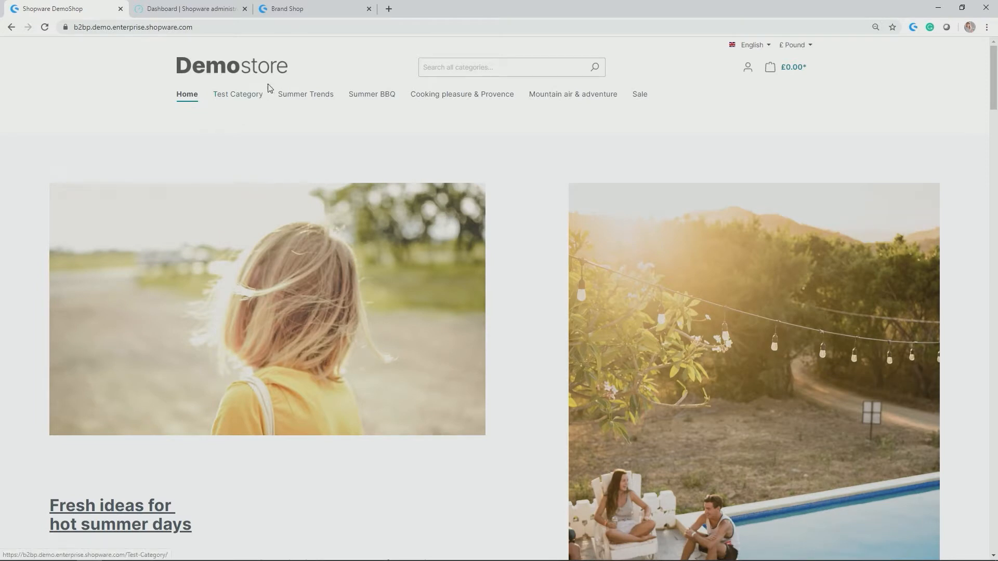
Switch to the Summer Vibes brand shop storefront in the Brand Shop tab
left_click(293, 9)
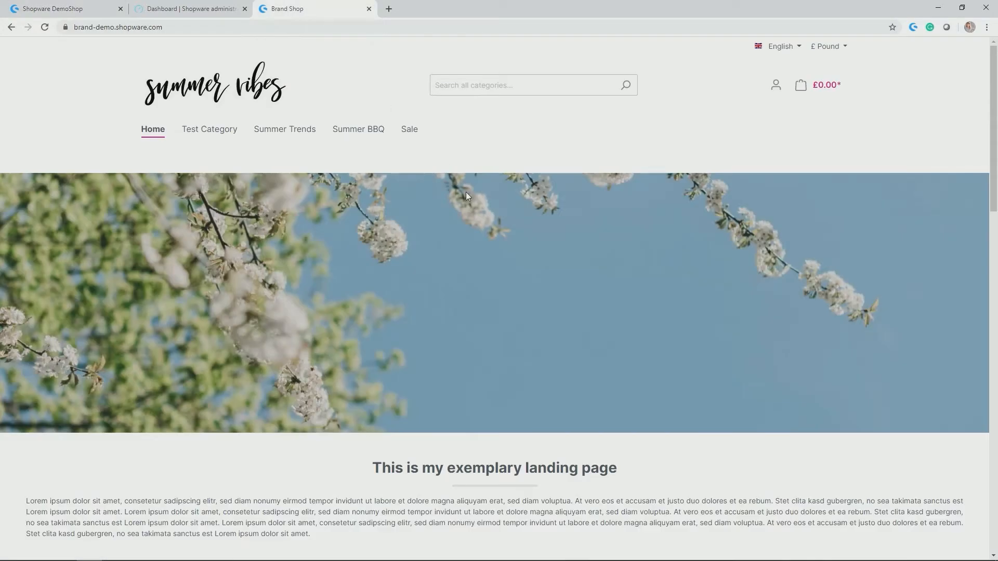
mouse_move(291, 88)
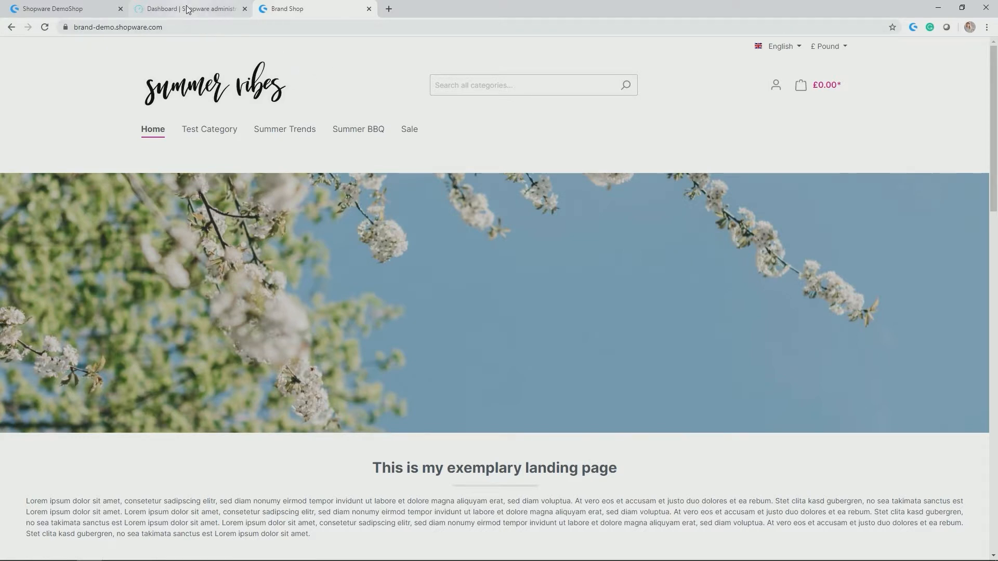
Go from the admin dashboard to the product catalogue with 416 products
left_click(190, 8)
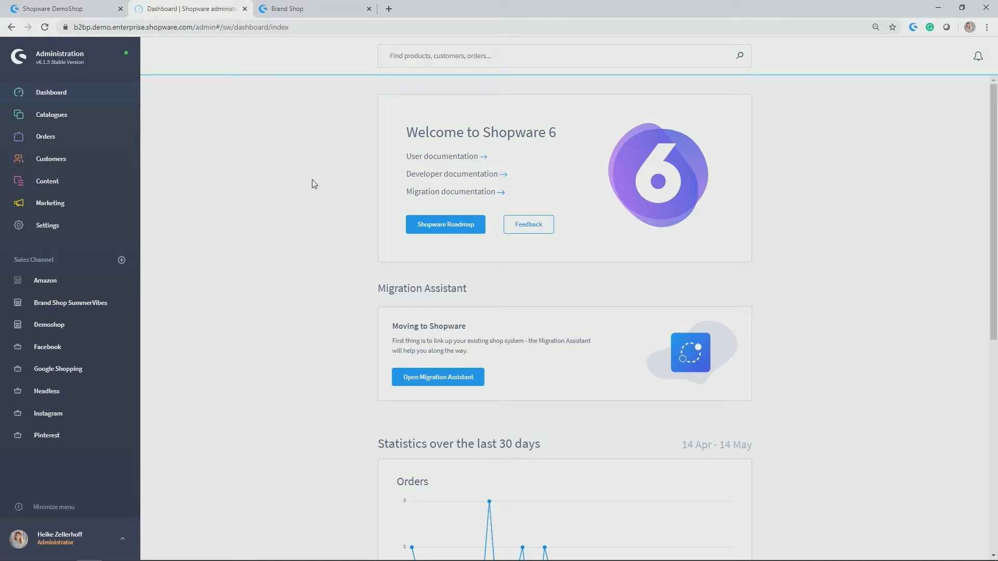
mouse_move(302, 179)
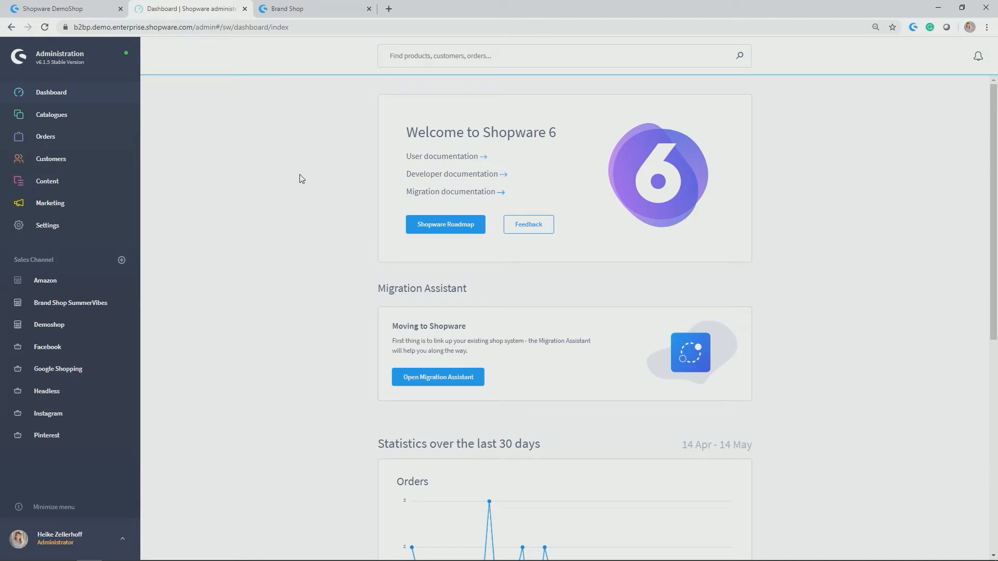
left_click(51, 116)
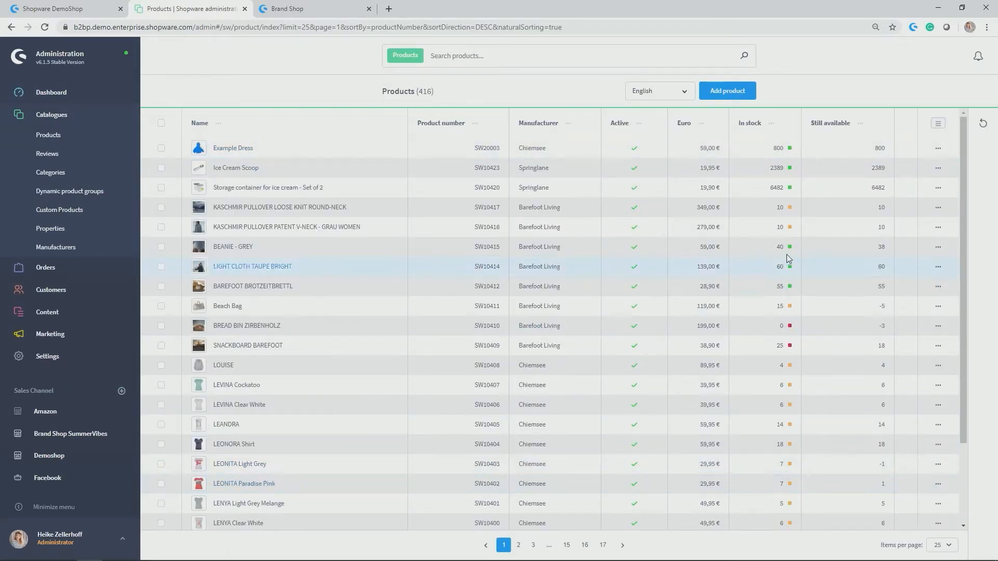
mouse_move(860, 207)
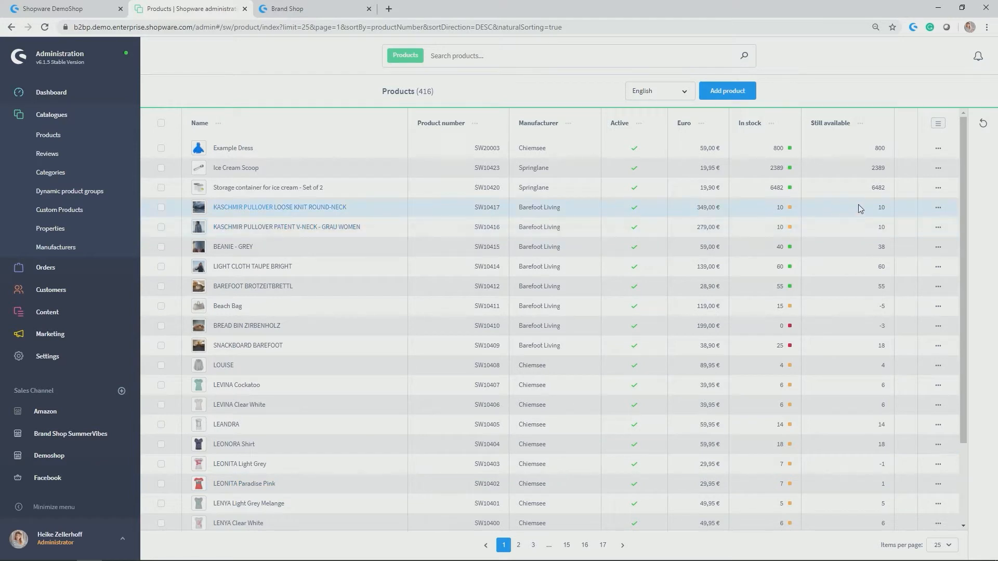
Open the product grid's column settings to place Active before Manufacturer
left_click(937, 123)
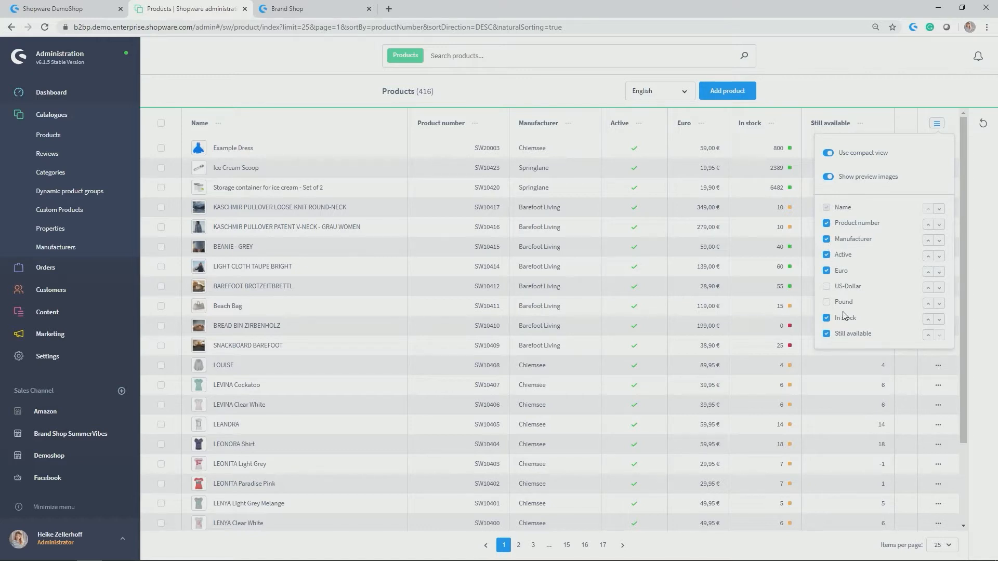
mouse_move(862, 275)
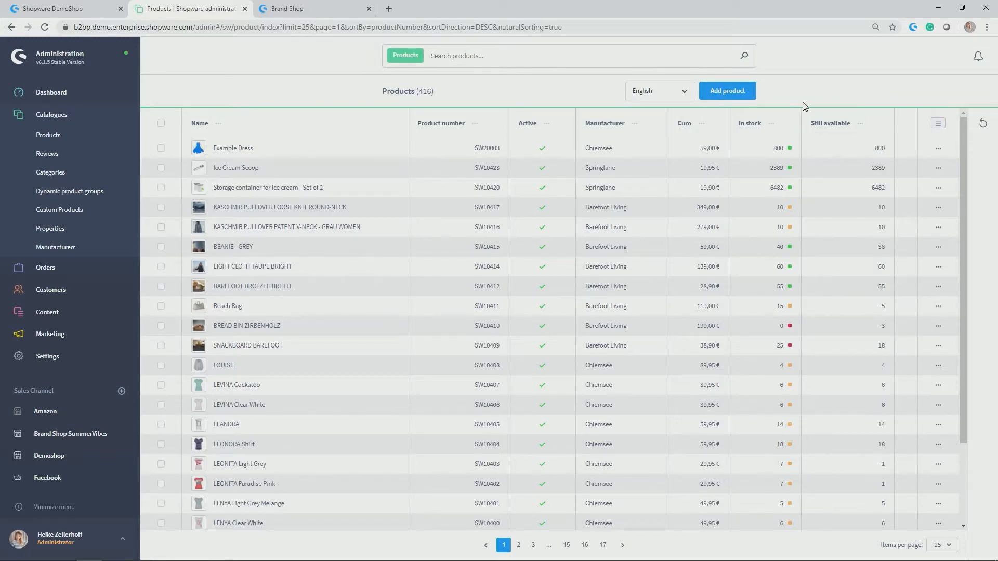
mouse_move(802, 102)
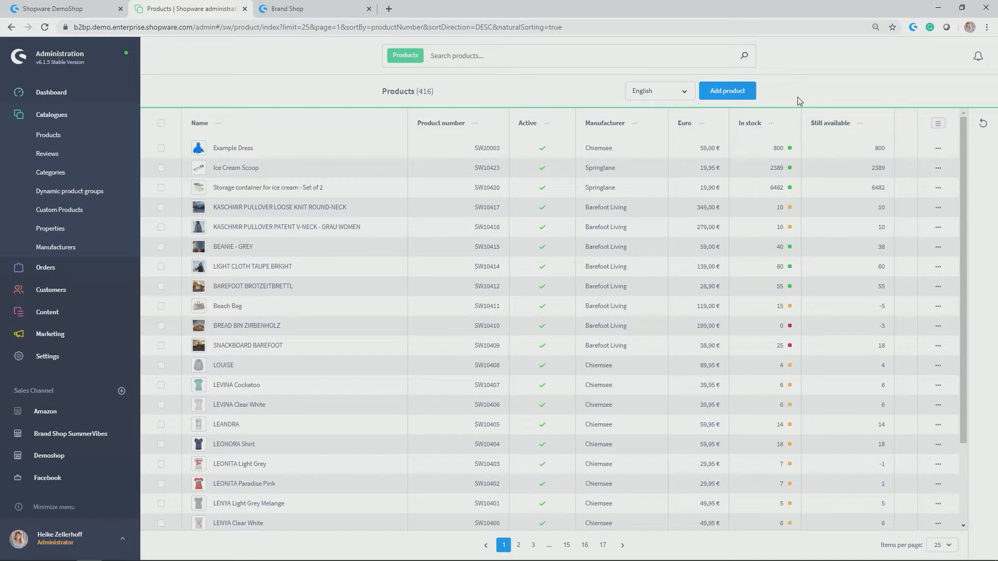
mouse_move(811, 93)
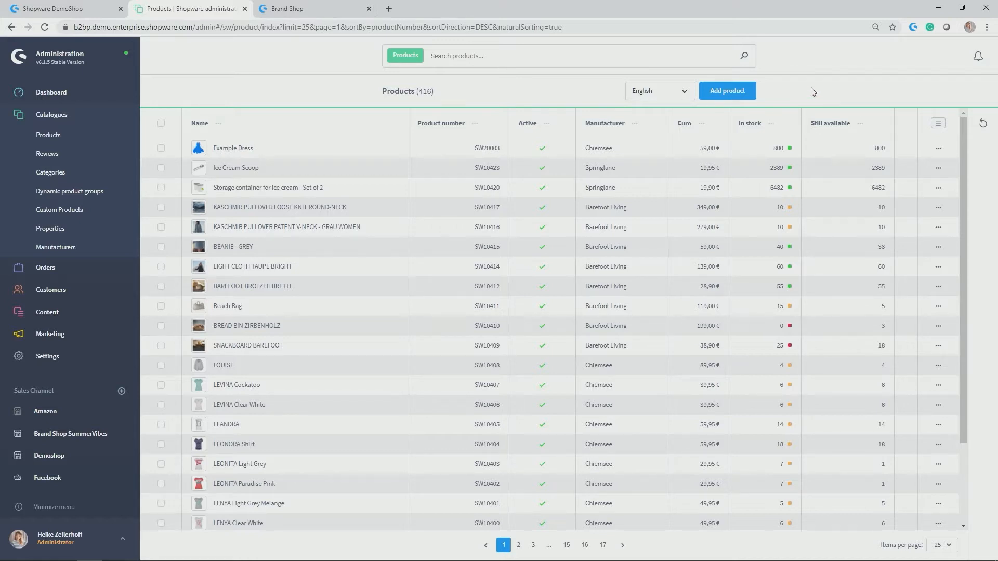
Start a new product titled 'Fire Bowl'
left_click(727, 90)
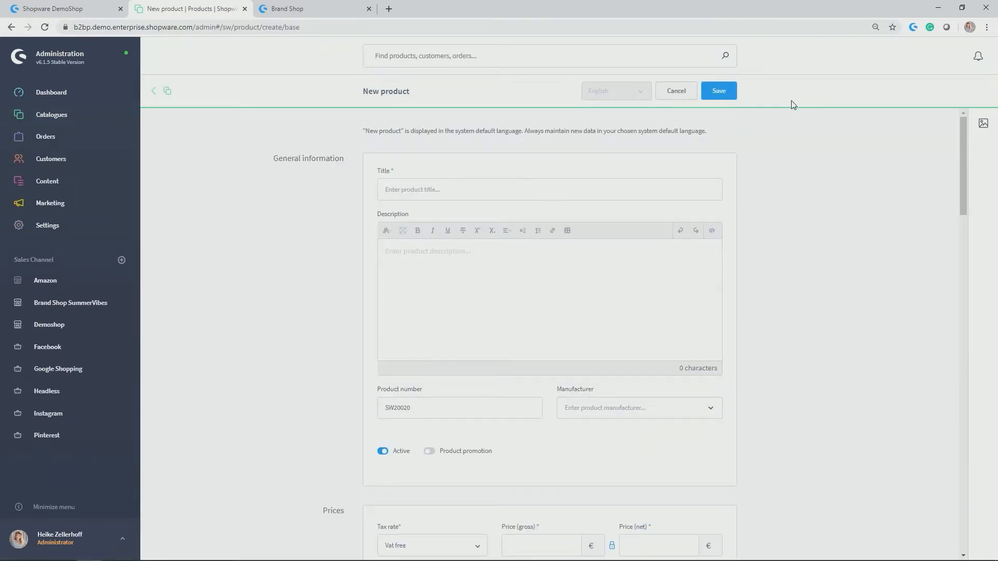
mouse_move(777, 123)
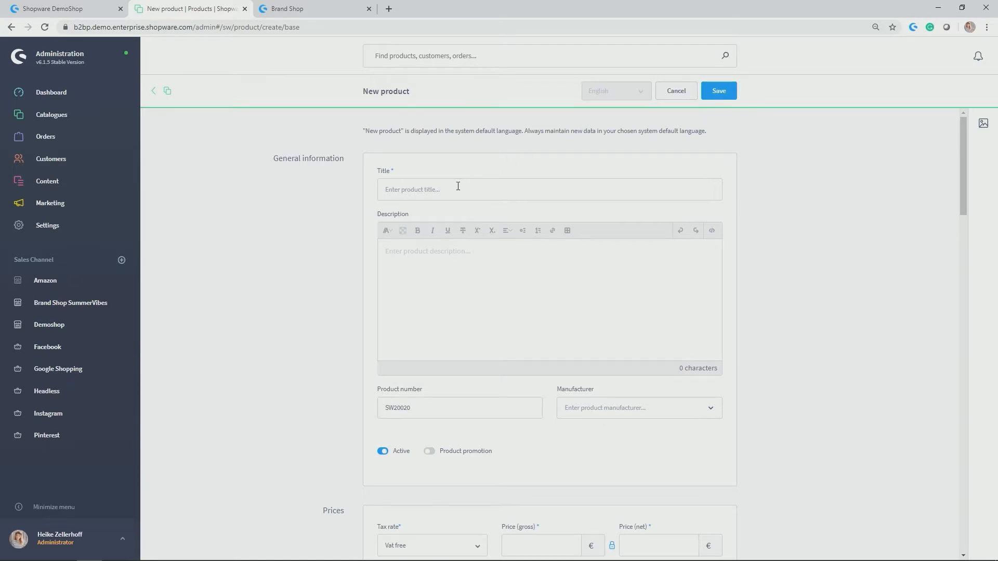
type("Fire Bowl")
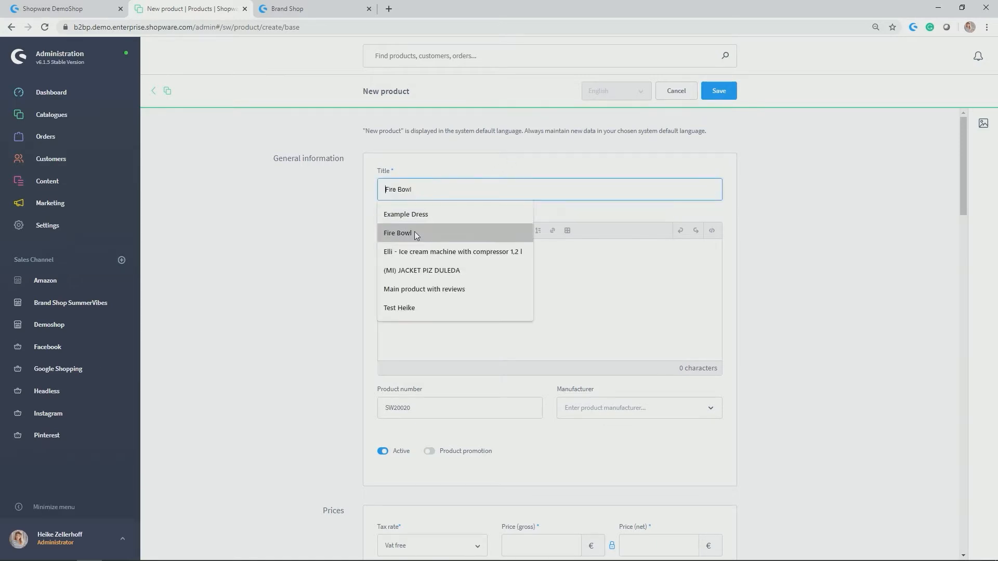
left_click(397, 233)
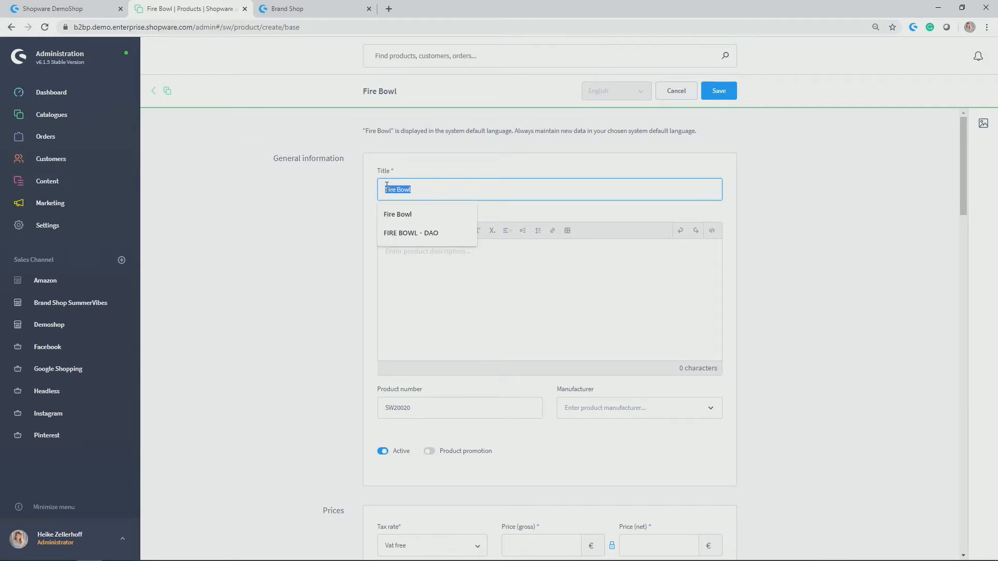
Enter the description 'This is a cool fire bowl for a romantic fire in your garden.'
left_click(517, 299)
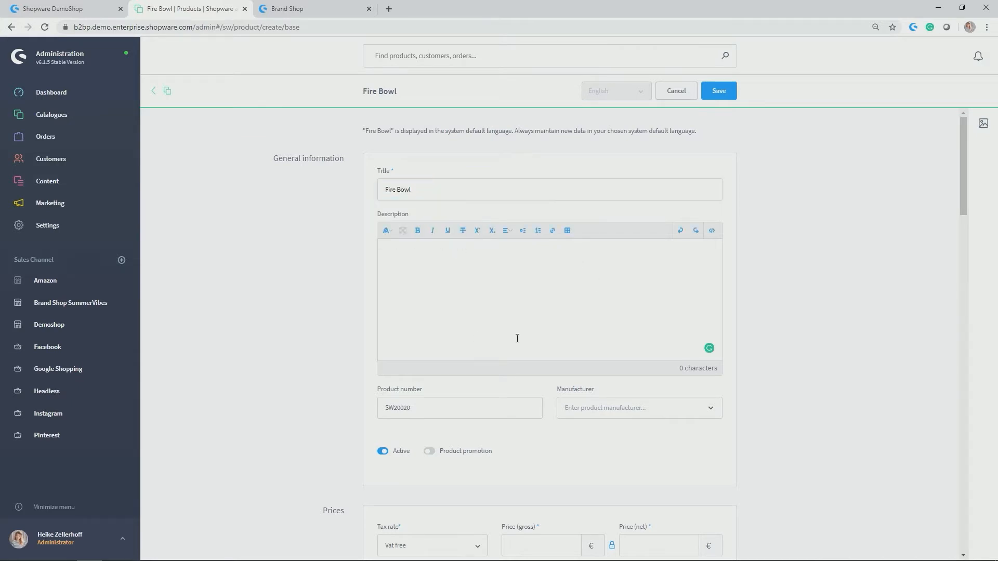
mouse_move(444, 313)
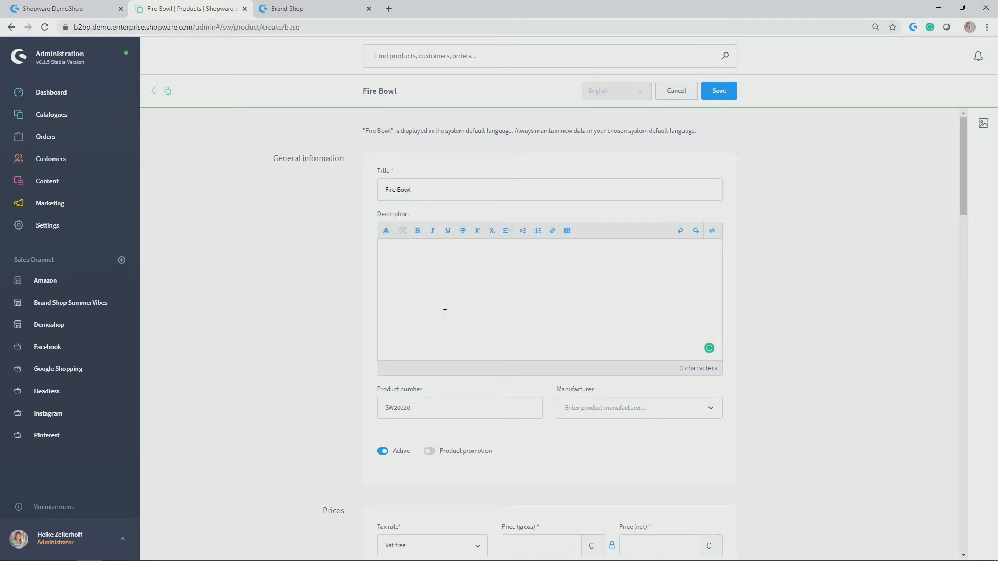
mouse_move(471, 317)
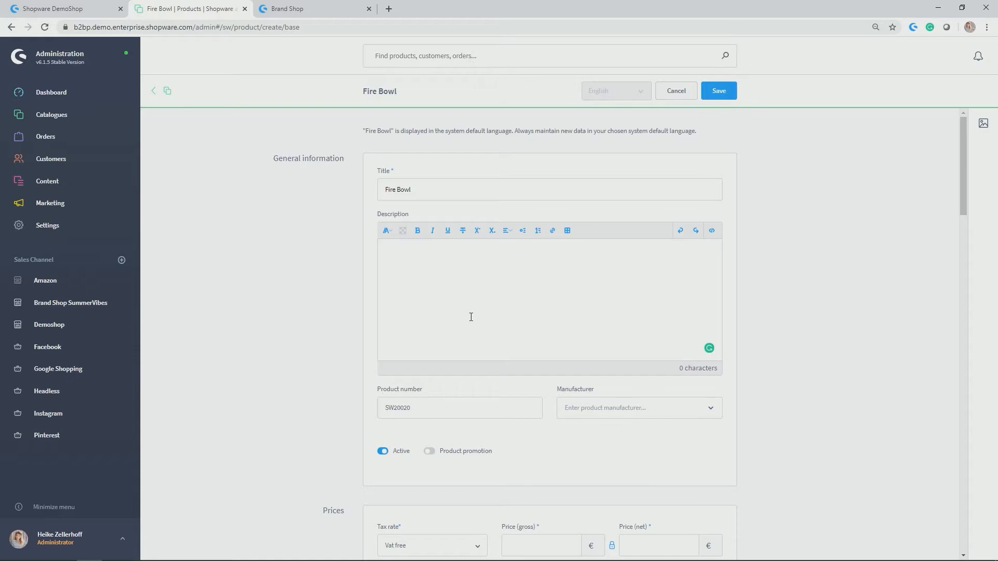
type("This is a c")
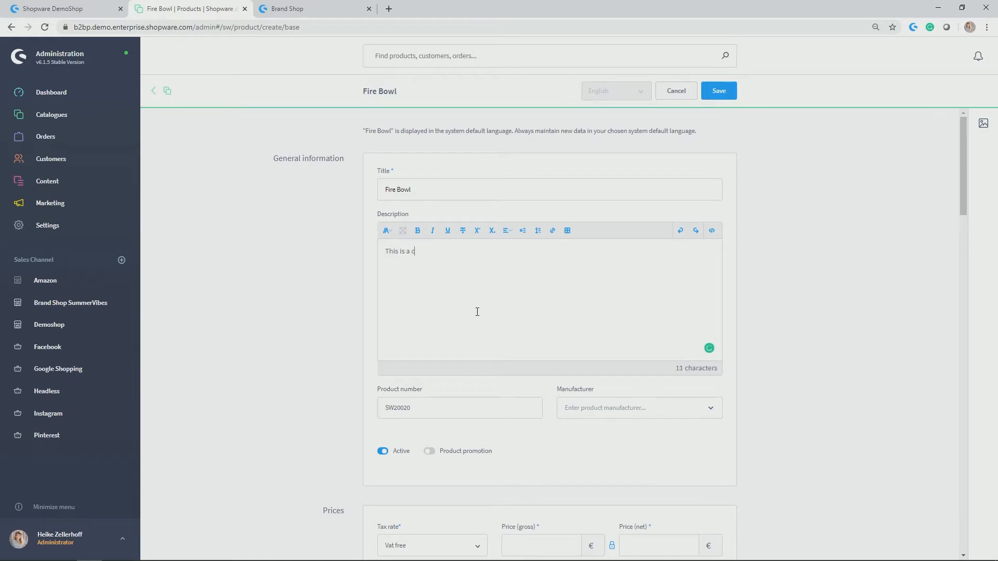
type("ool fire b")
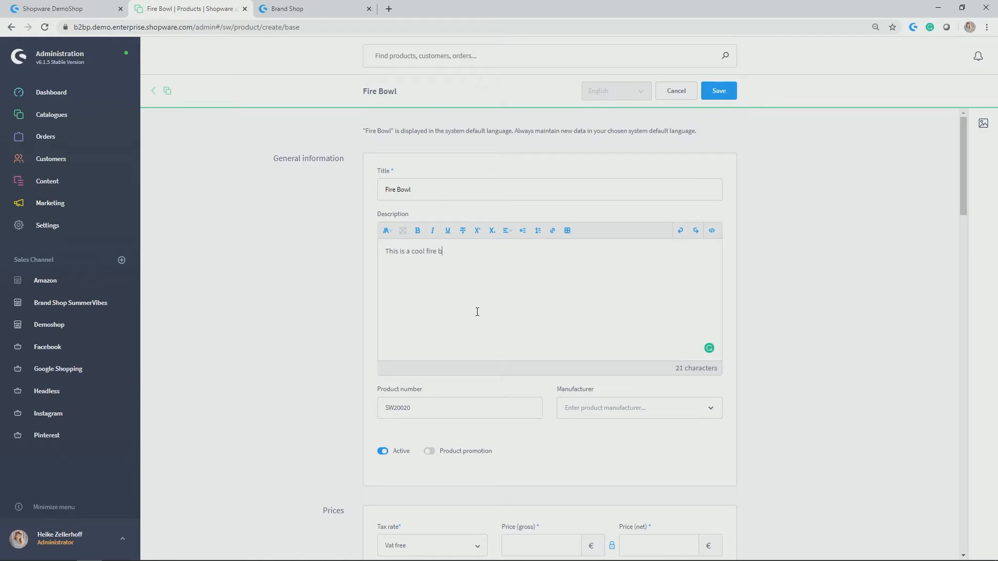
type("owl for a r")
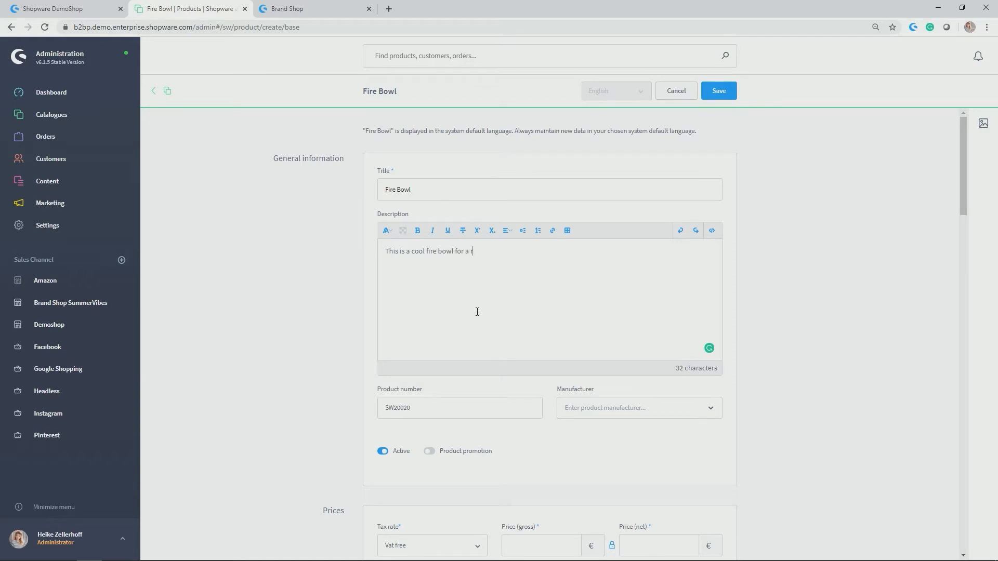
type("omantic fire in your h")
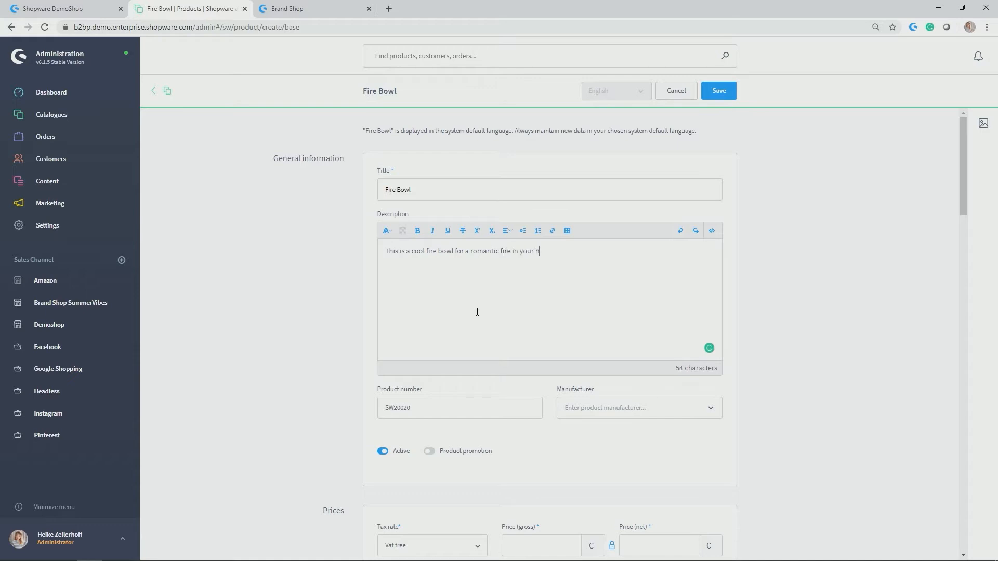
type("garden")
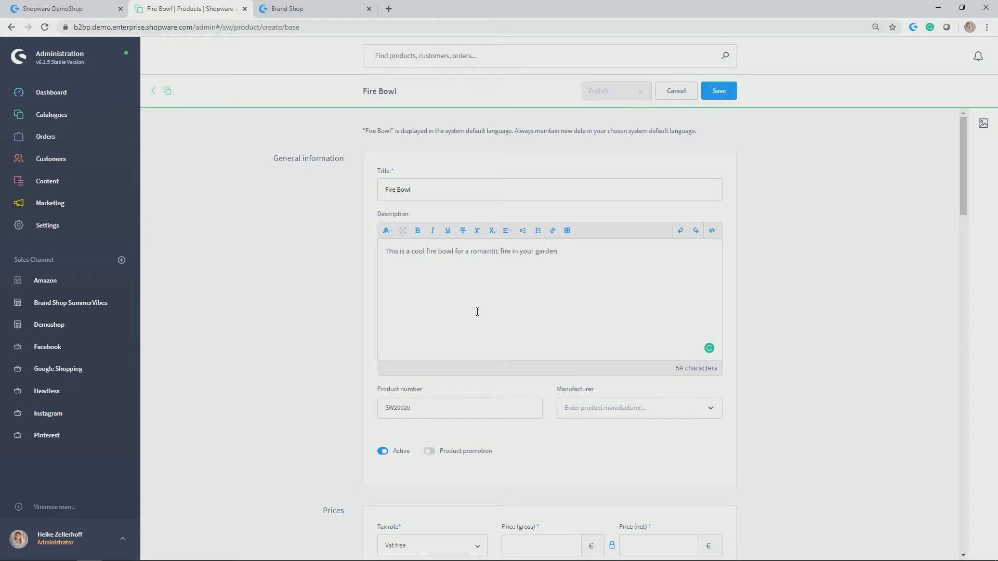
type(".")
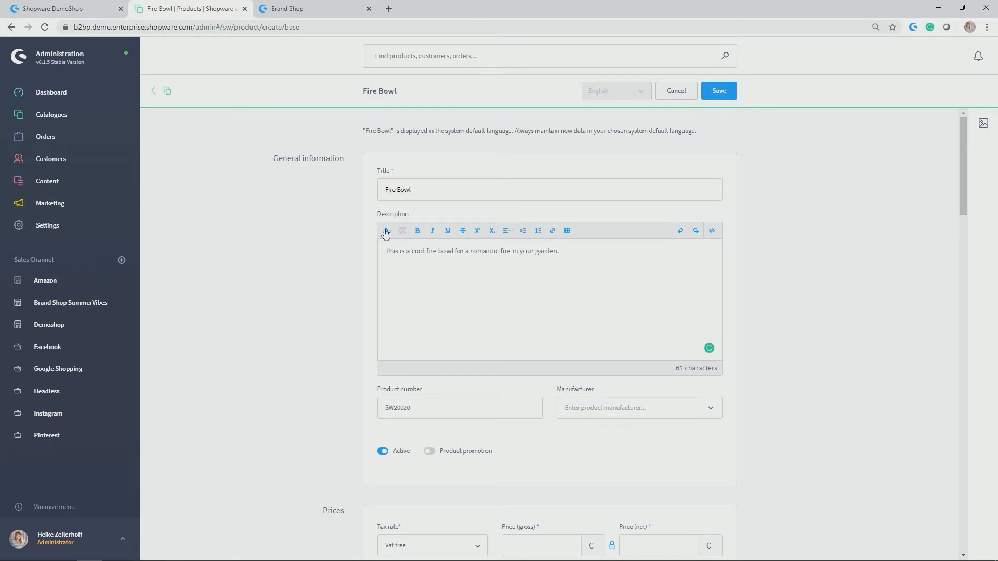
left_click(385, 230)
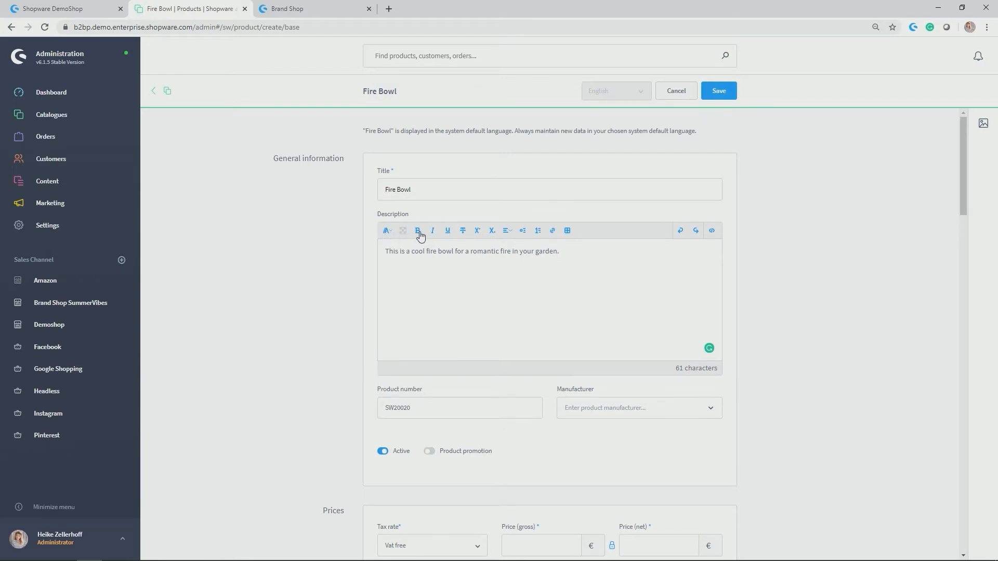
mouse_move(508, 234)
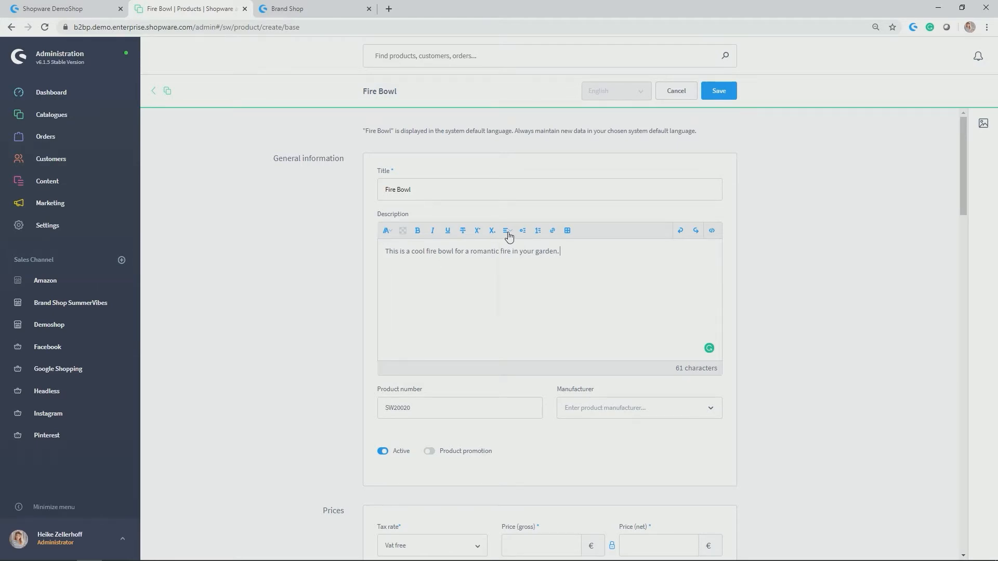
mouse_move(553, 235)
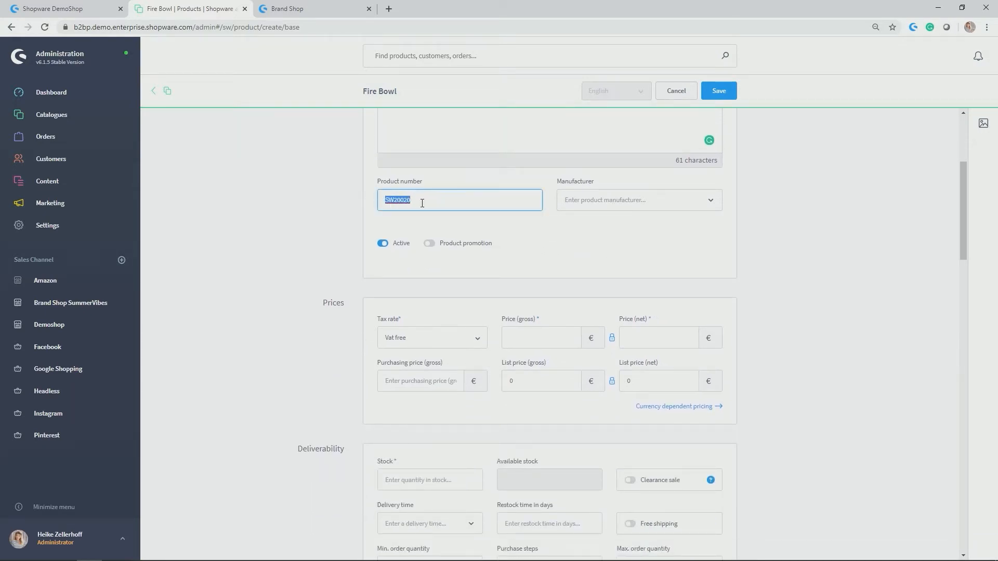
Keep product number SW20020 and set the manufacturer to Barefoot Living
left_click(420, 200)
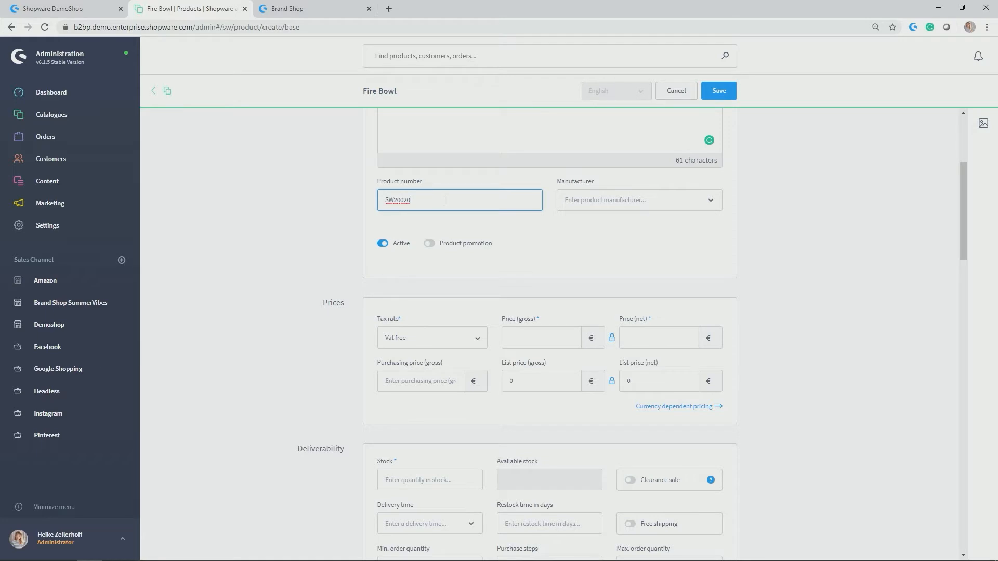
mouse_move(47, 226)
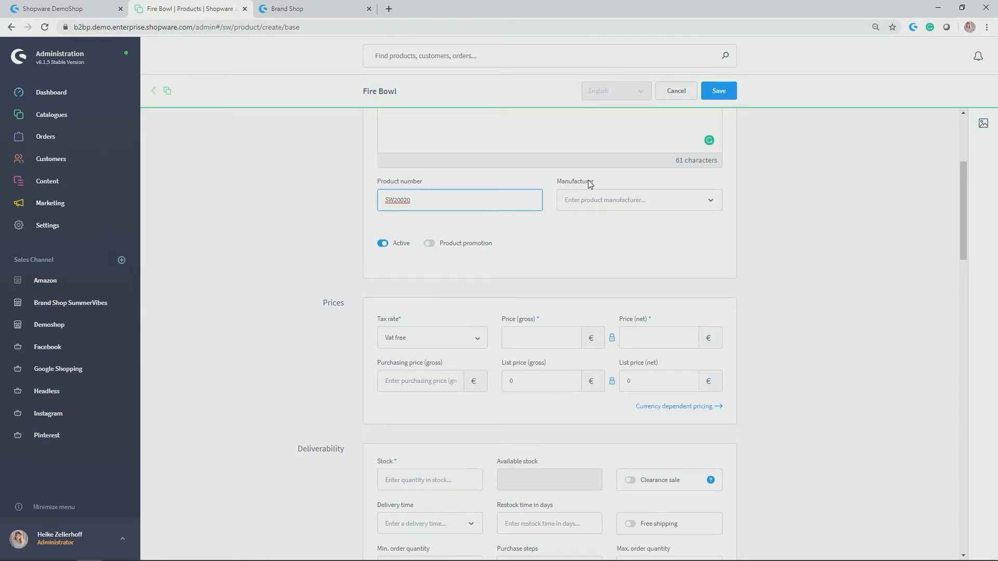
left_click(51, 114)
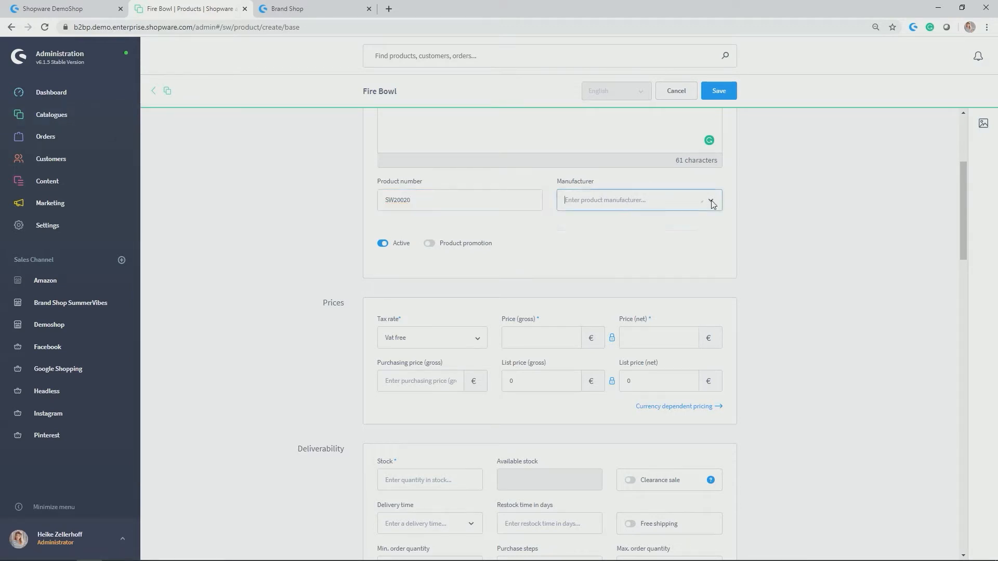
left_click(636, 200)
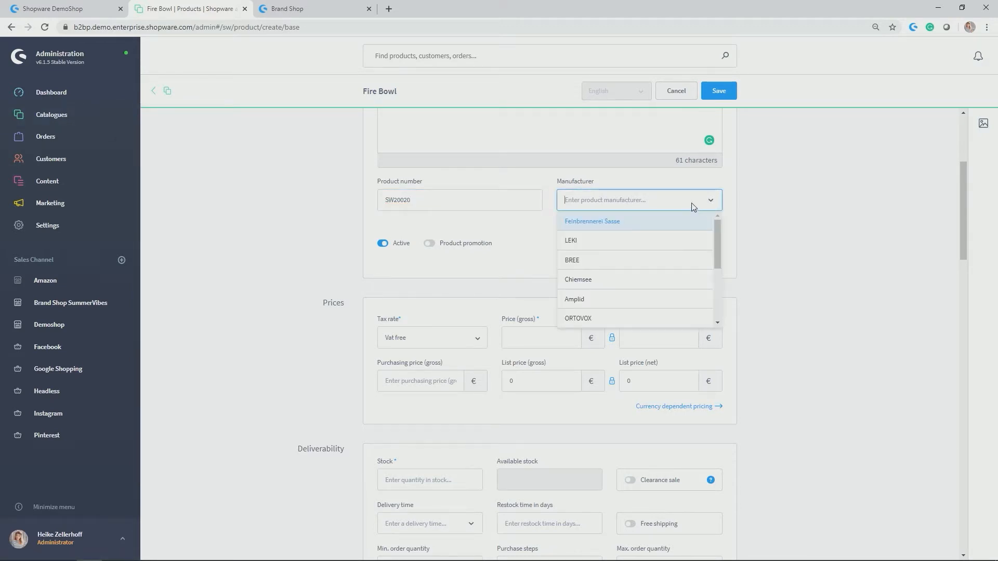
type("Barefoot")
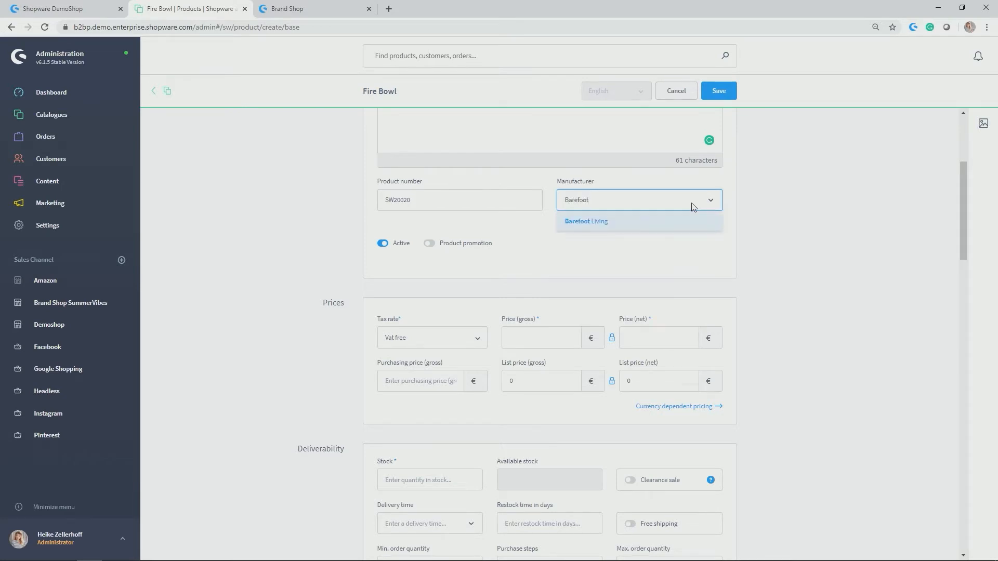
left_click(586, 221)
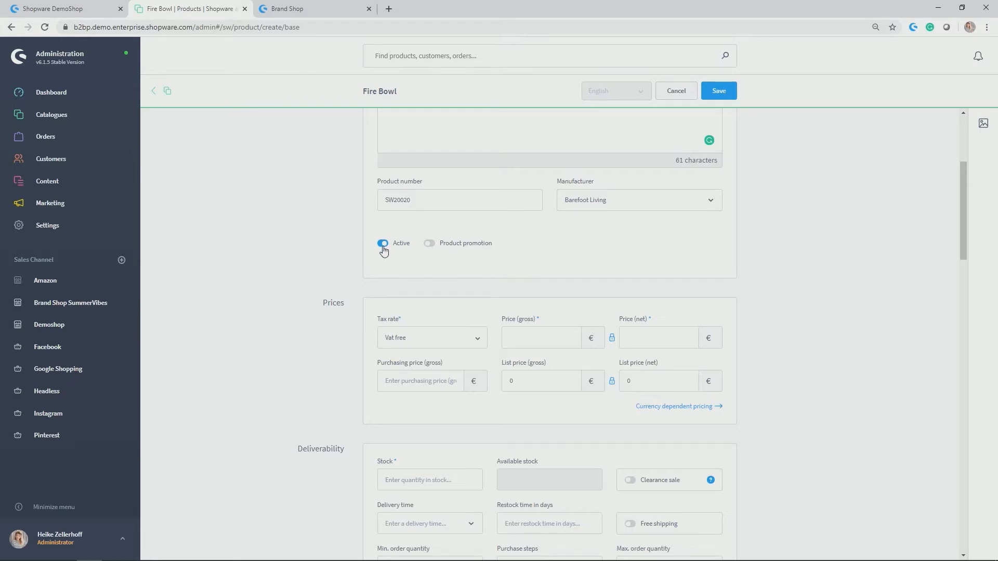
mouse_move(723, 106)
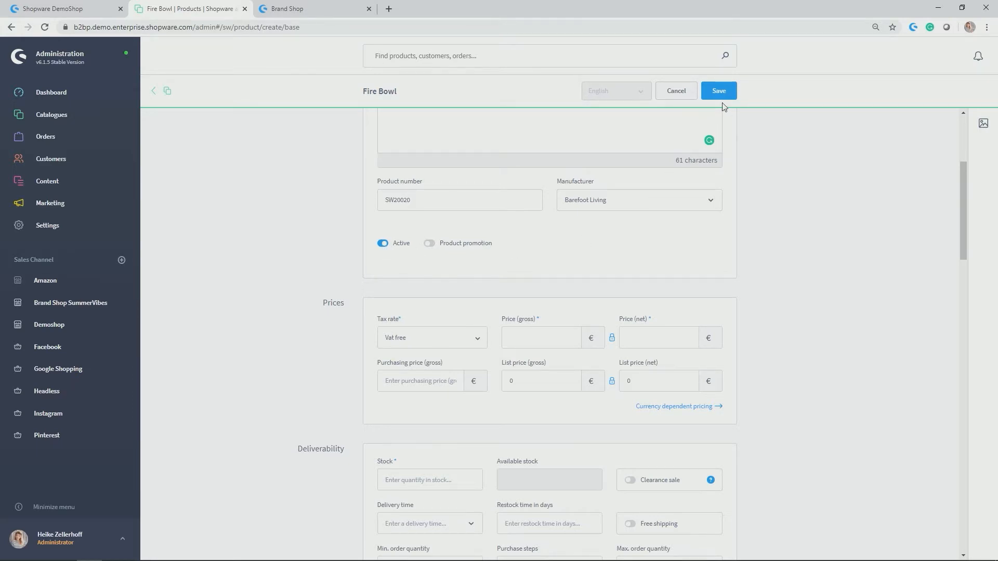
mouse_move(718, 91)
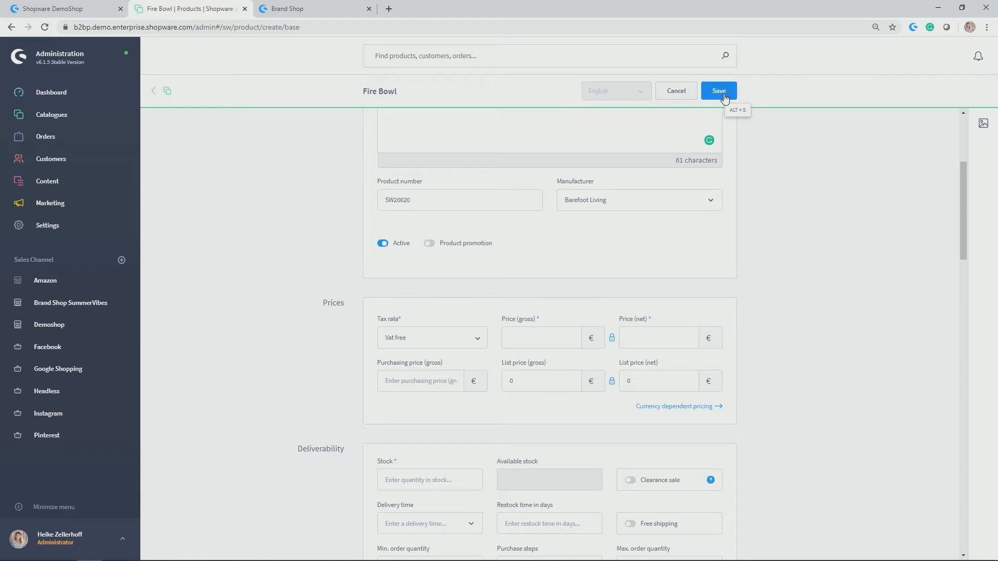
mouse_move(426, 280)
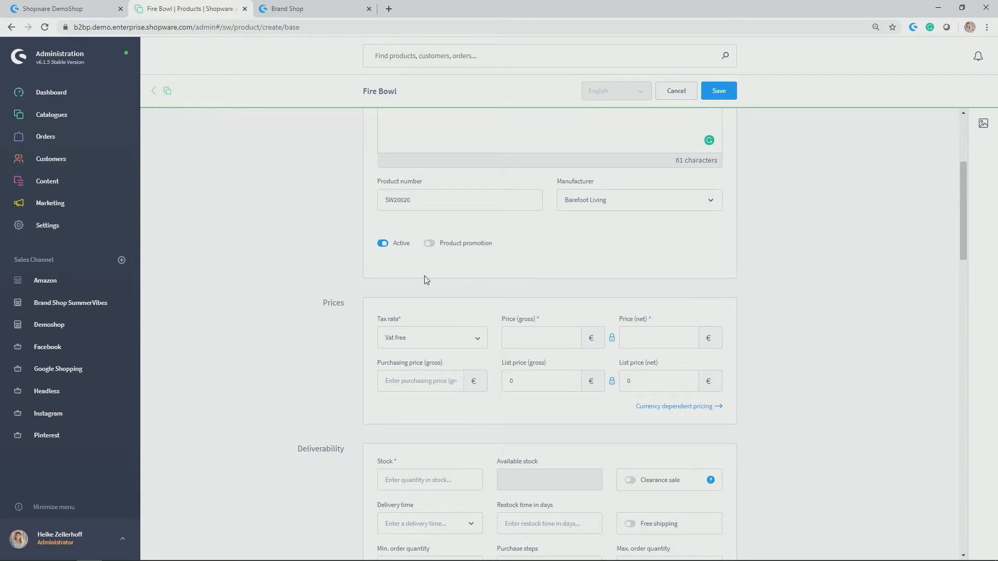
mouse_move(407, 235)
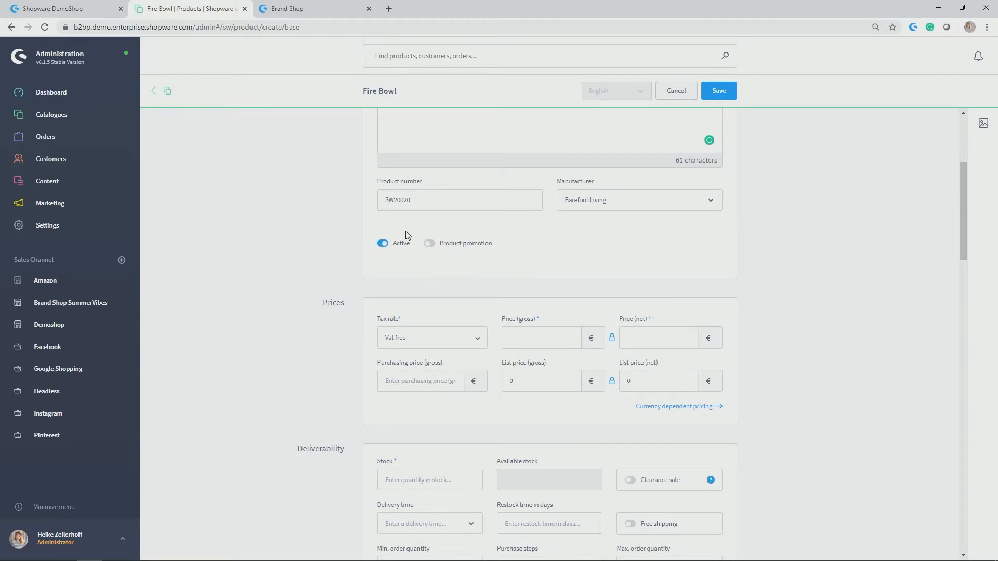
mouse_move(426, 243)
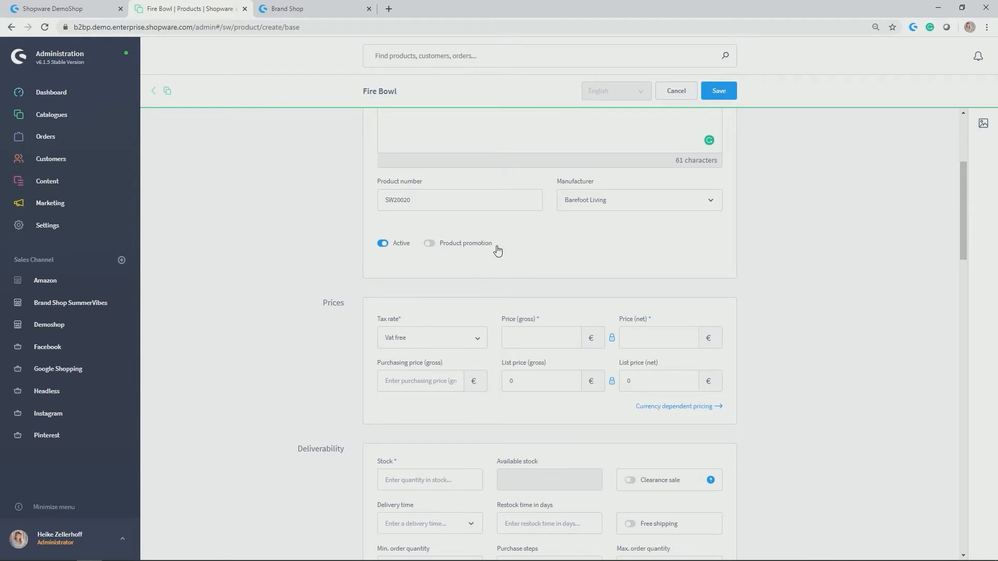
Switch on Product promotion for the active Fire Bowl product
left_click(429, 243)
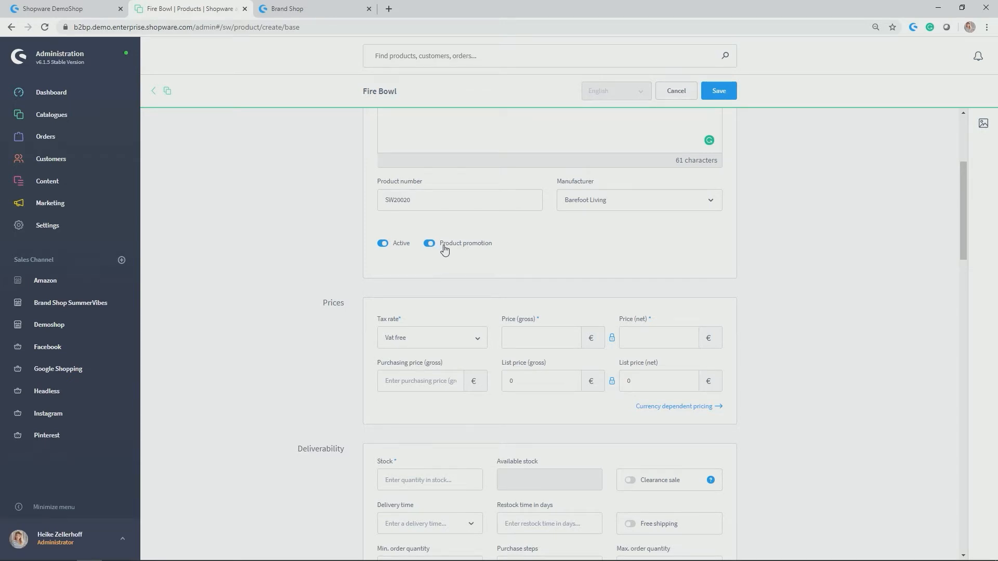
mouse_move(449, 255)
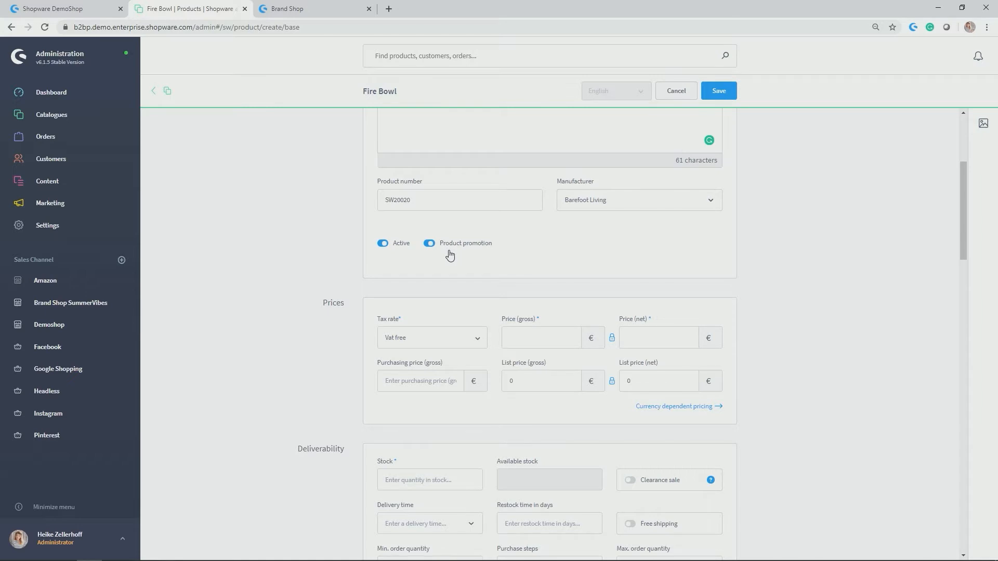
mouse_move(498, 244)
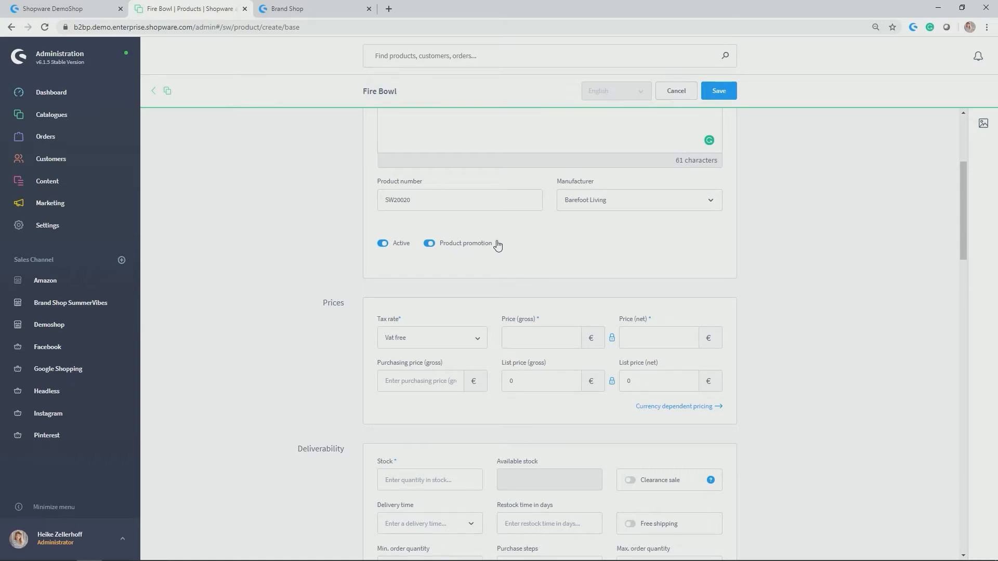
mouse_move(621, 237)
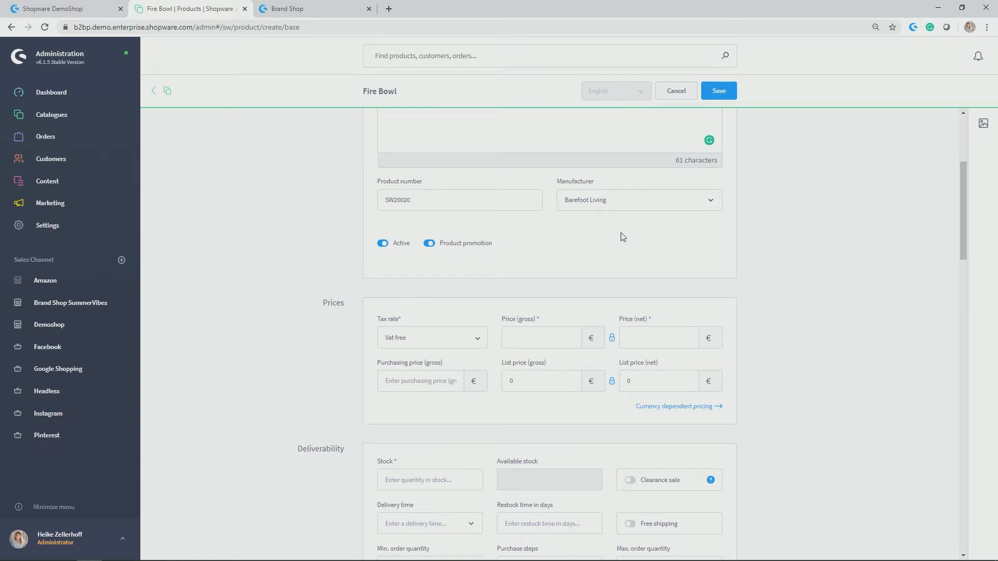
Change the Fire Bowl tax rate from VAT free to Standard VAT
scroll("down", 3)
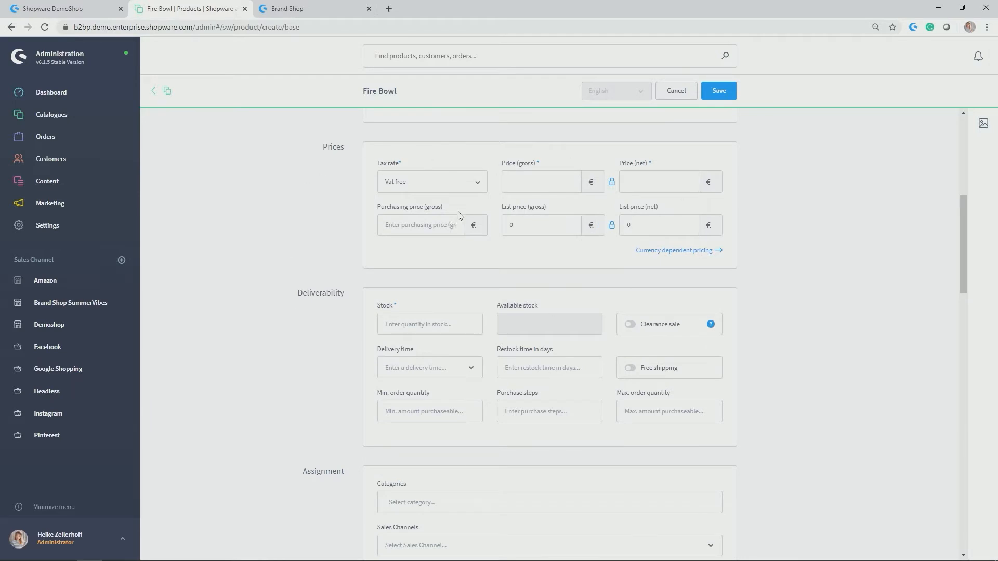
mouse_move(547, 272)
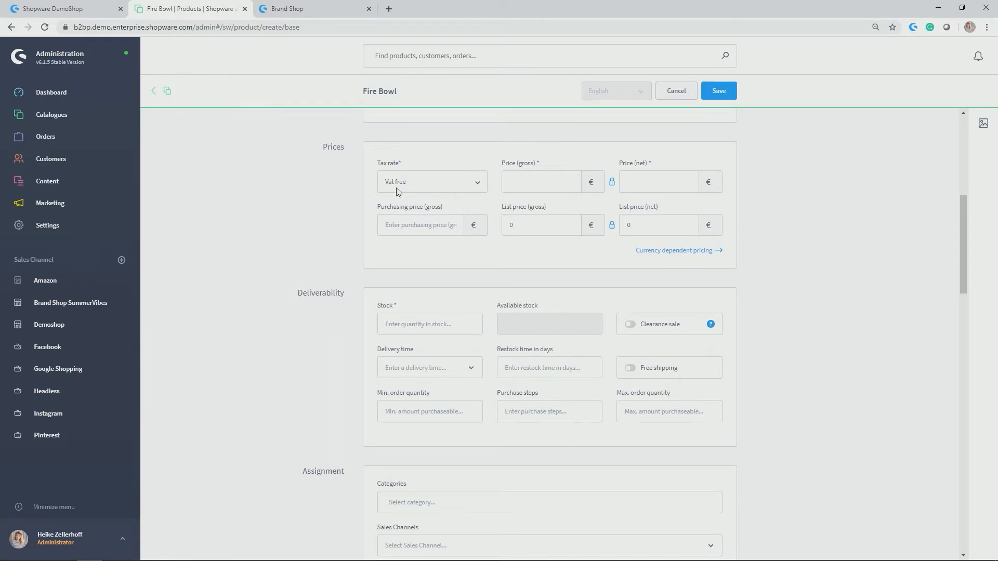
mouse_move(564, 239)
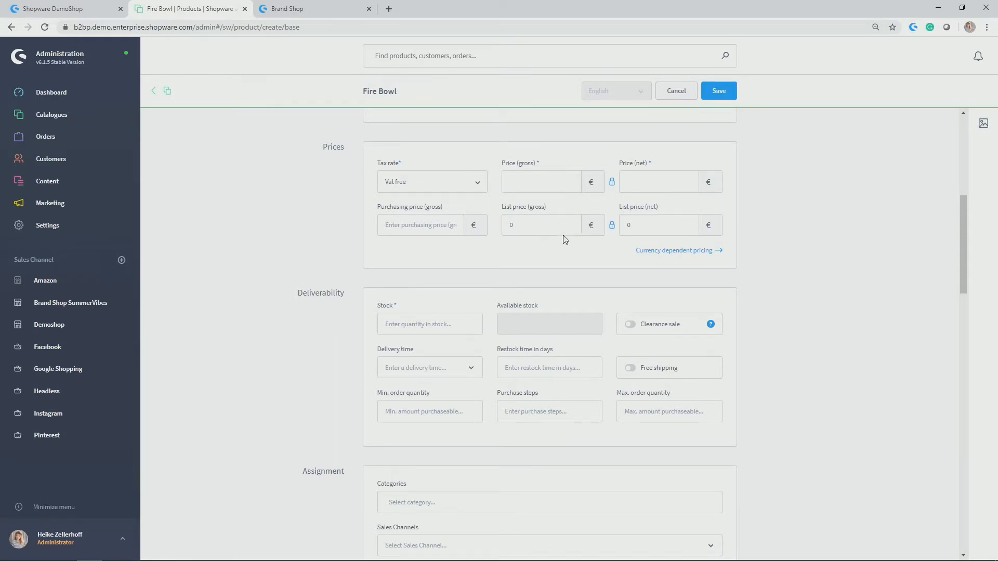
left_click(432, 181)
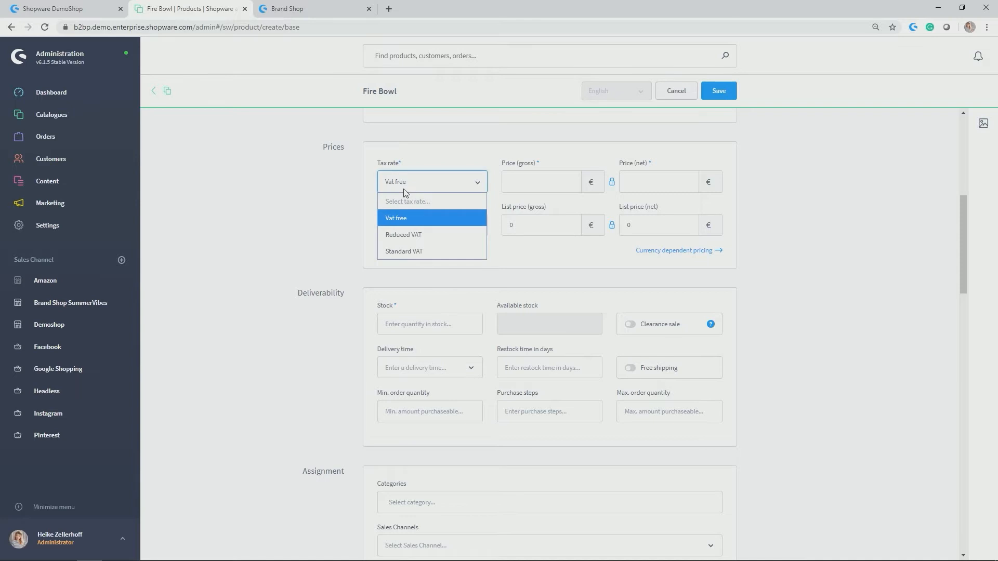
mouse_move(426, 251)
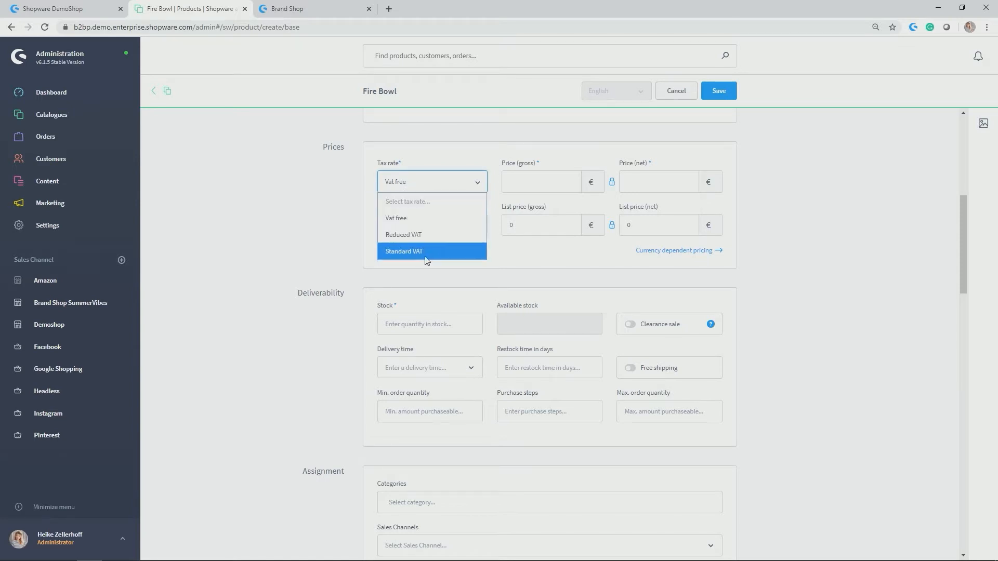
mouse_move(434, 252)
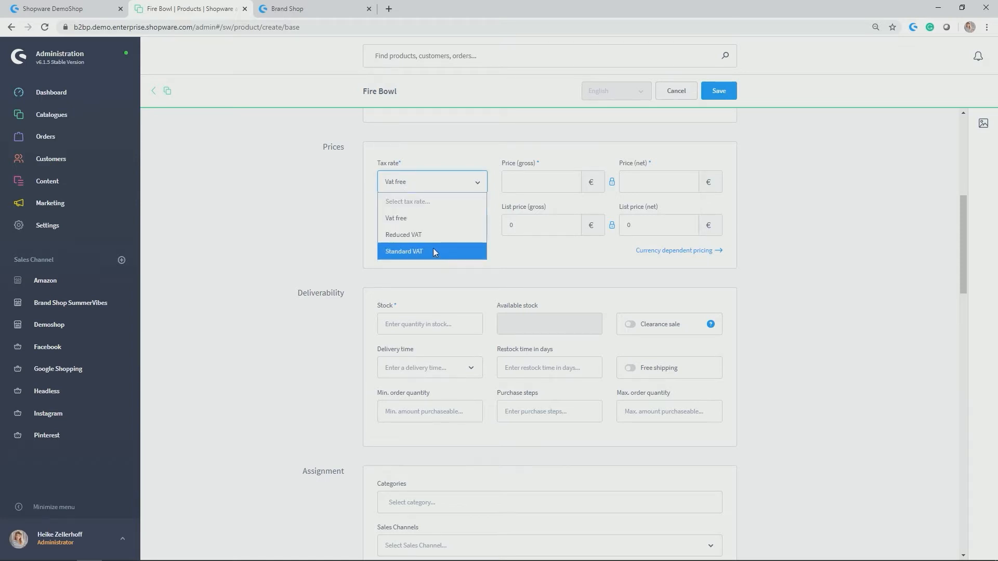
left_click(403, 251)
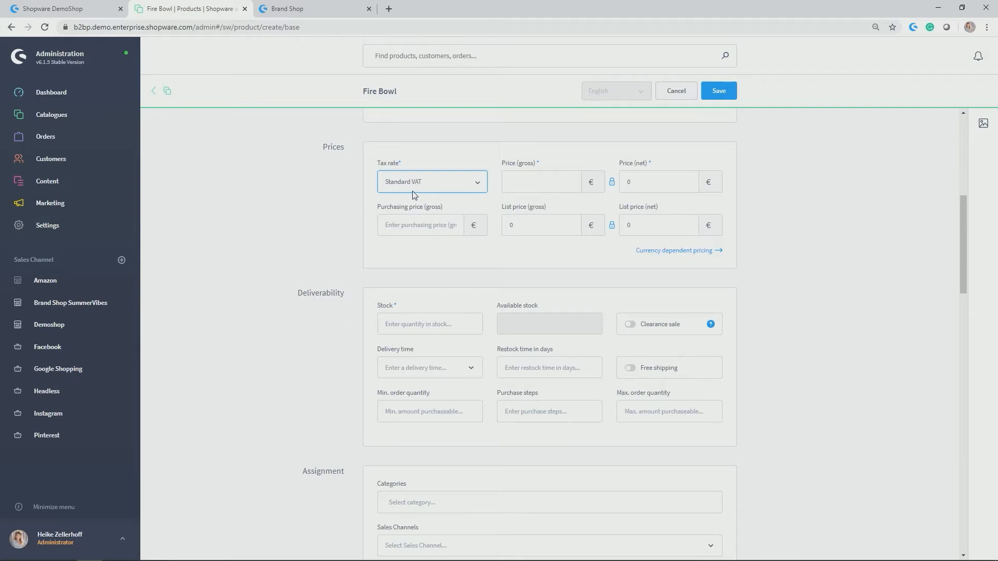
mouse_move(470, 188)
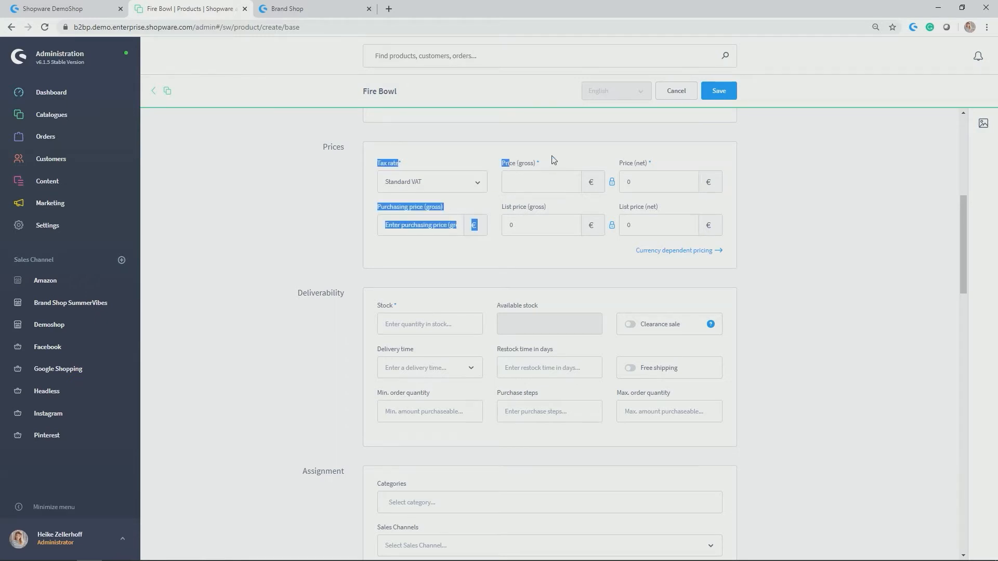
Enter a gross price of 199 € (165.83 € net), leaving list prices at 0
left_click(540, 181)
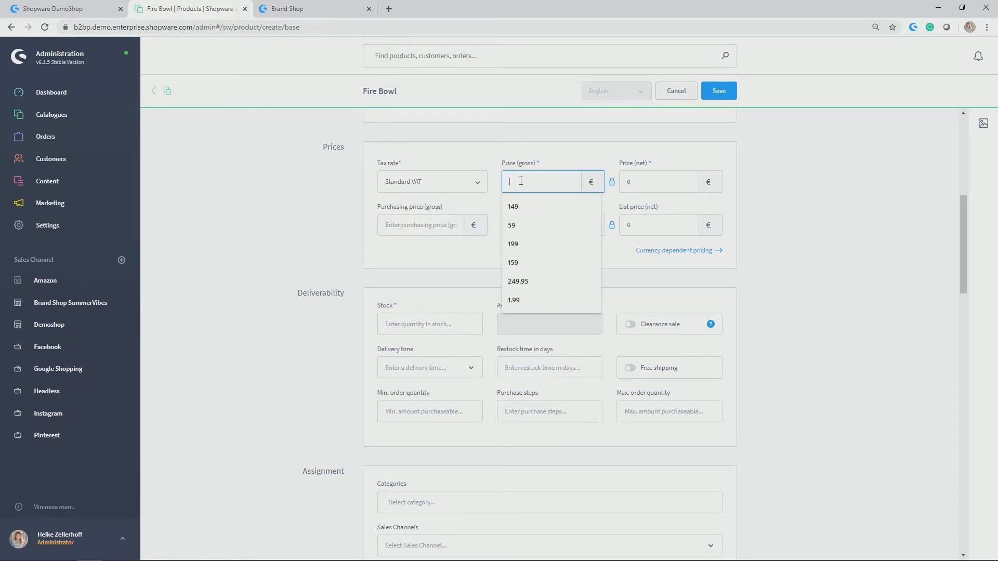
type("1")
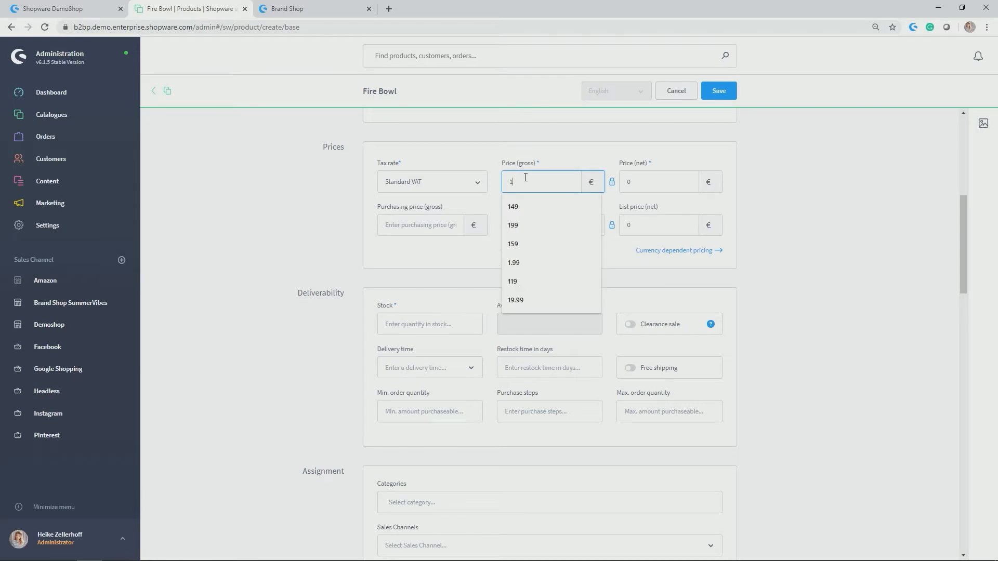
left_click(513, 225)
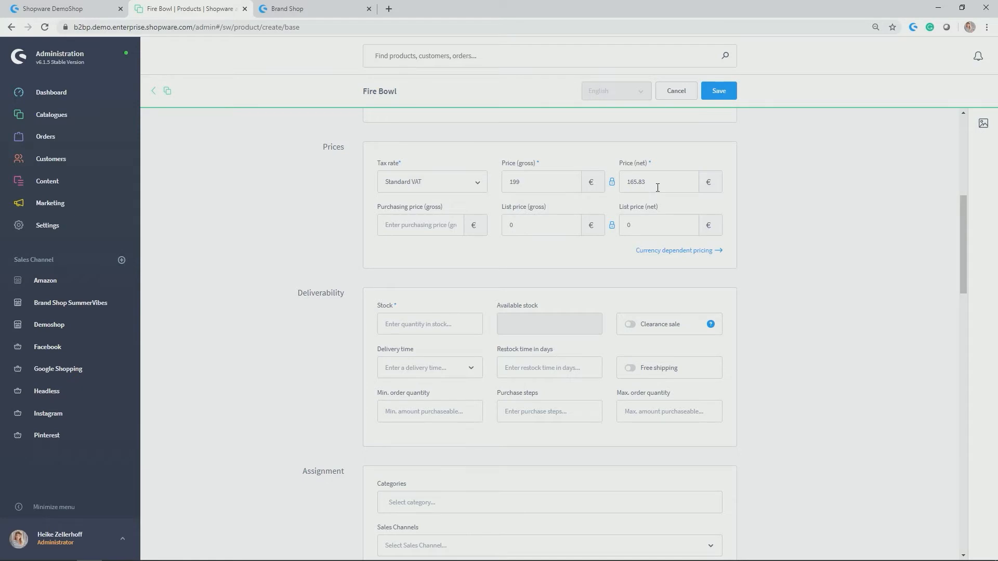
mouse_move(437, 230)
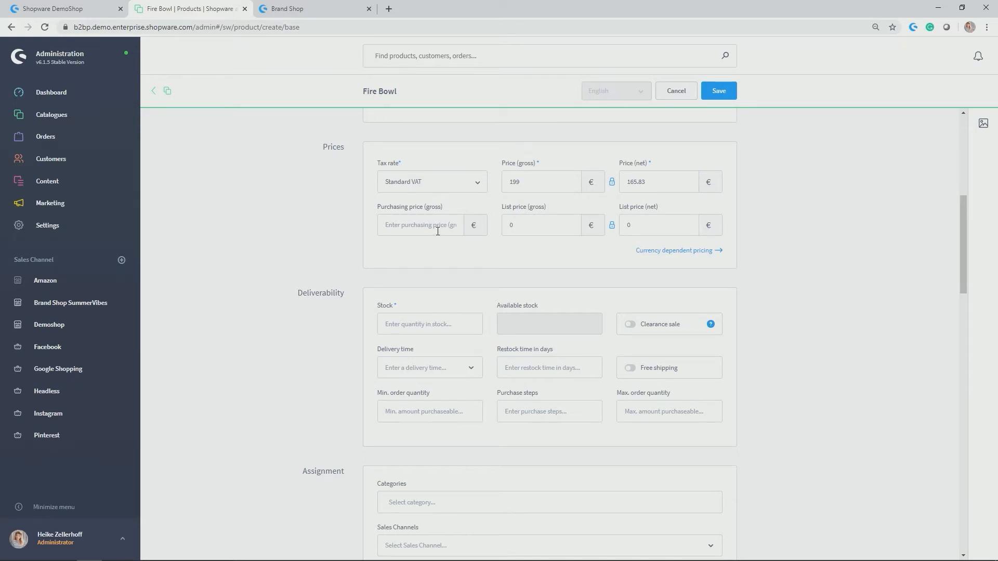
mouse_move(545, 219)
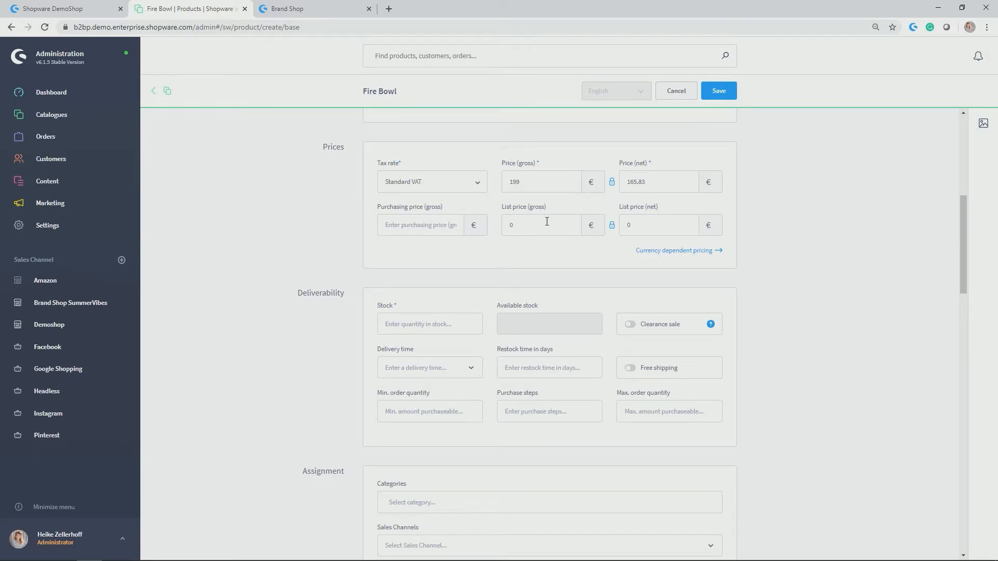
mouse_move(548, 225)
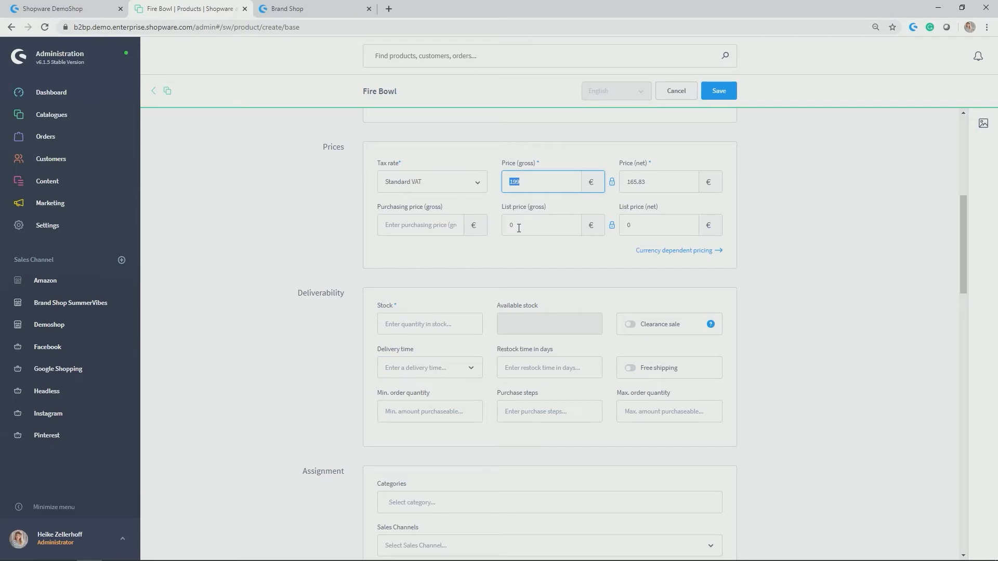
left_click(540, 225)
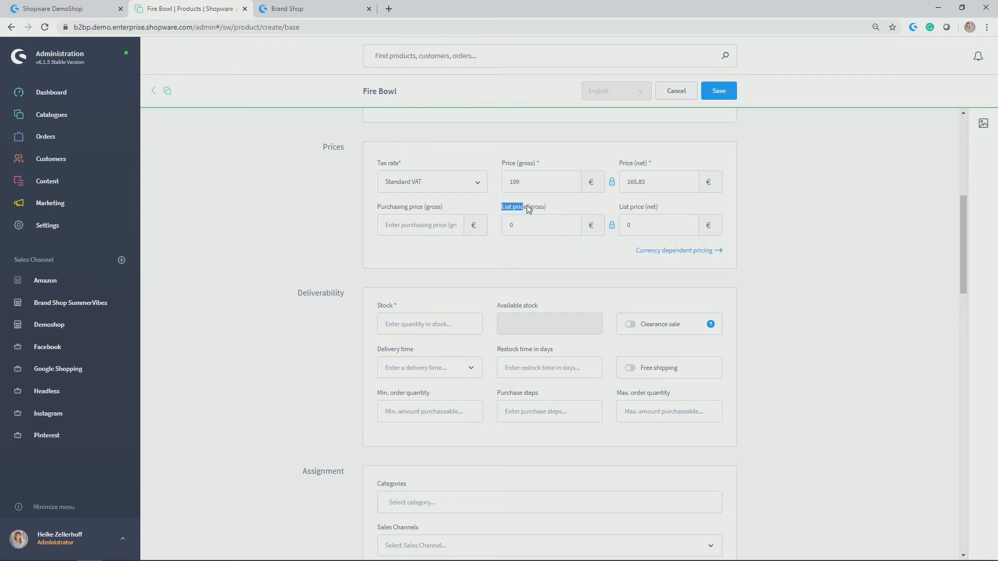
left_click(540, 224)
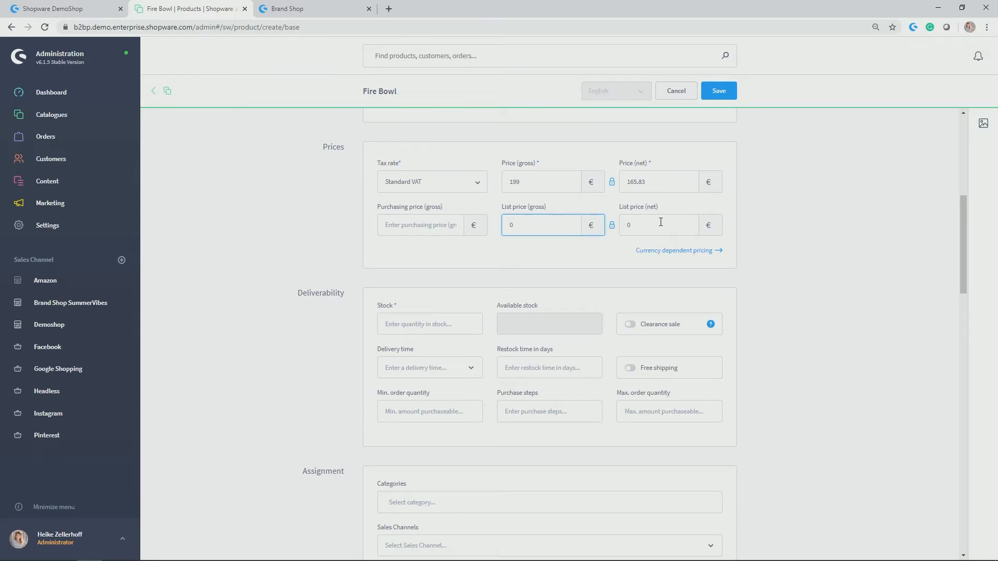
left_click(541, 181)
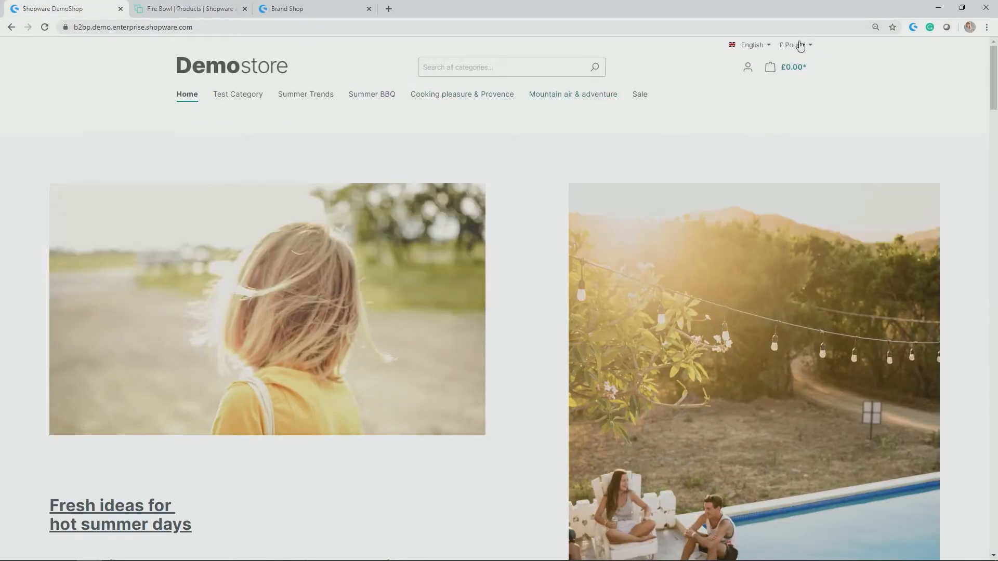
left_click(794, 45)
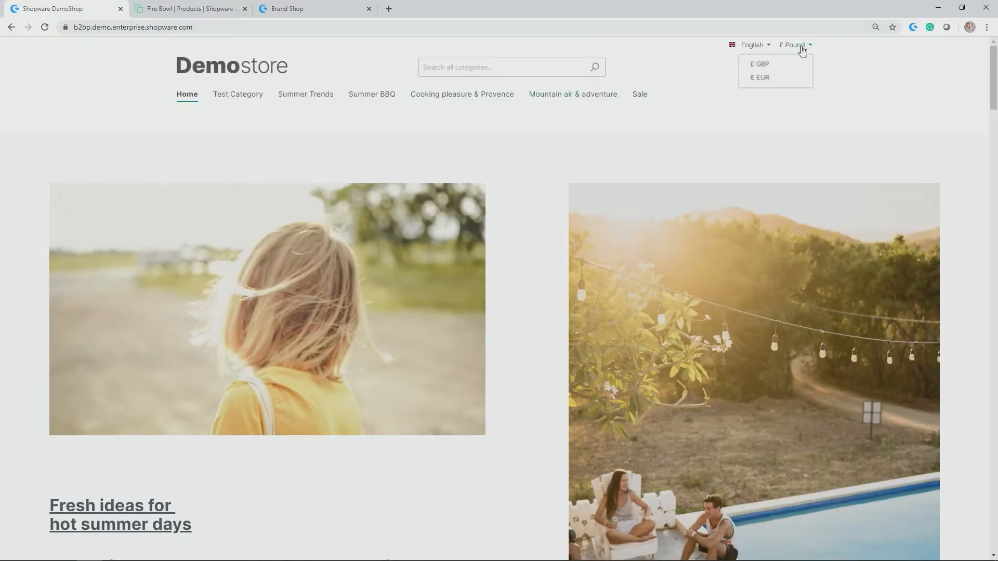
left_click(189, 9)
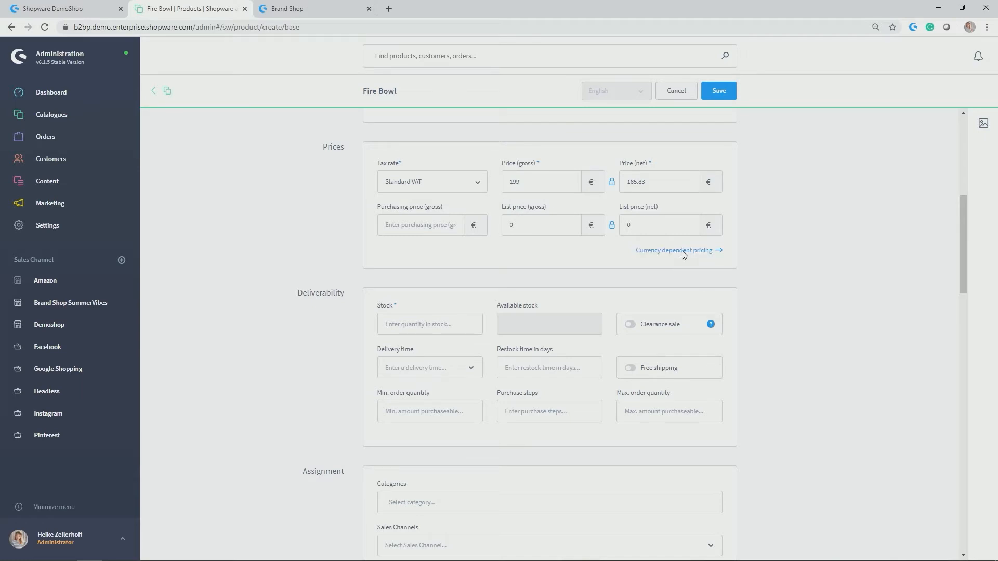
Override the Pound price with 169 gross (140.83 net) and apply
left_click(673, 250)
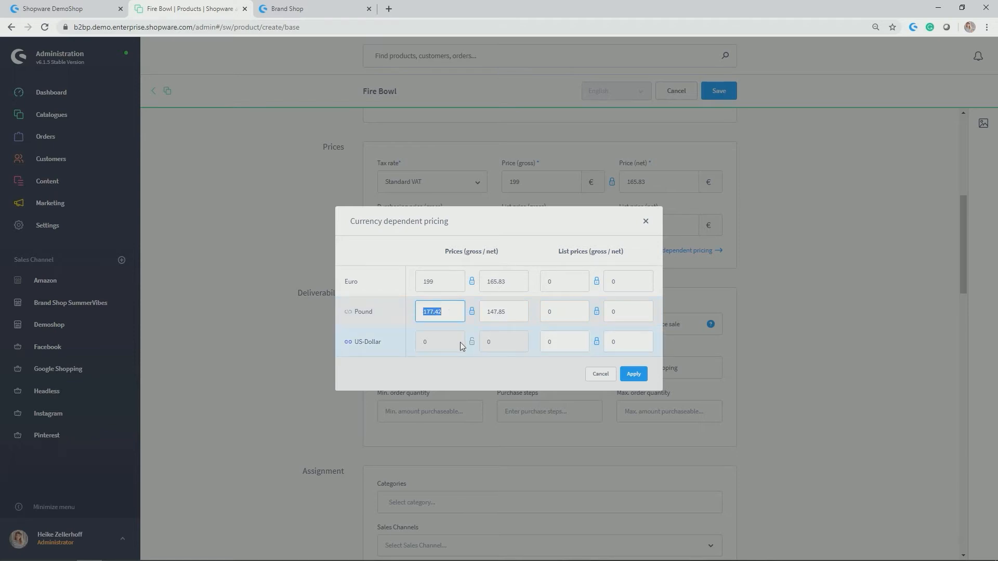
mouse_move(462, 341)
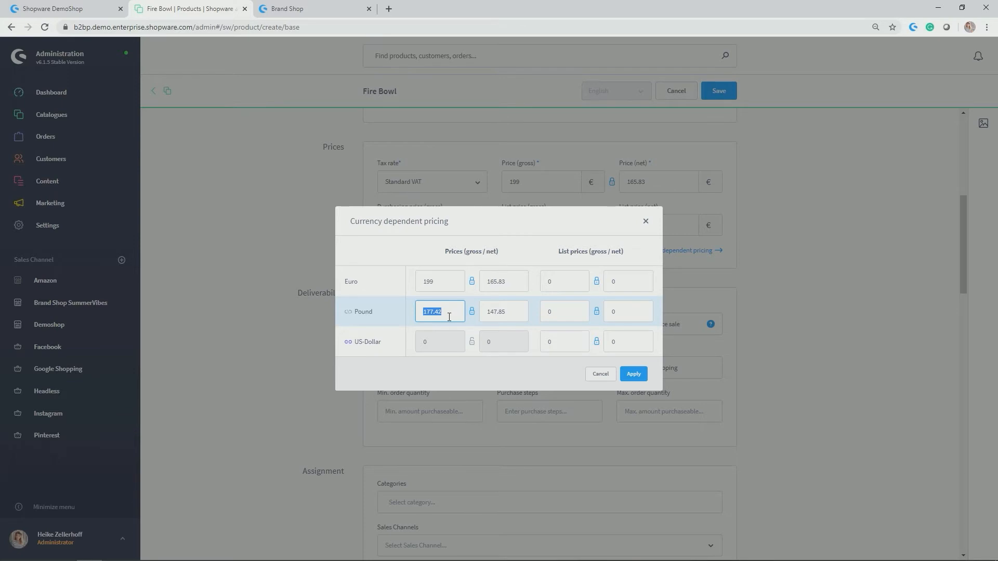
type("169")
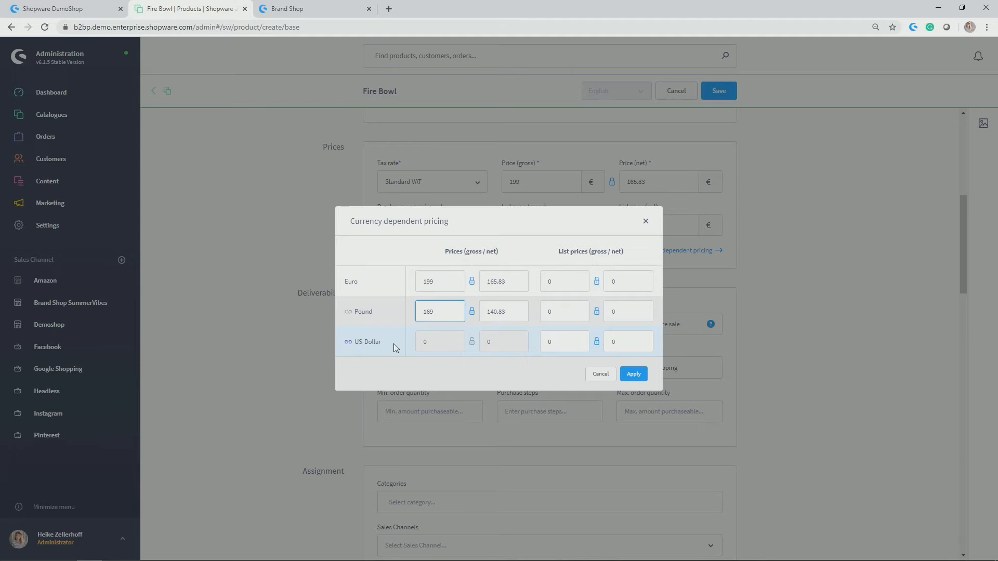
left_click(633, 373)
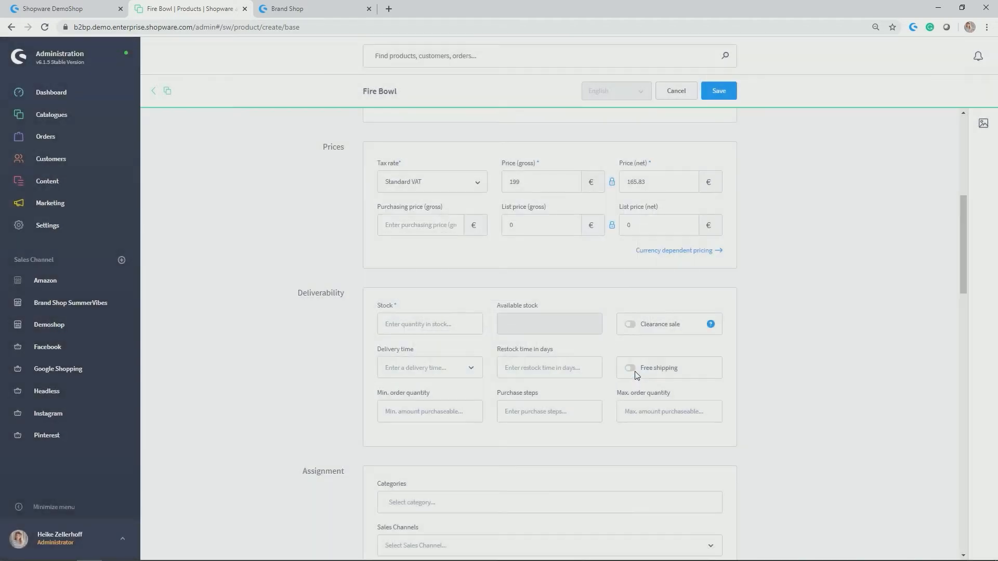
Set Fire Bowl stock to 100, leaving delivery time and other deliverability fields empty
scroll("down", 3)
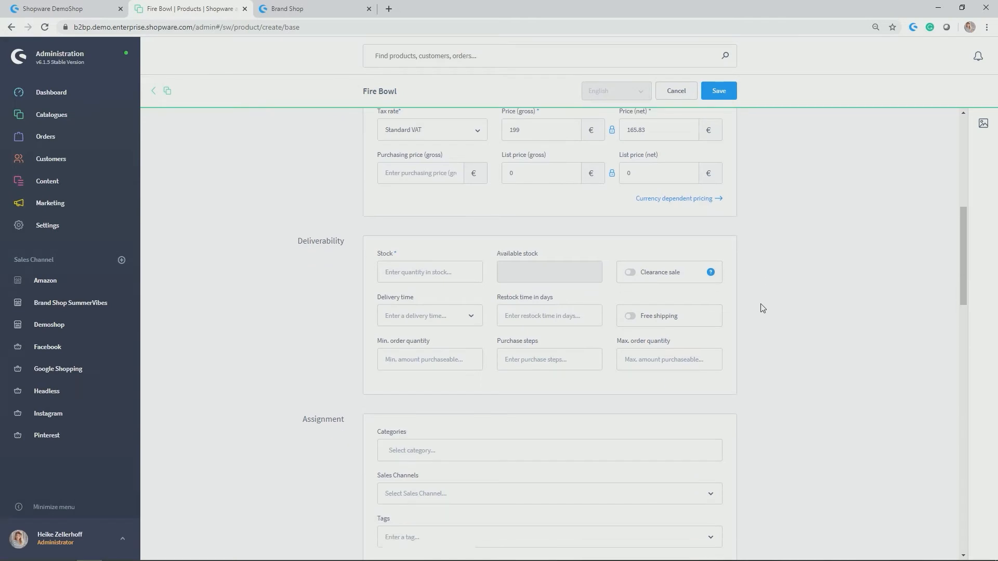
scroll("down", 3)
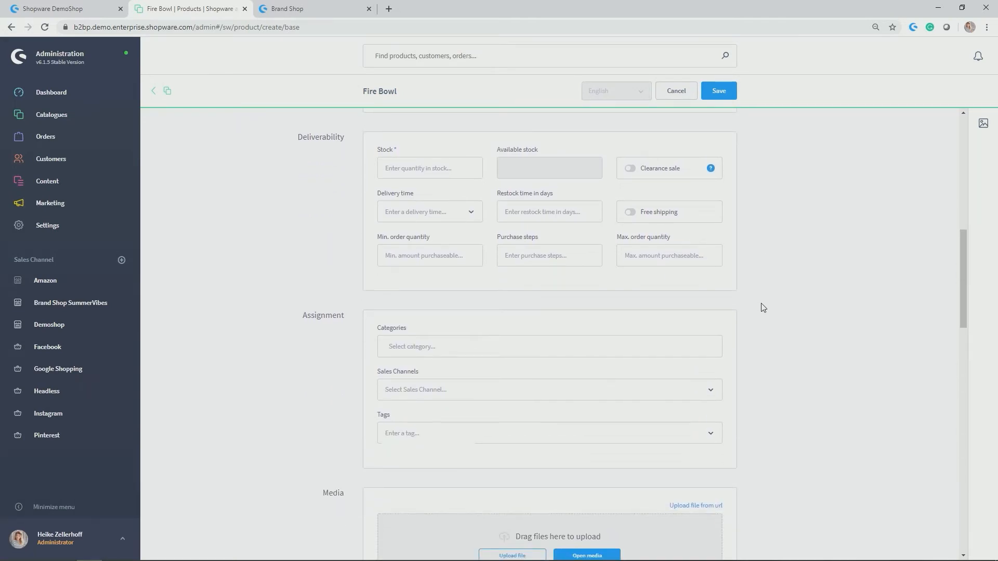
mouse_move(800, 285)
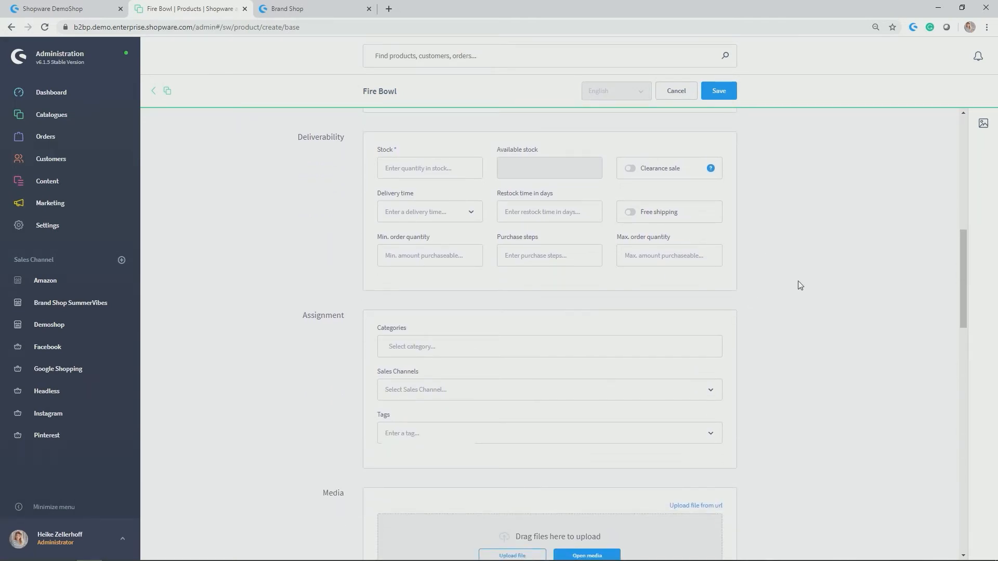
left_click(430, 167)
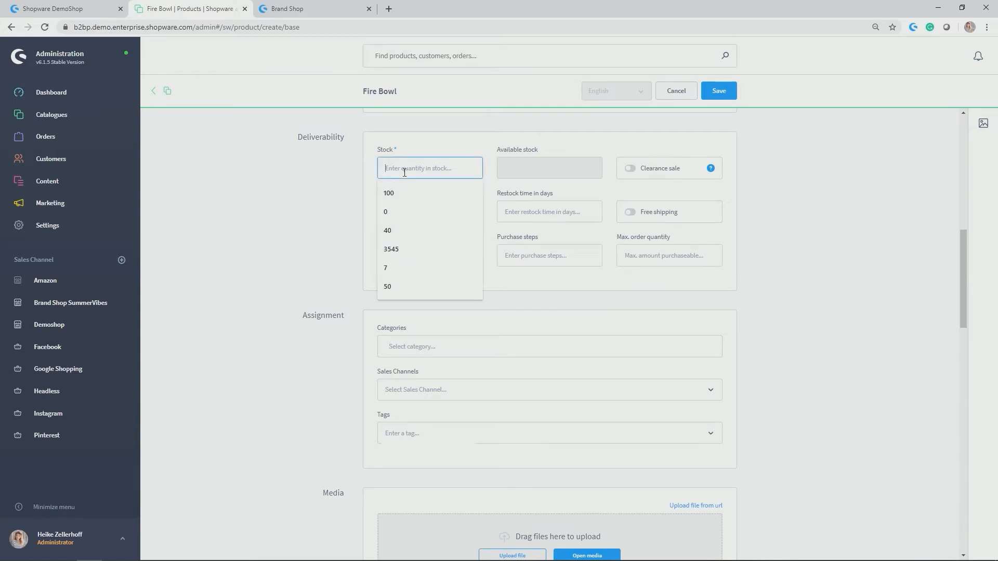
left_click(388, 193)
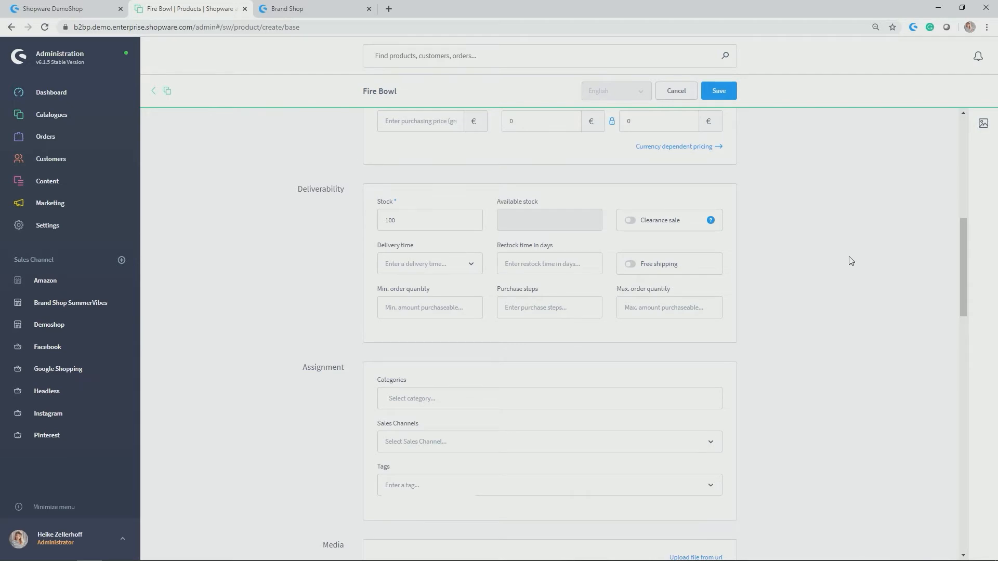
mouse_move(540, 247)
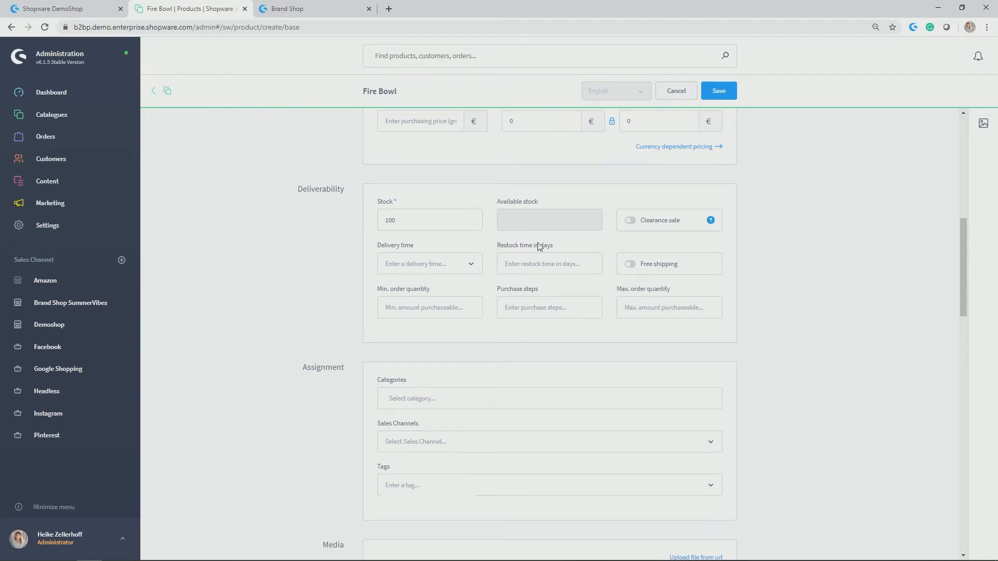
mouse_move(569, 225)
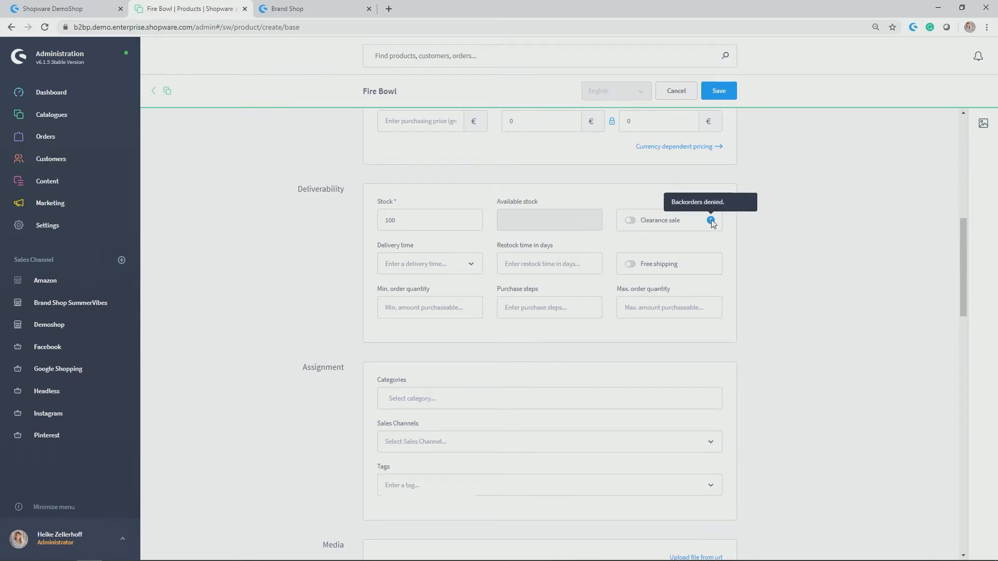
mouse_move(637, 228)
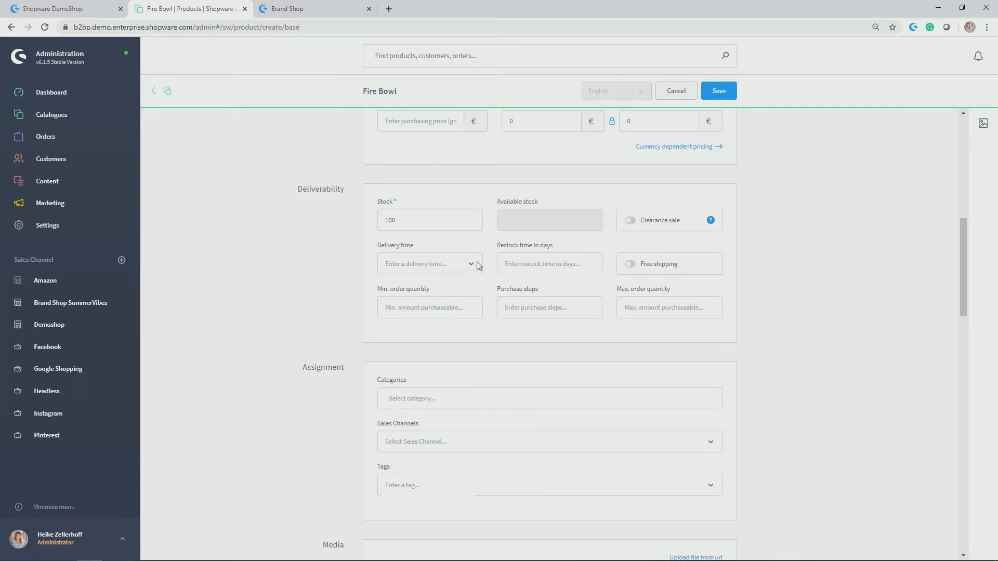
left_click(428, 264)
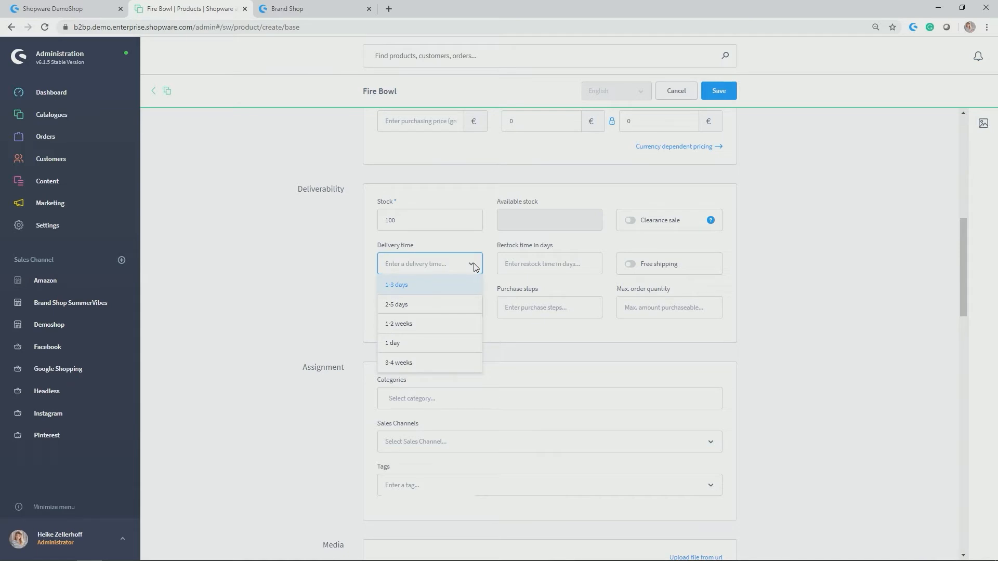
left_click(549, 264)
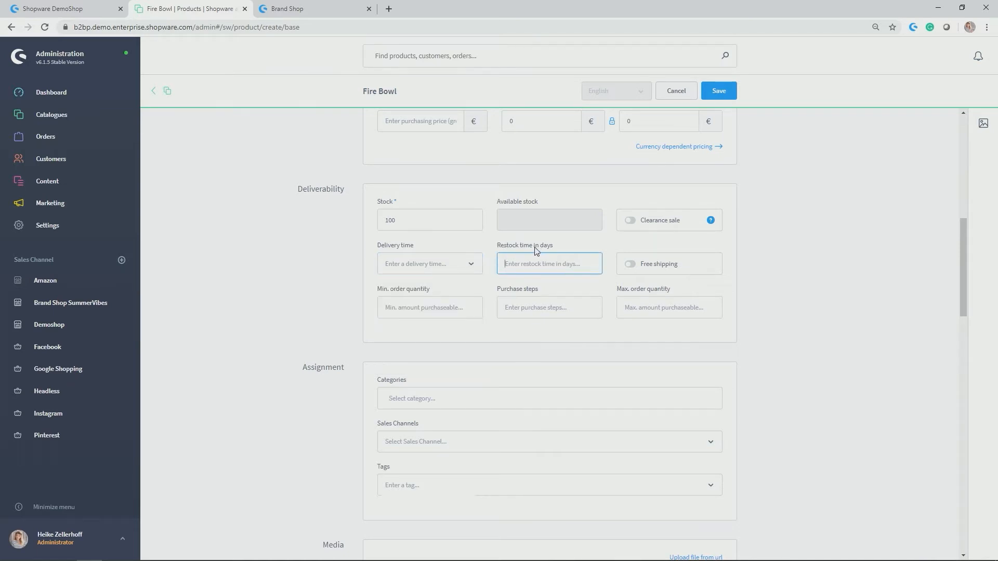
mouse_move(656, 278)
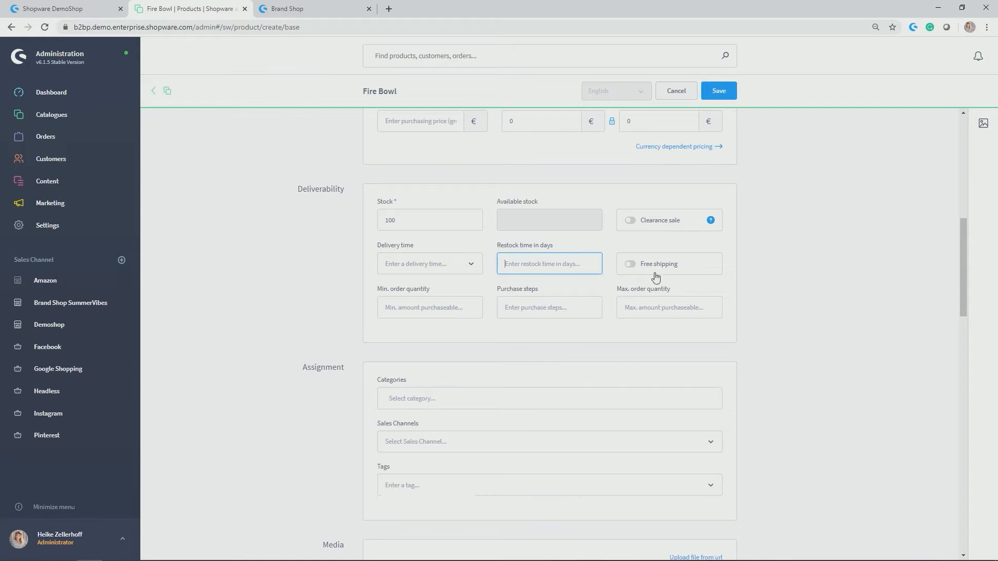
mouse_move(663, 272)
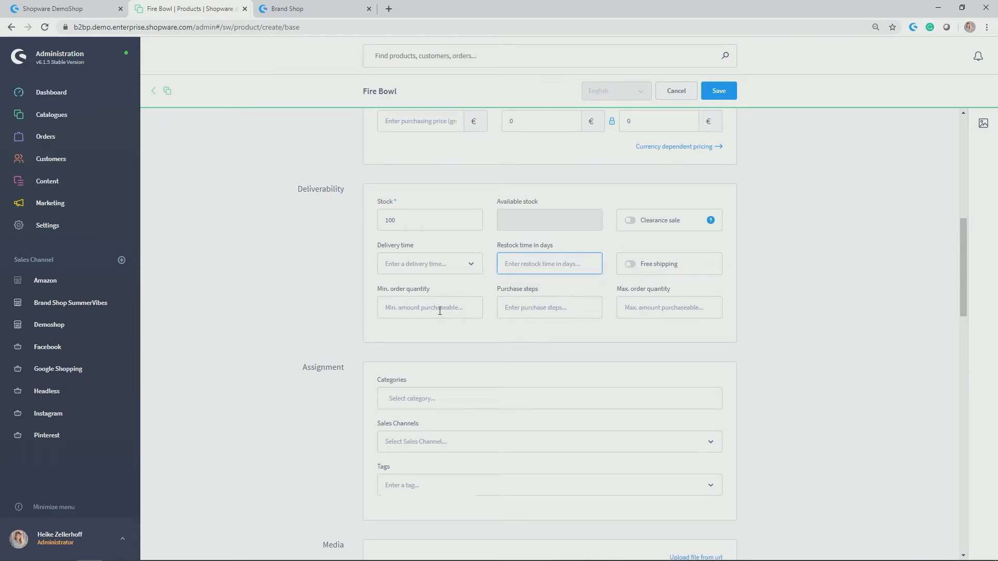
left_click(669, 307)
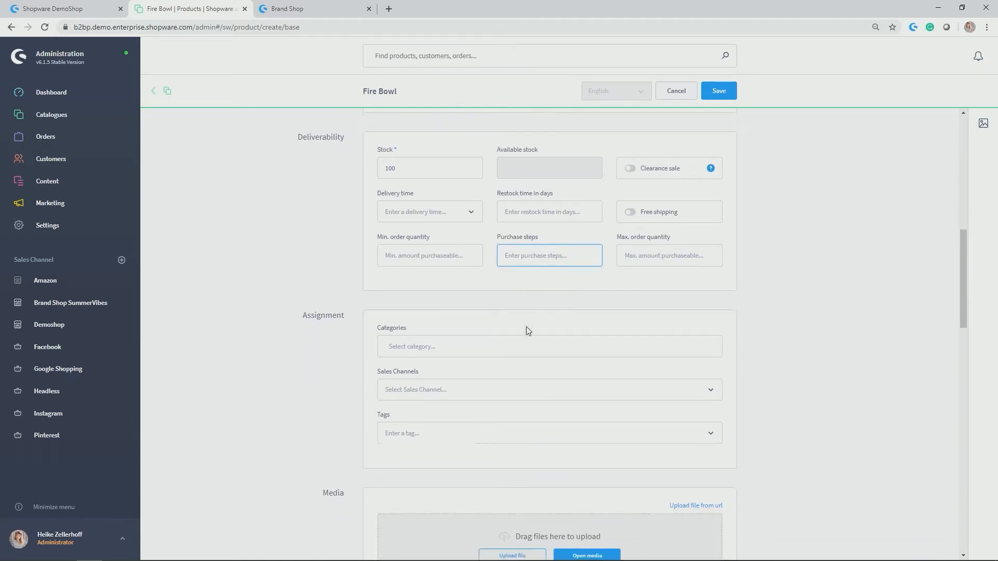
Tick Test Category under the Demoshop and Brand Shop catalogues in Fire Bowl's category tree
scroll("down", 3)
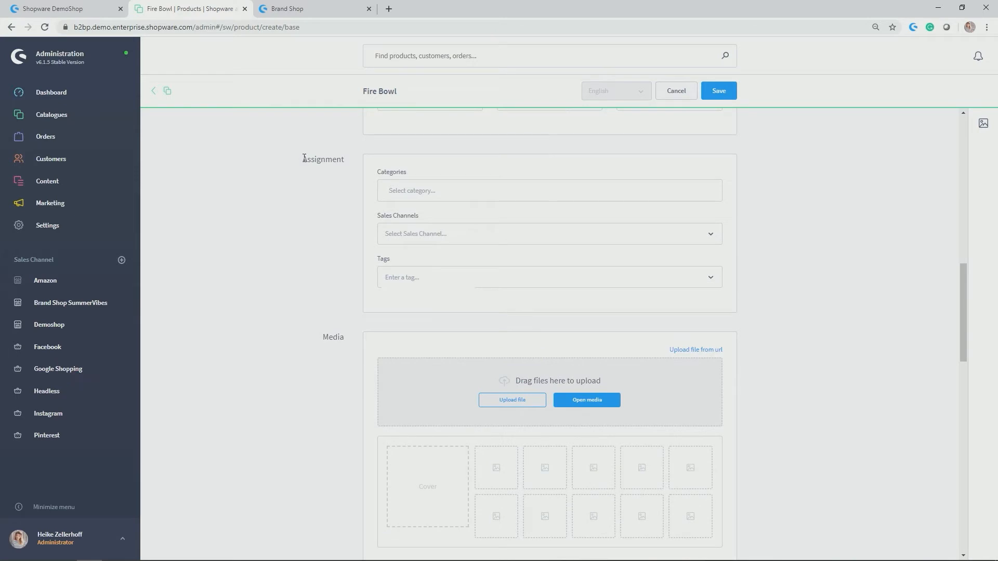
mouse_move(502, 167)
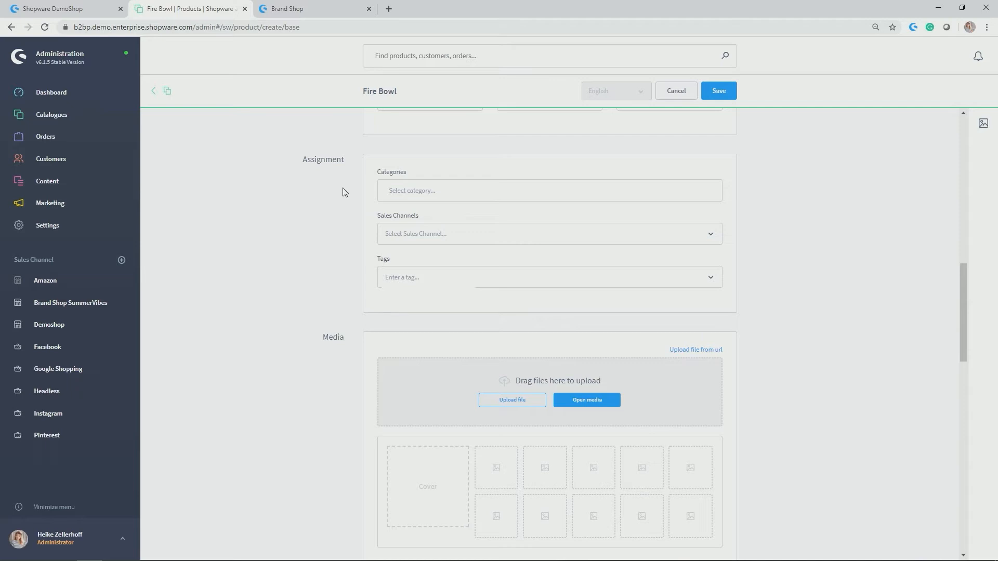
left_click(549, 190)
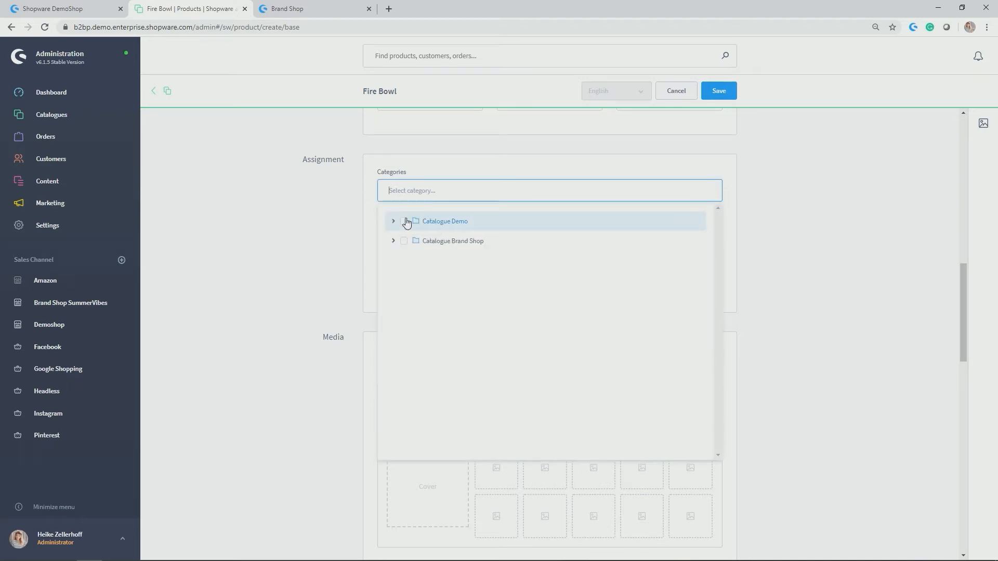
left_click(393, 221)
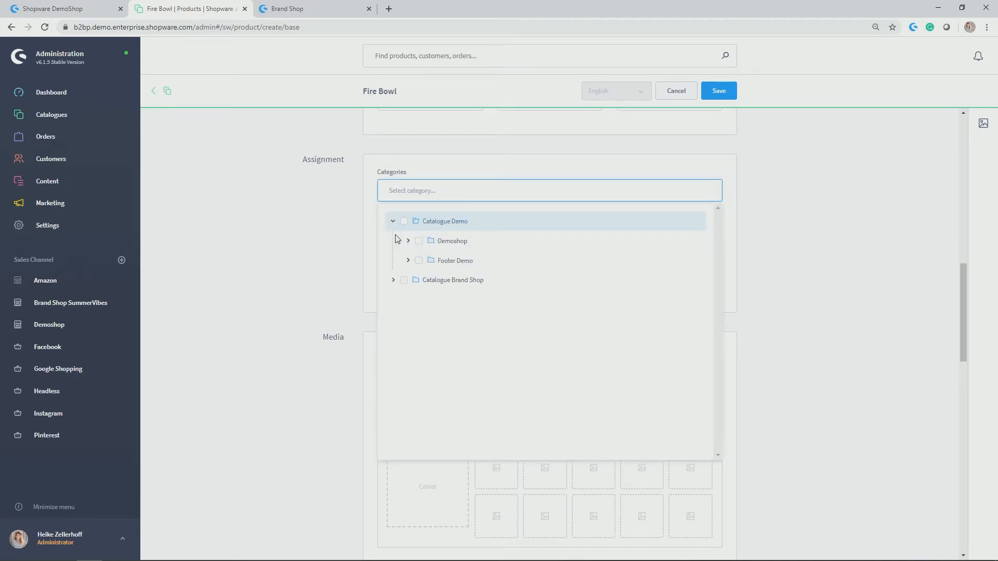
left_click(408, 241)
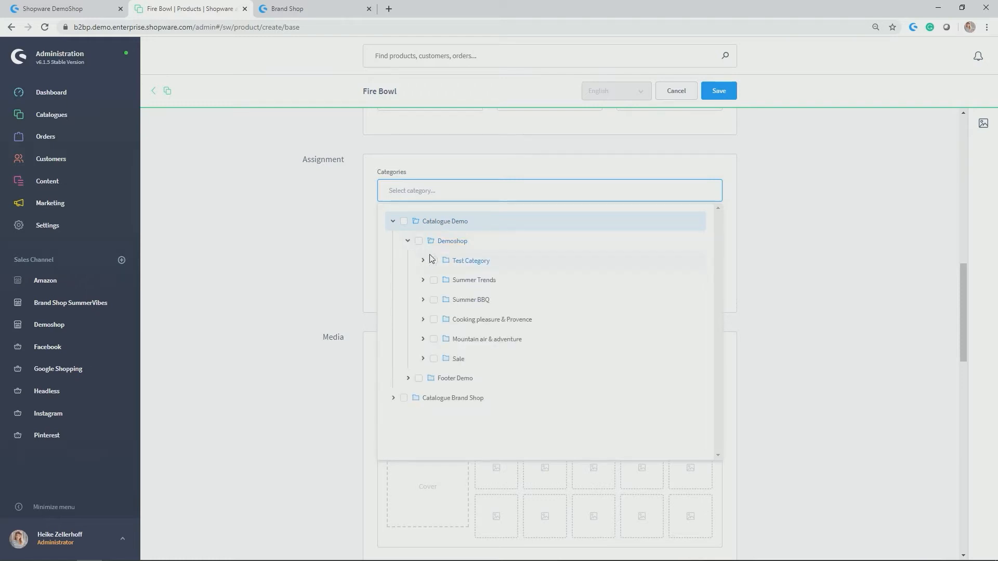
left_click(434, 261)
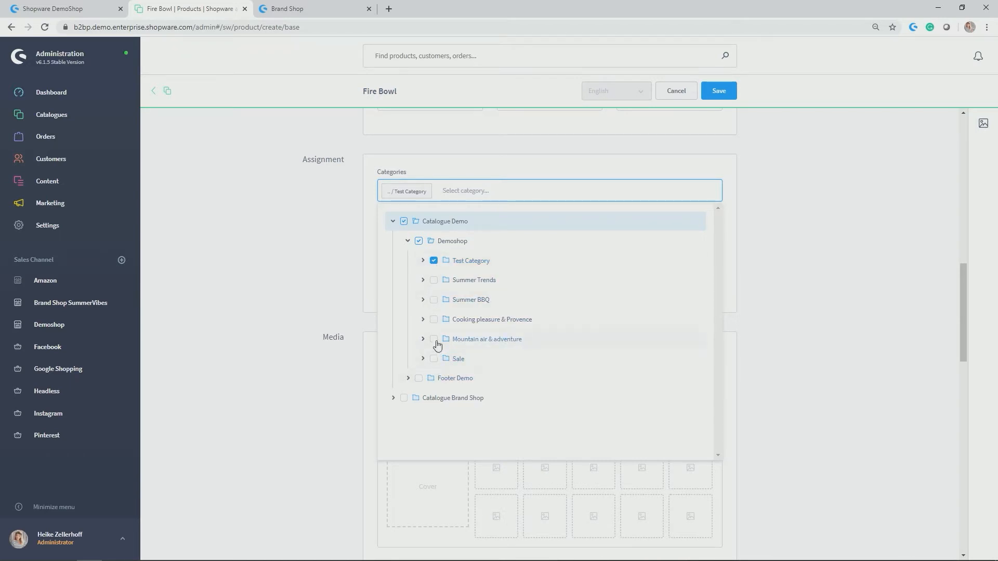
mouse_move(439, 359)
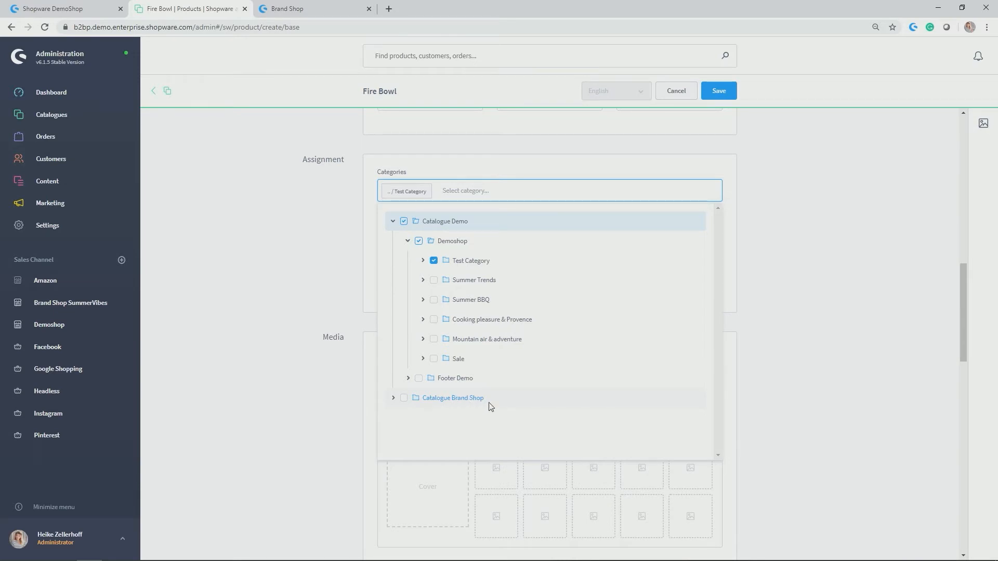
left_click(394, 397)
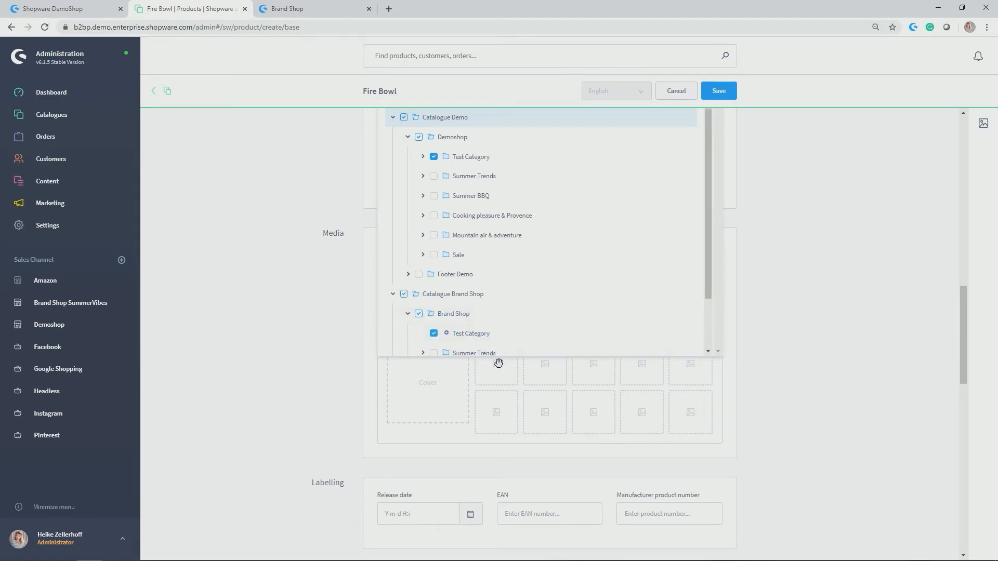
mouse_move(496, 363)
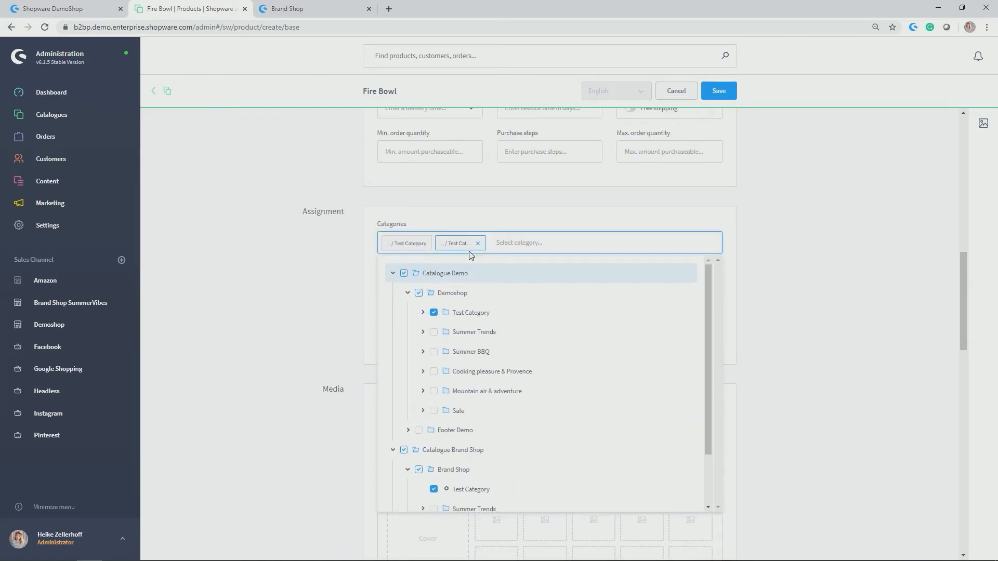
left_click(460, 243)
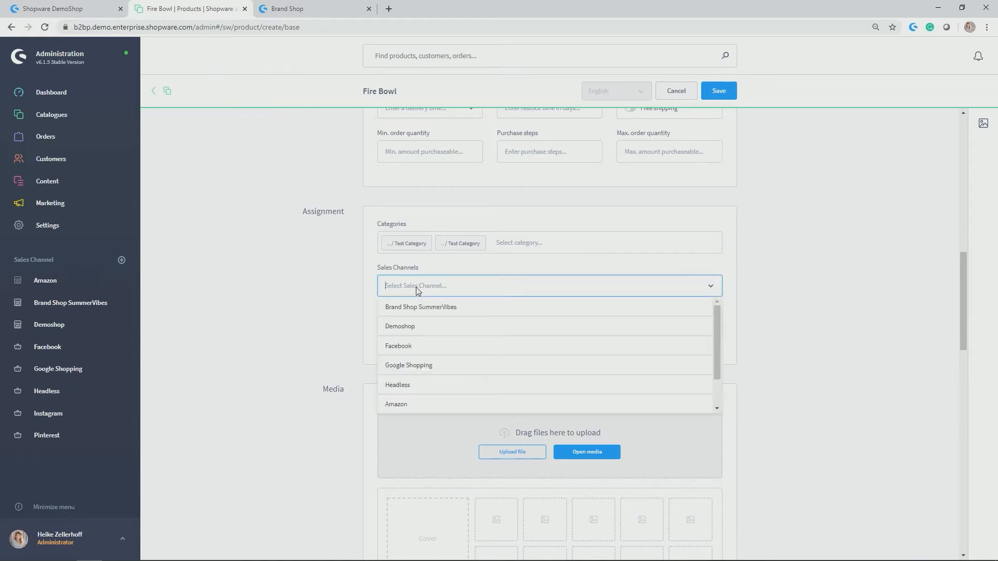
Select the Demoshop and Brand Shop SummerVibes sales channels for Fire Bowl
left_click(400, 326)
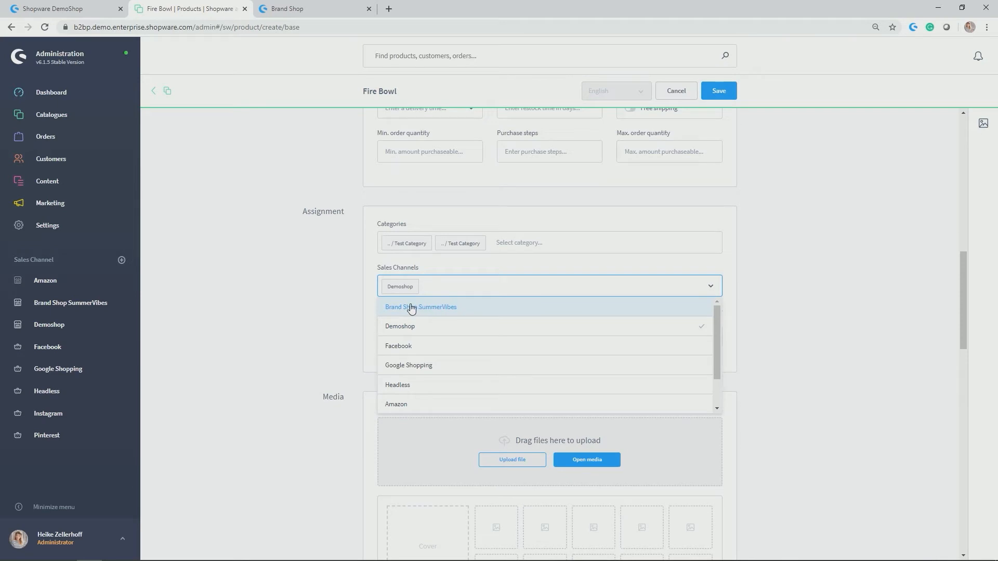
left_click(421, 307)
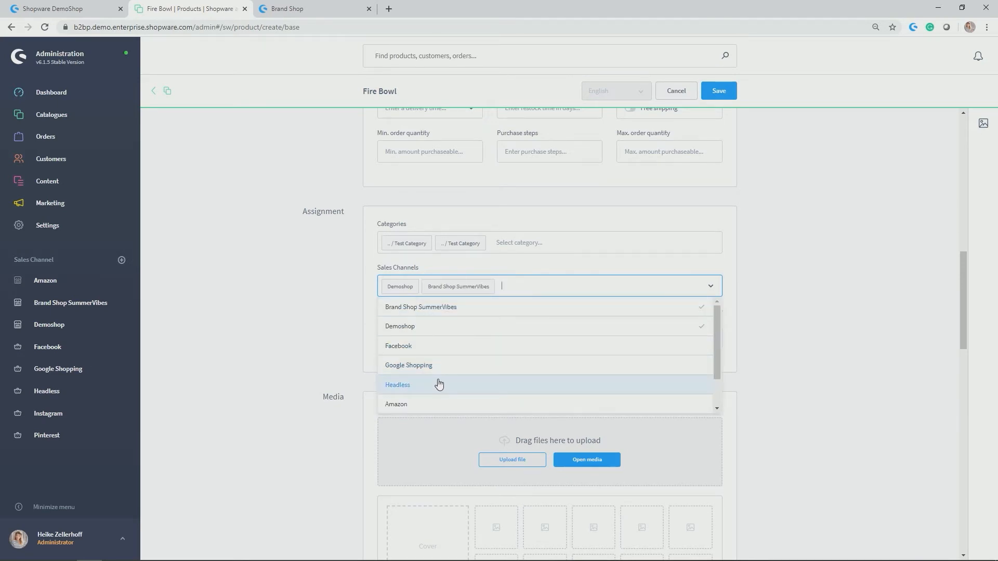
mouse_move(452, 358)
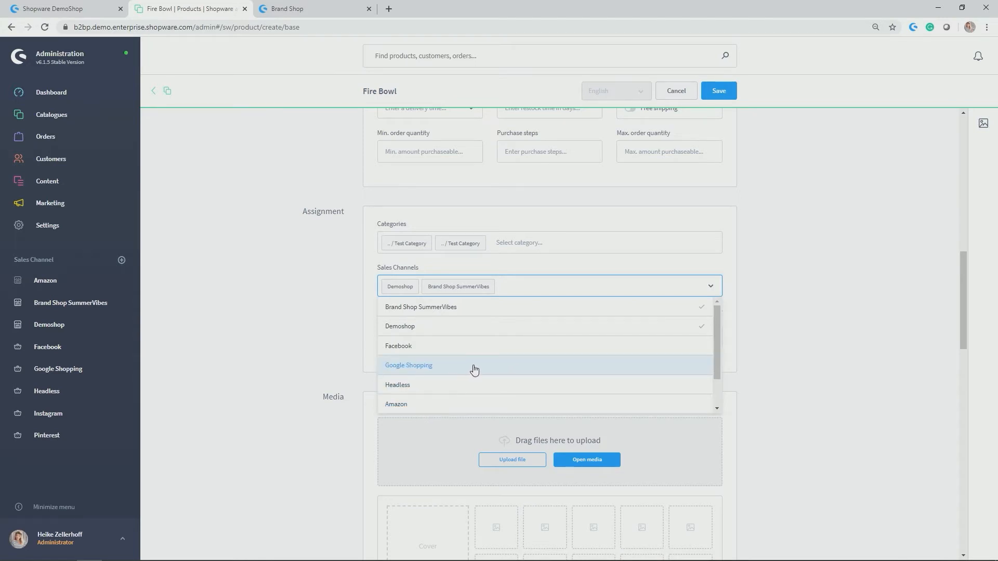
mouse_move(432, 389)
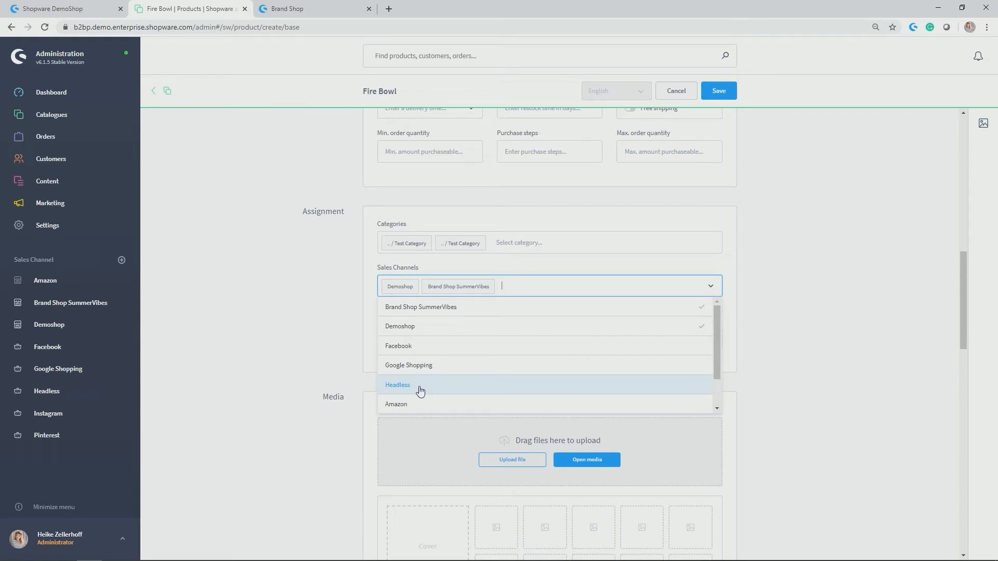
mouse_move(301, 335)
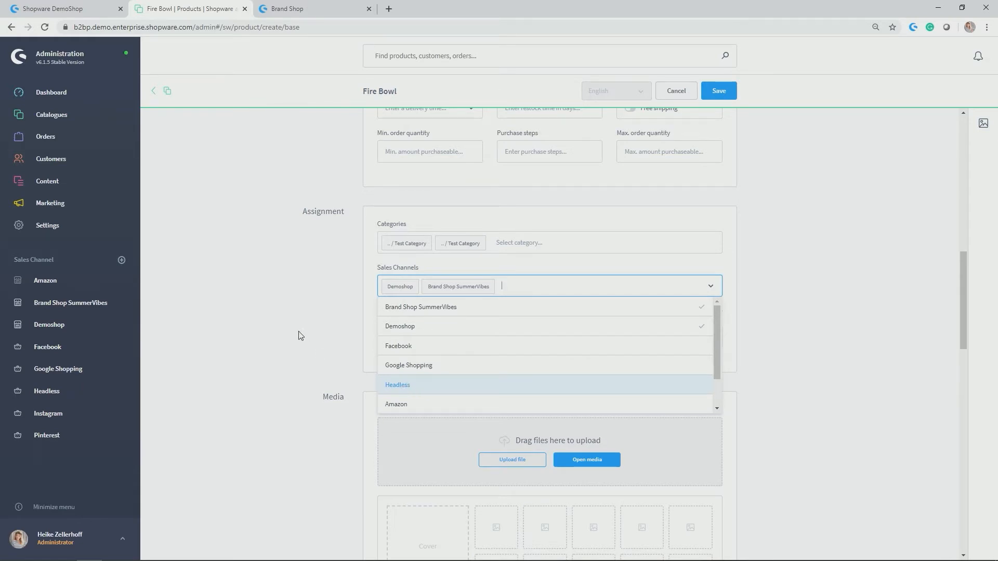
Add the Summer Campaign tag to Fire Bowl
left_click(301, 335)
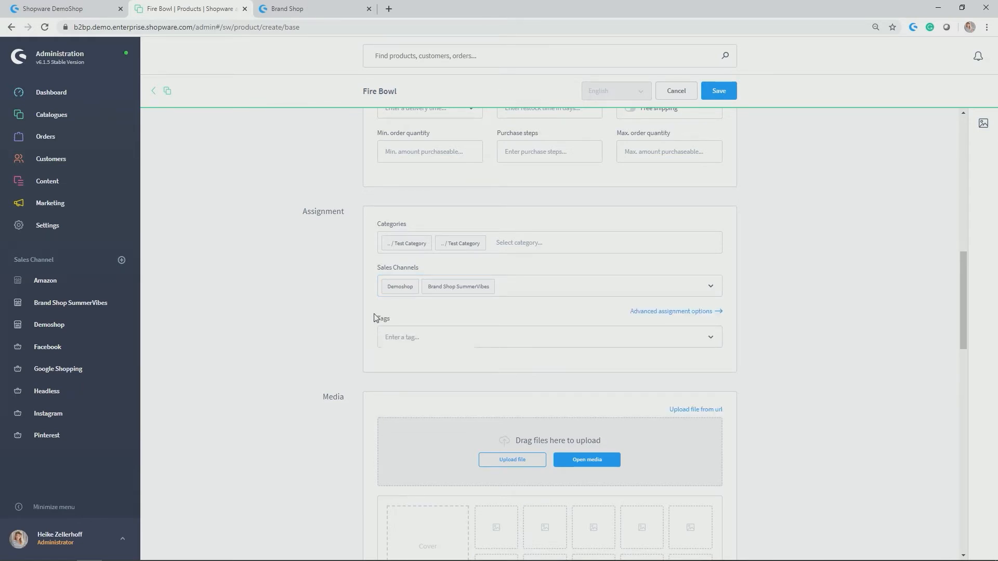
double_click(382, 318)
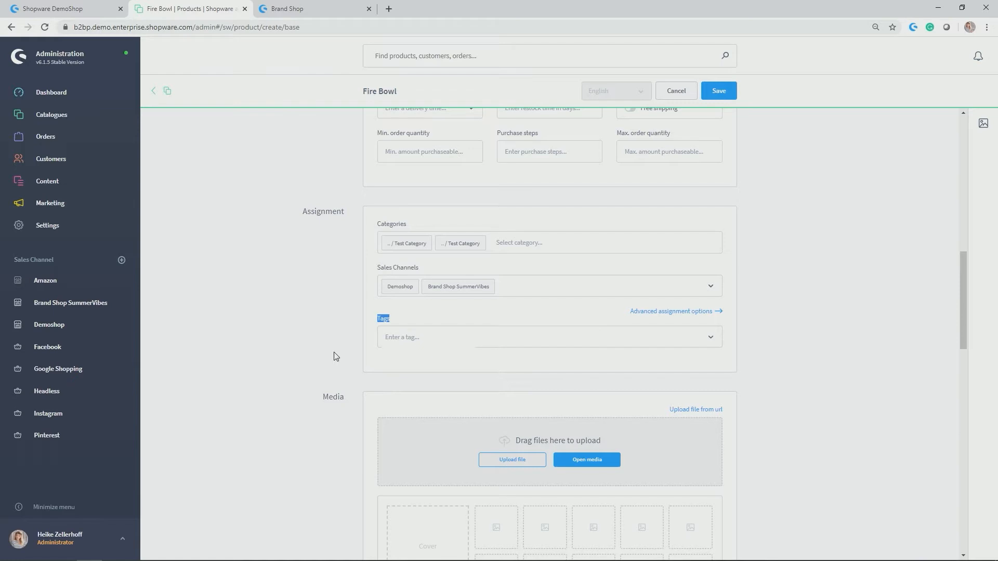
left_click(549, 337)
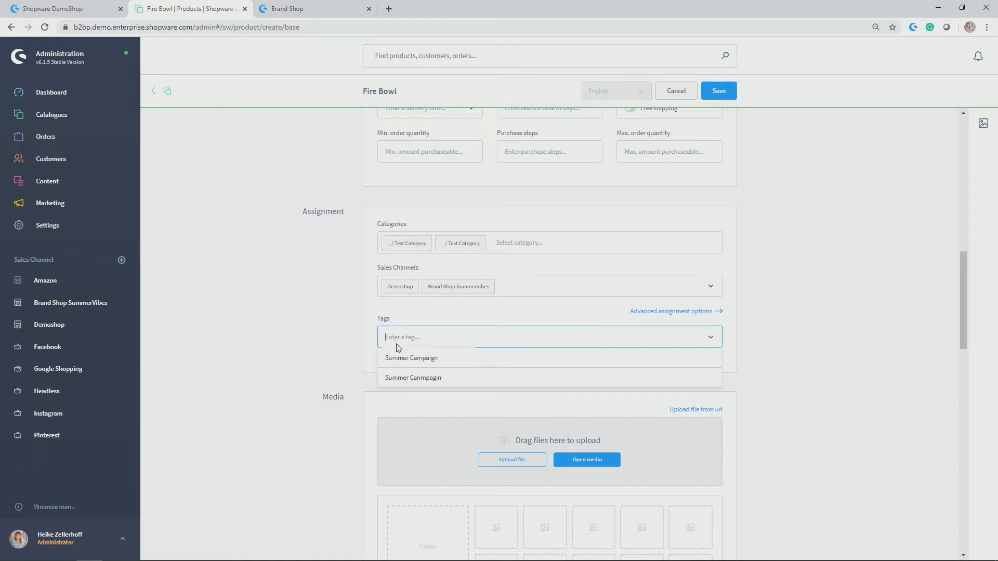
left_click(411, 358)
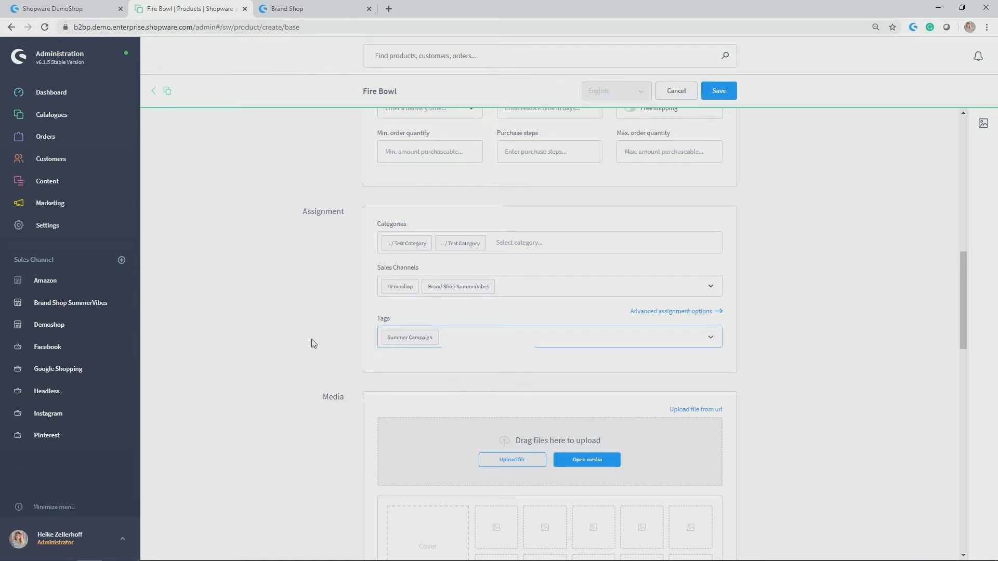
Find FireBowl.jpg in the media library by searching 'fire' and add it as cover
scroll("down", 3)
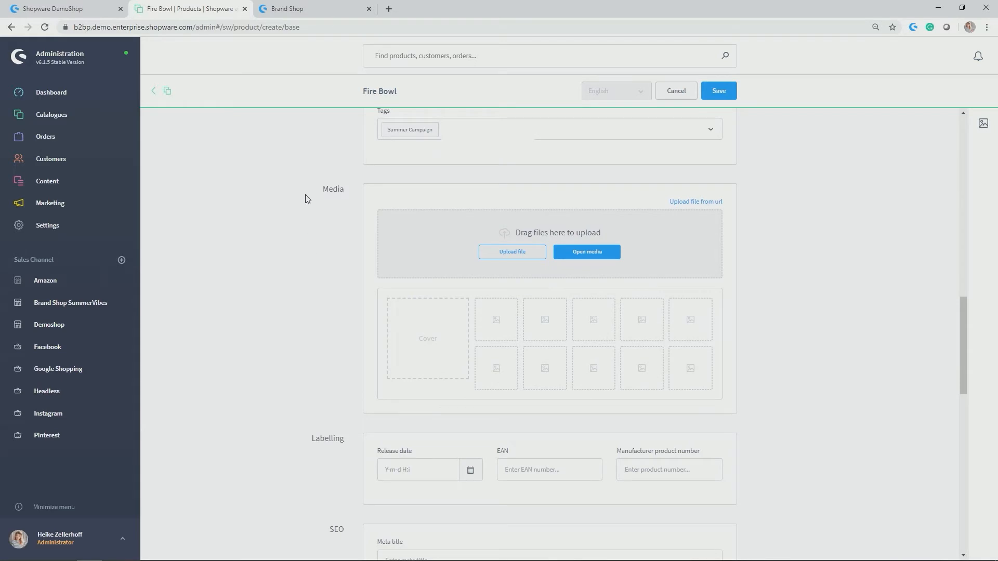
mouse_move(596, 221)
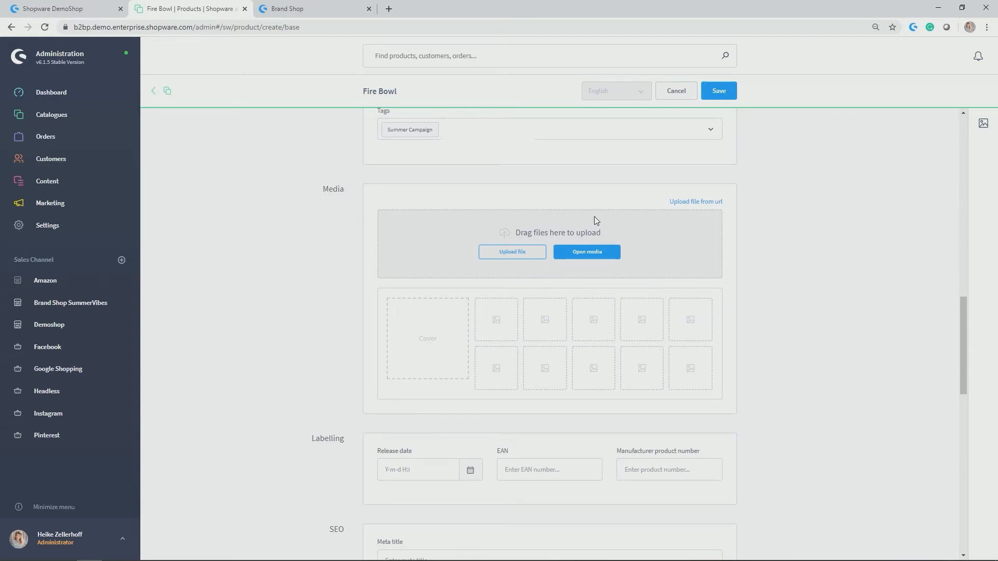
mouse_move(590, 406)
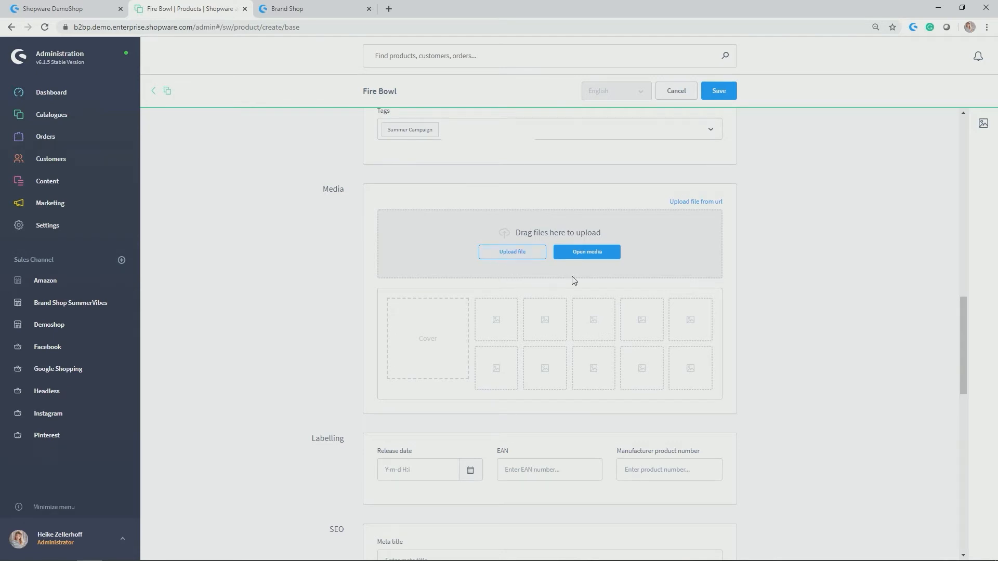
left_click(586, 251)
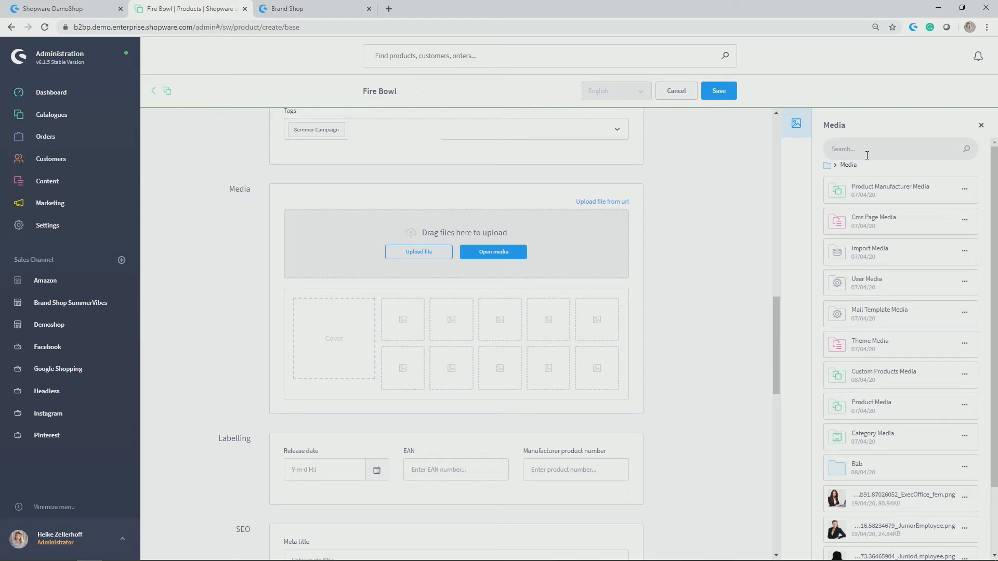
type("fire")
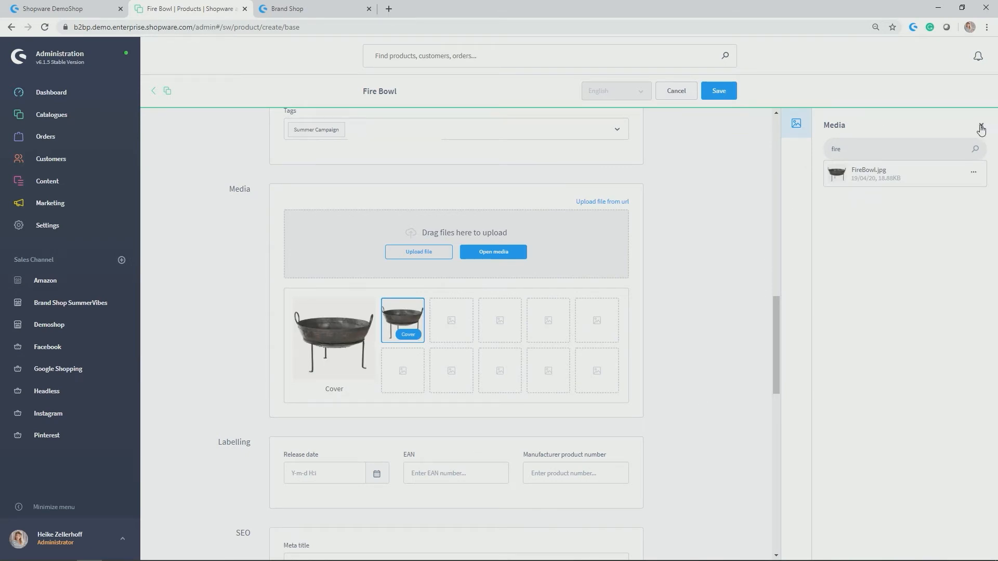
scroll("down", 3)
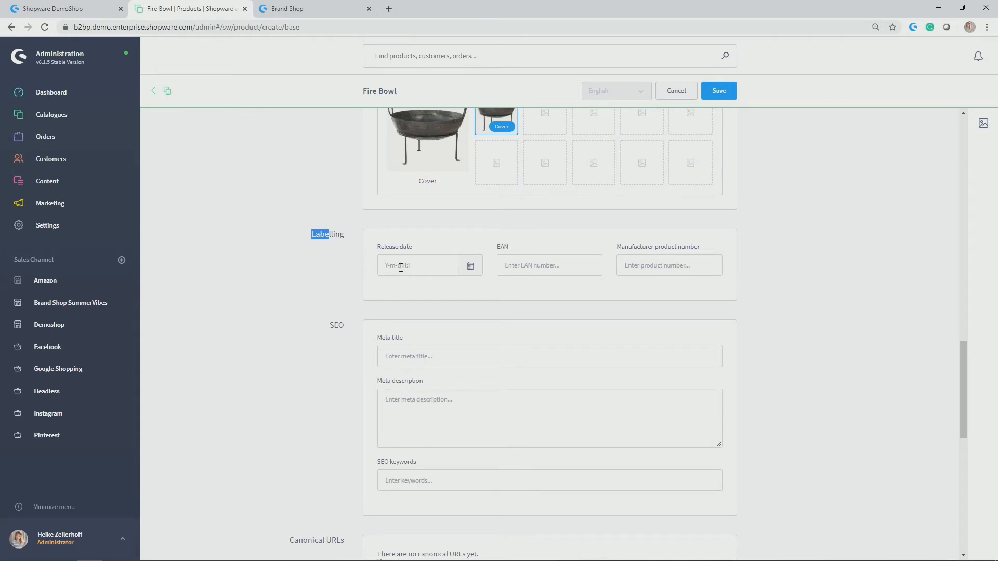
Pick 14 May 2020 as Fire Bowl's release date
left_click(418, 266)
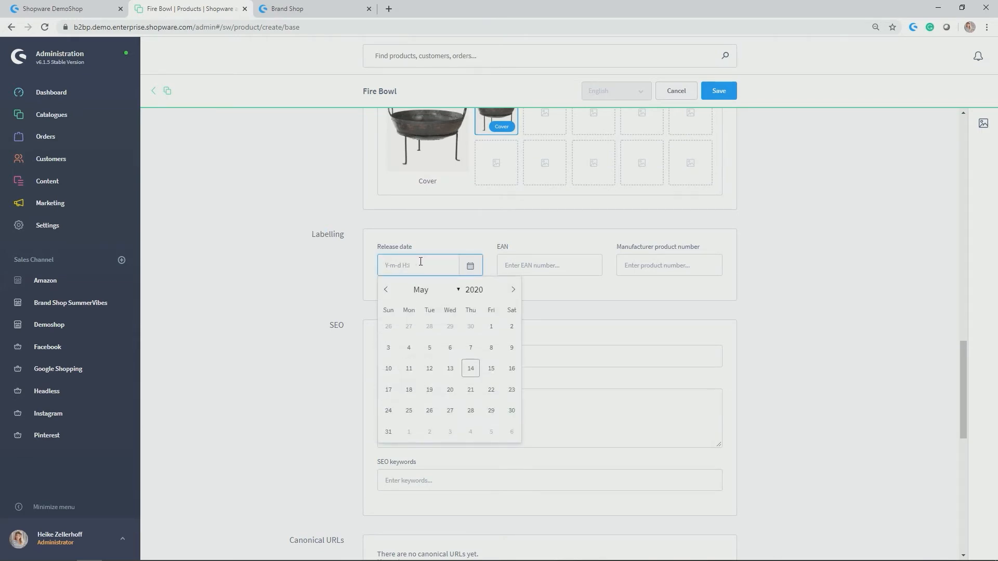
left_click(470, 368)
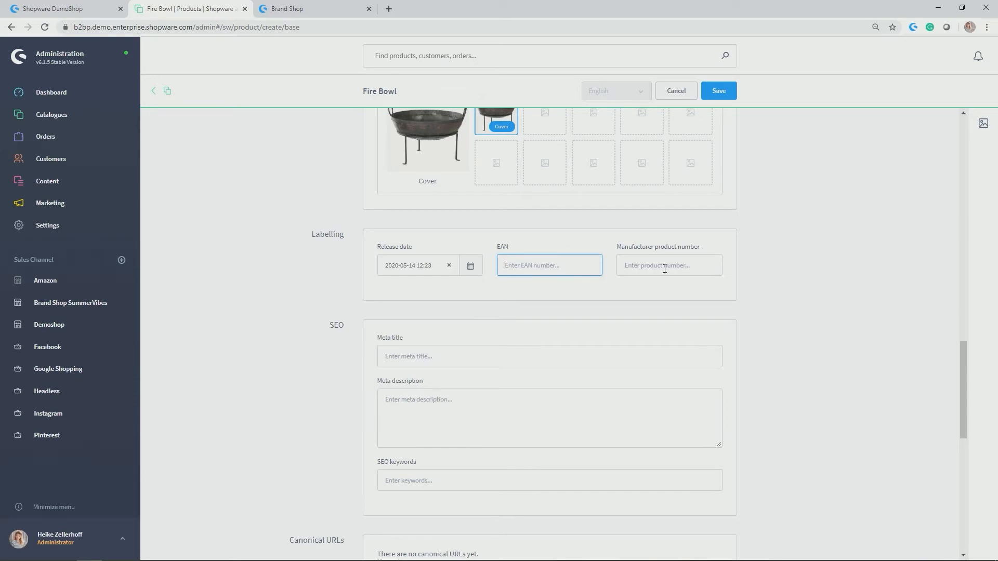
scroll("down", 3)
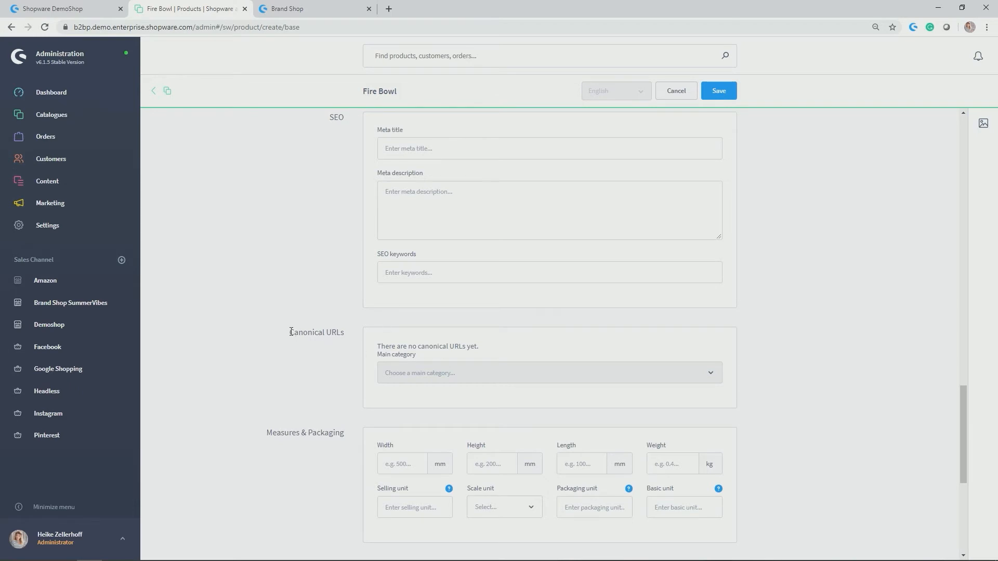
mouse_move(360, 320)
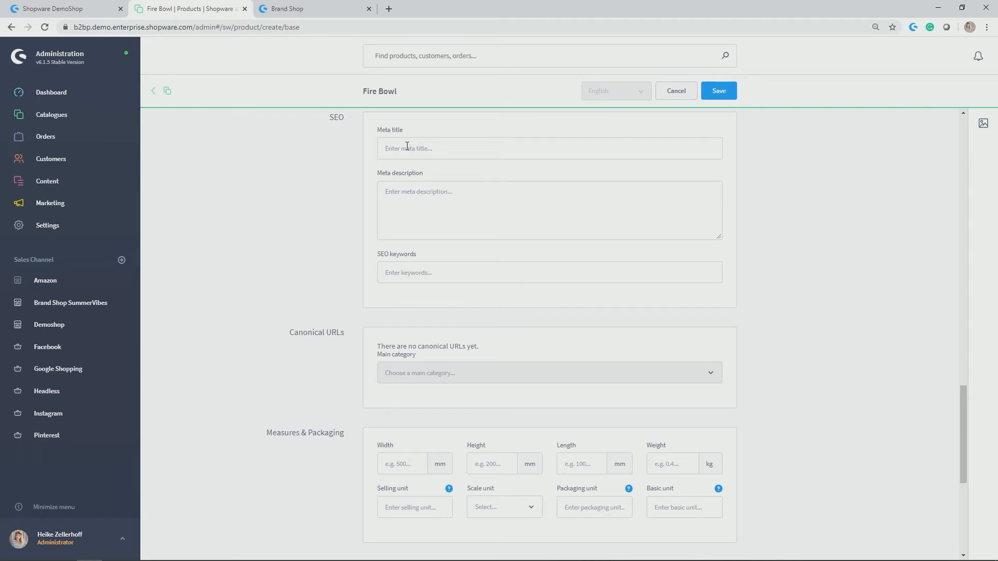
mouse_move(457, 252)
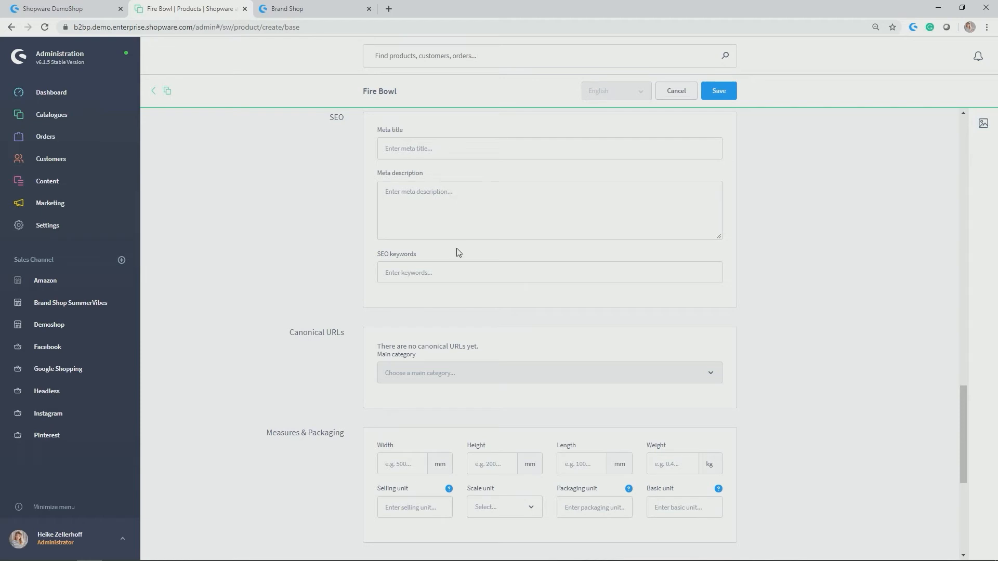
scroll("down", 3)
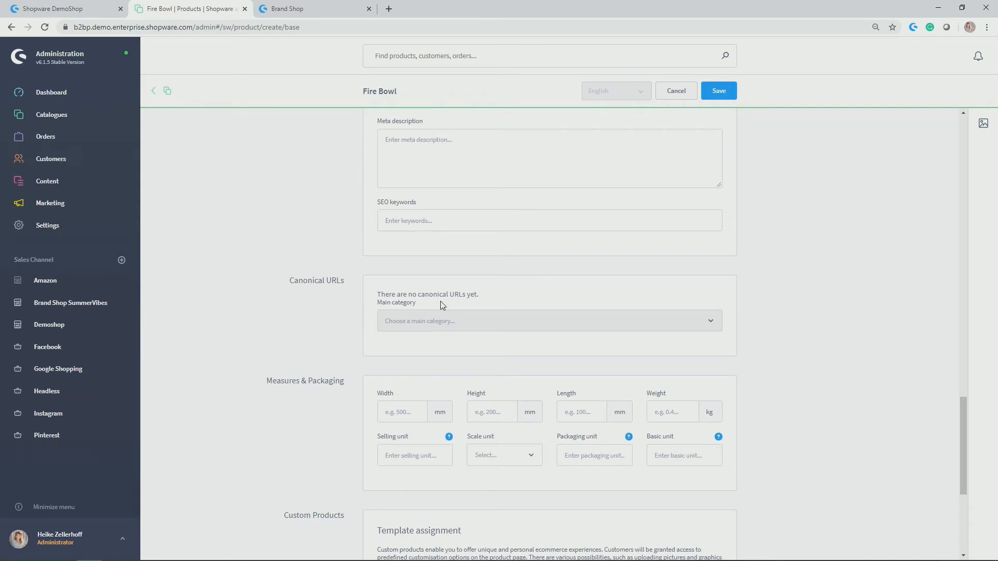
scroll("down", 3)
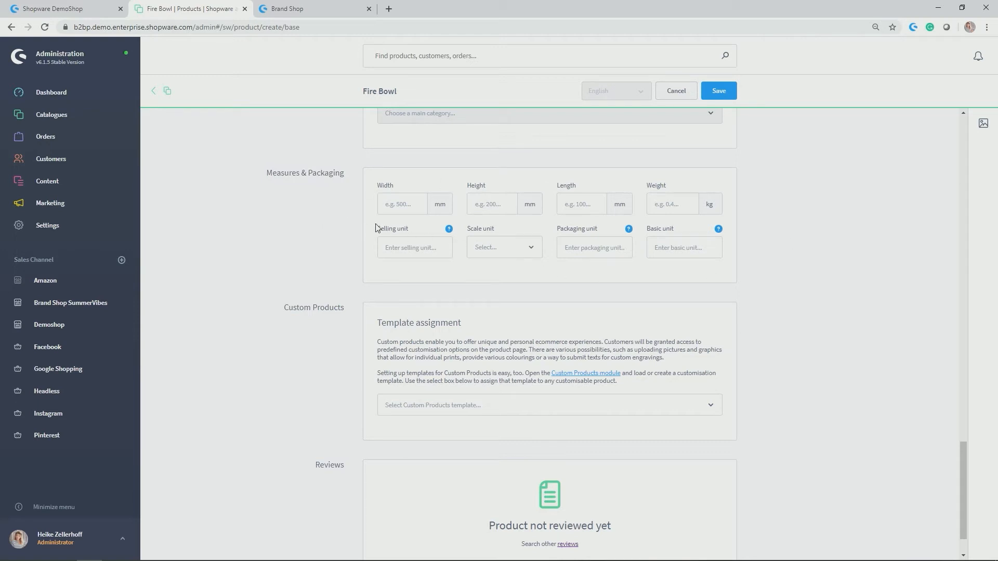
mouse_move(460, 189)
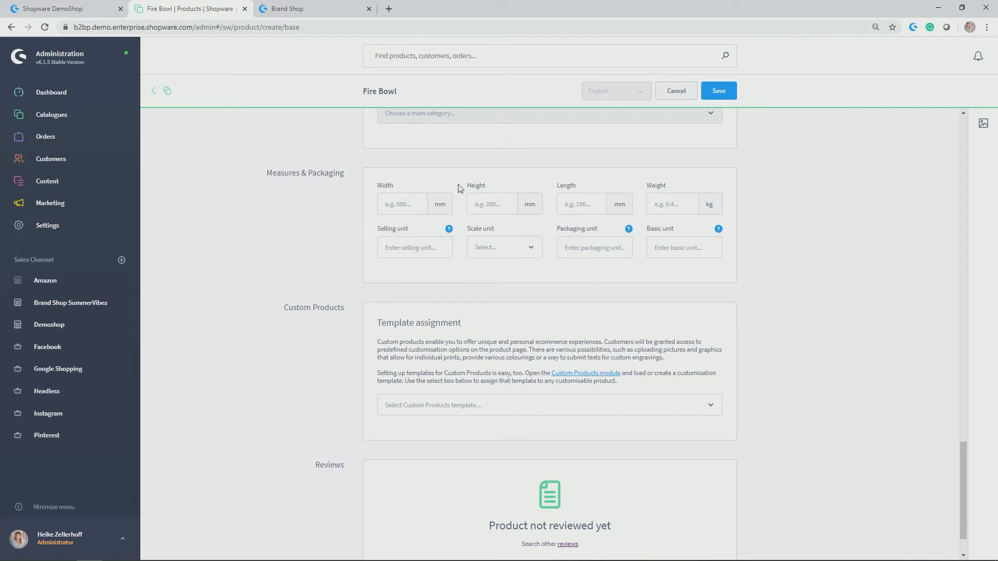
mouse_move(468, 233)
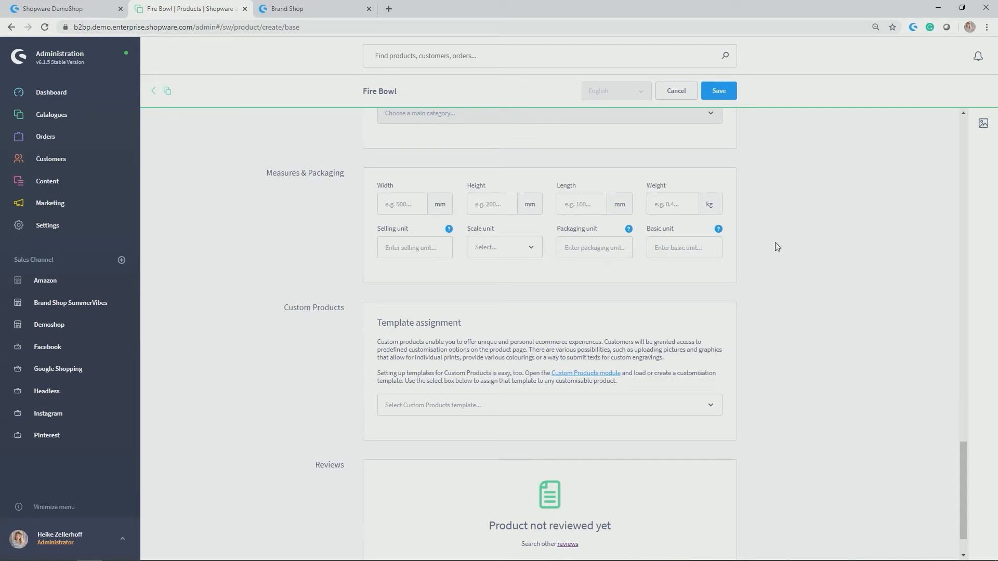
mouse_move(740, 219)
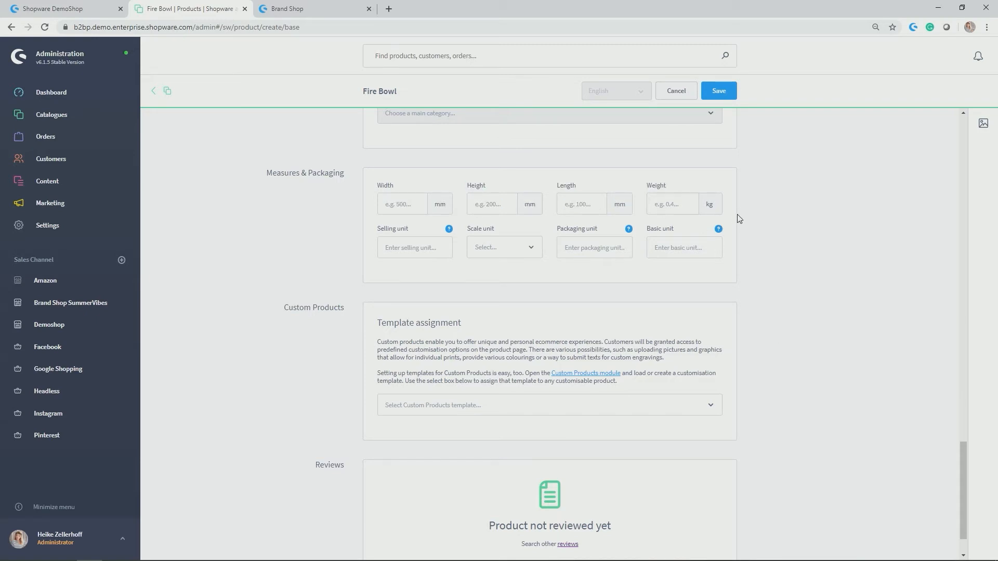
scroll("down", 3)
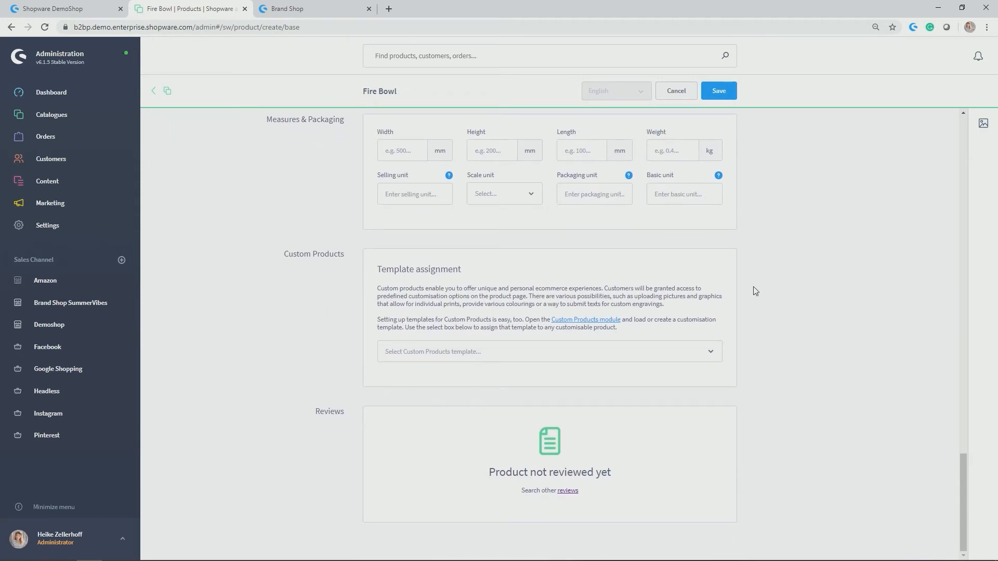
mouse_move(351, 259)
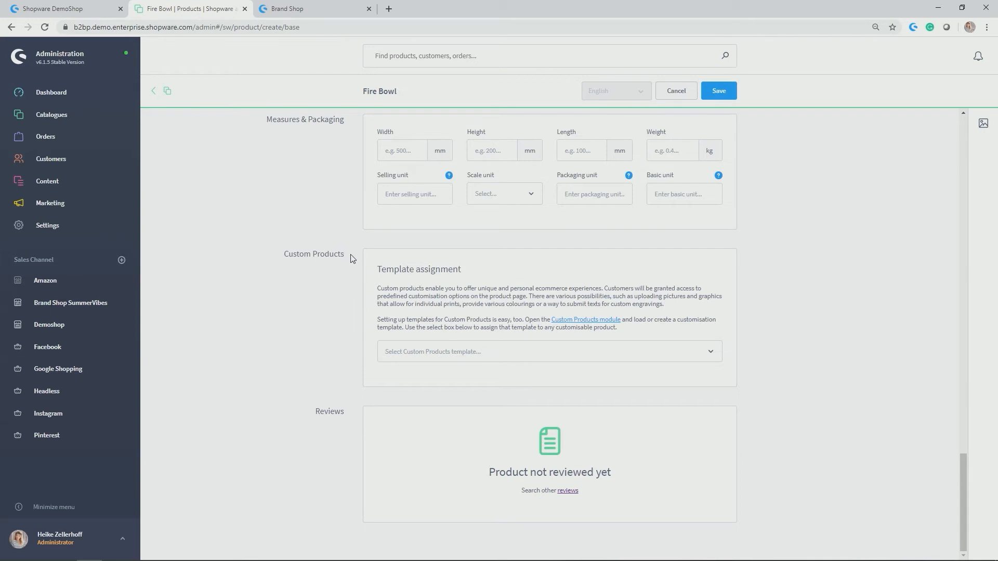
left_click(549, 352)
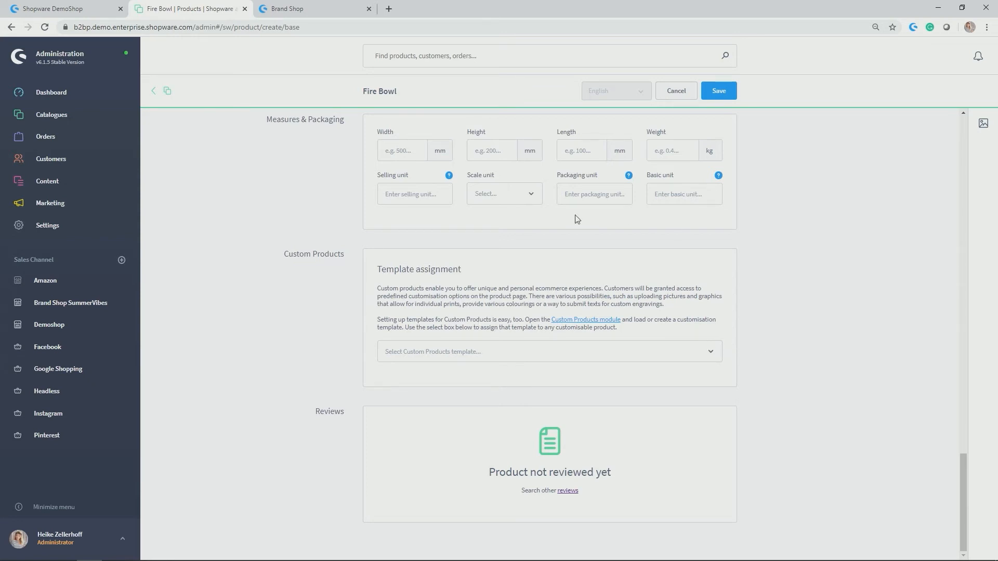
mouse_move(348, 289)
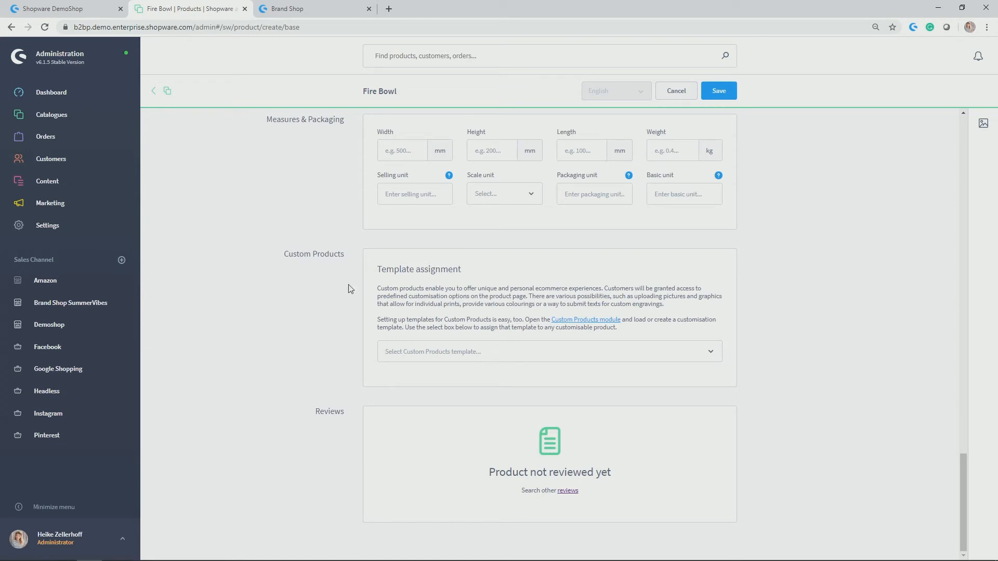
mouse_move(349, 367)
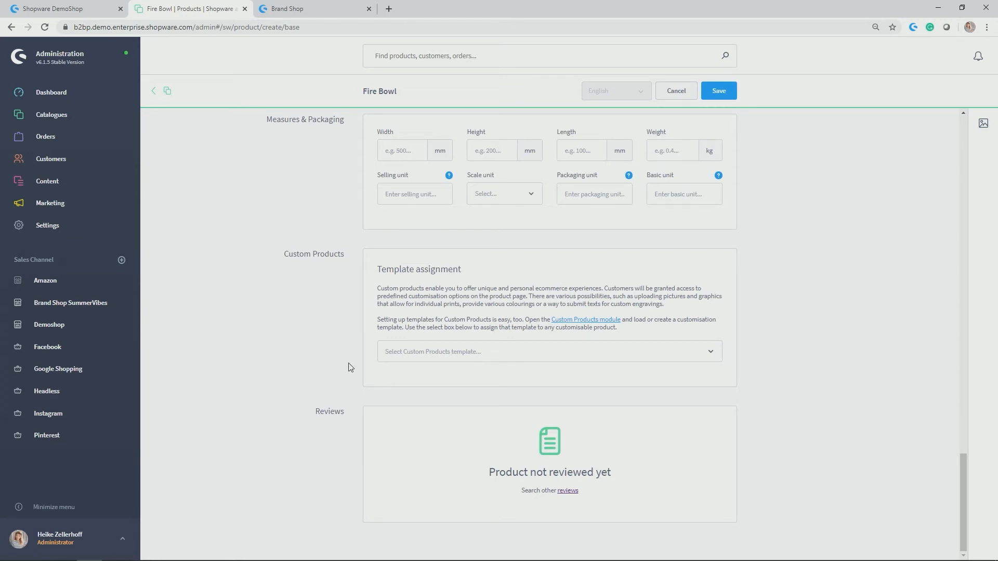
double_click(329, 411)
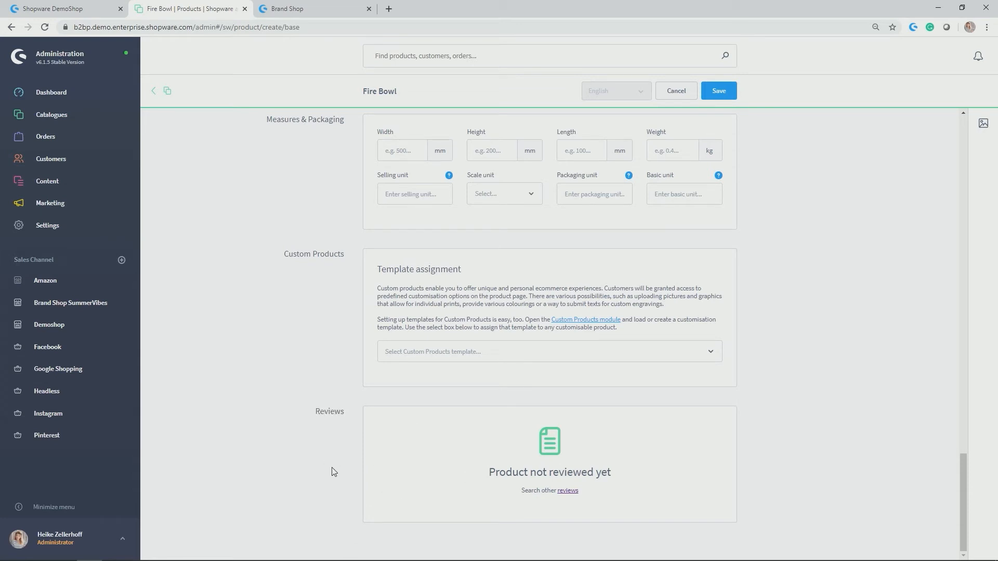
Save the new Fire Bowl product from the top of the page
scroll("up", 3)
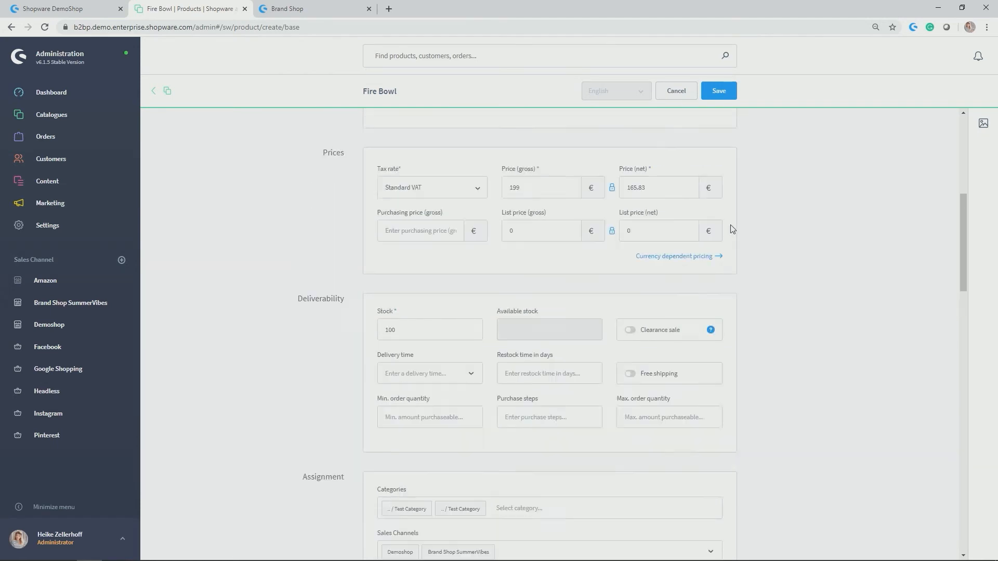
left_click(718, 90)
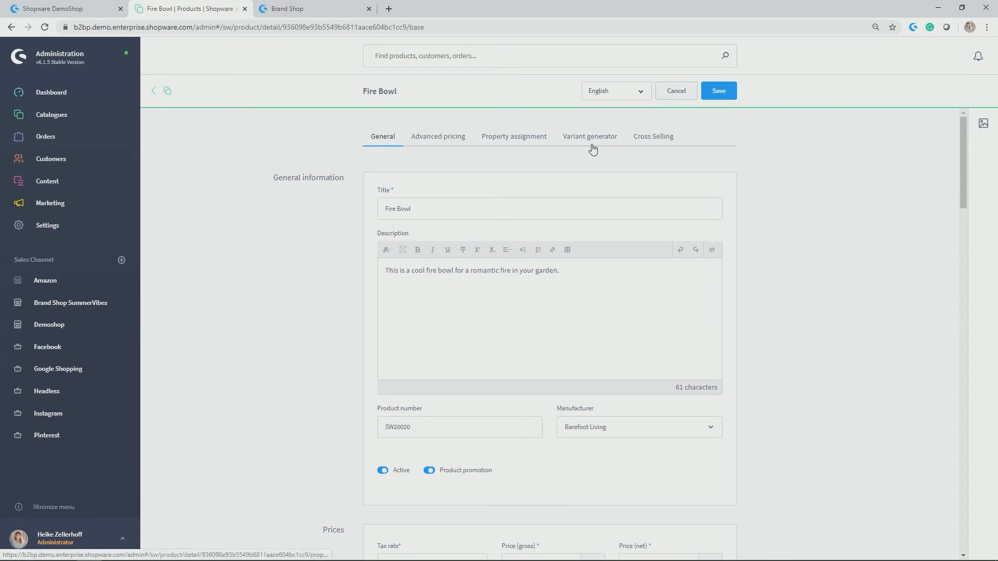
mouse_move(692, 159)
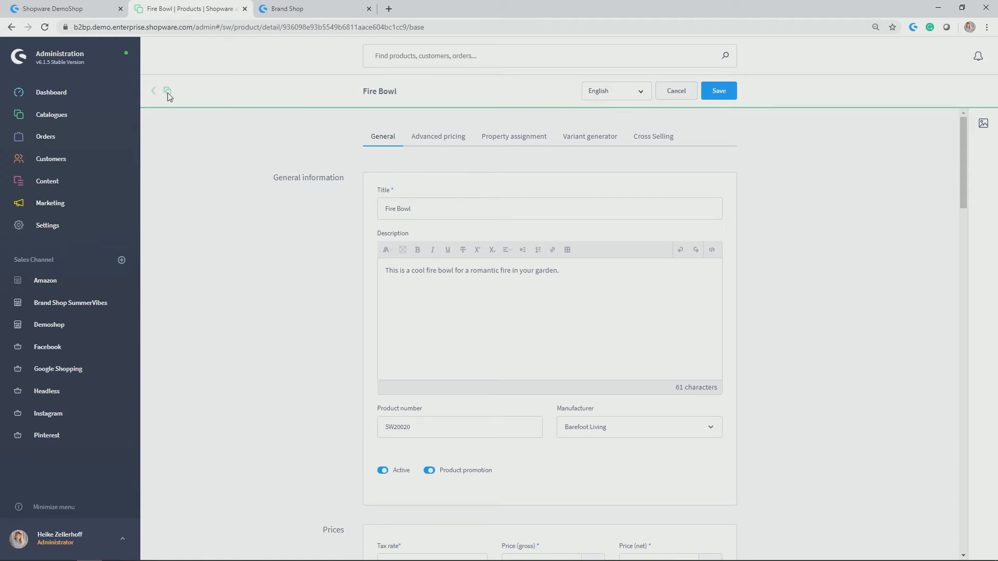
Open the Demoshop Test Category and switch currency to Euro, showing Fire Bowl at €199
left_click(63, 9)
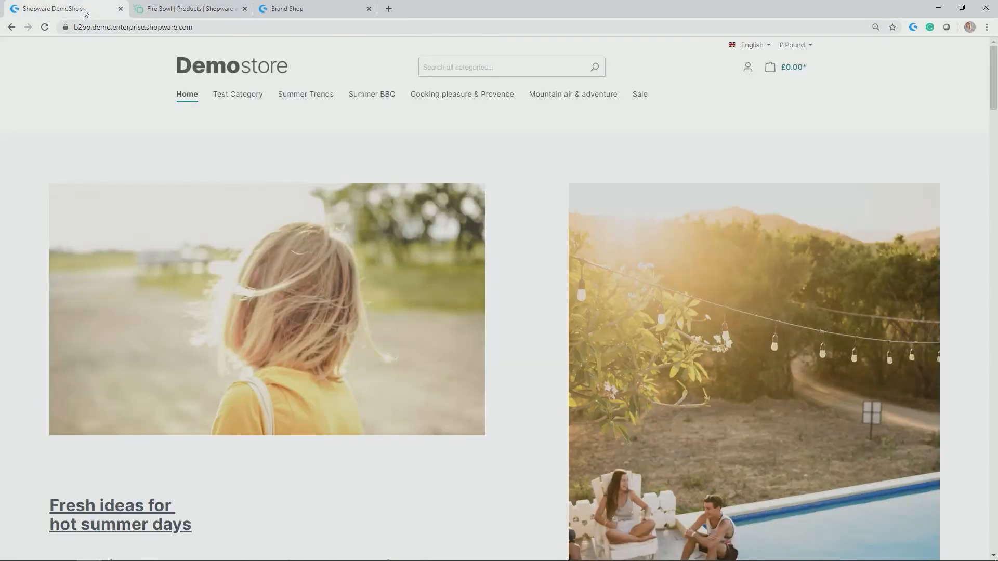
left_click(238, 95)
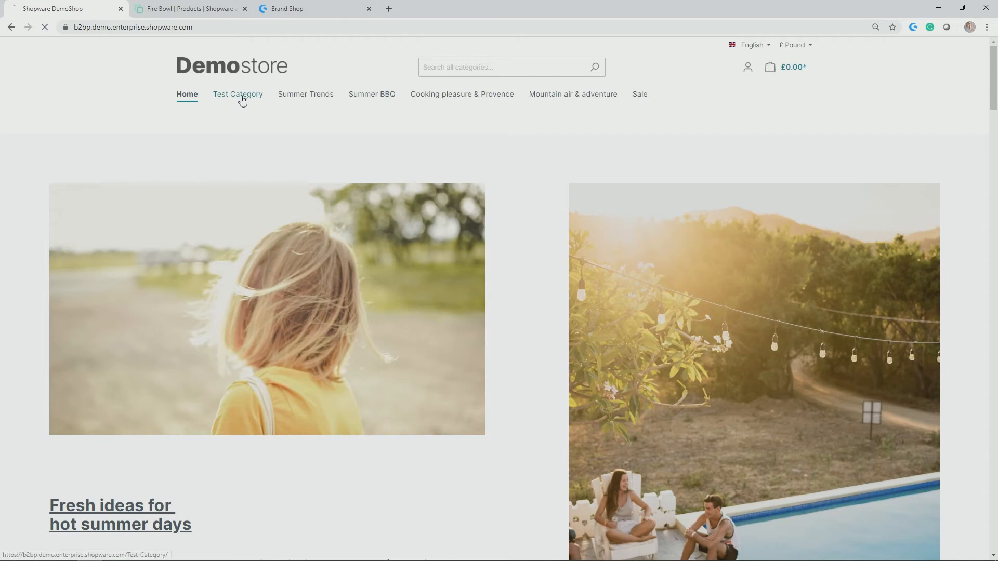
left_click(238, 94)
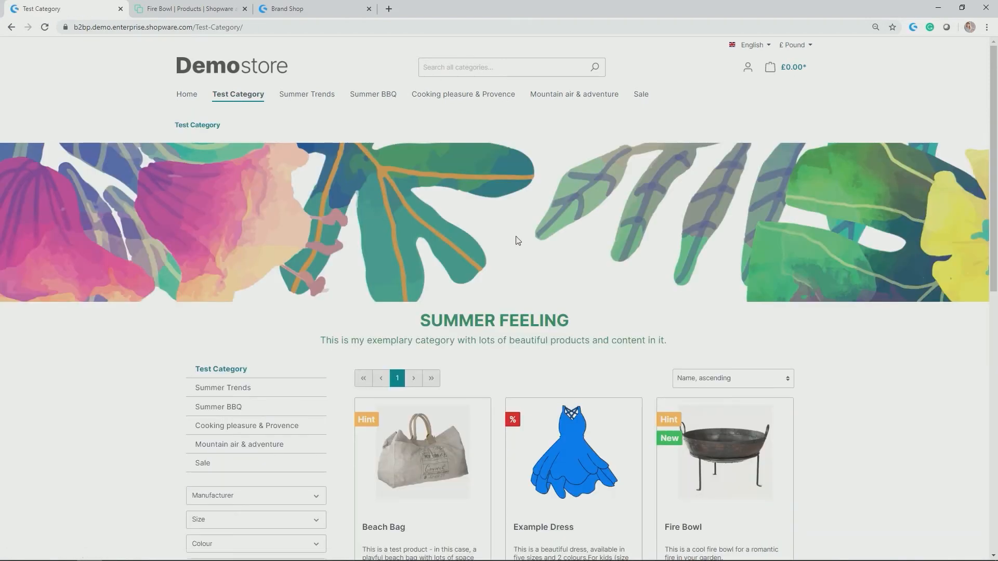
scroll("down", 3)
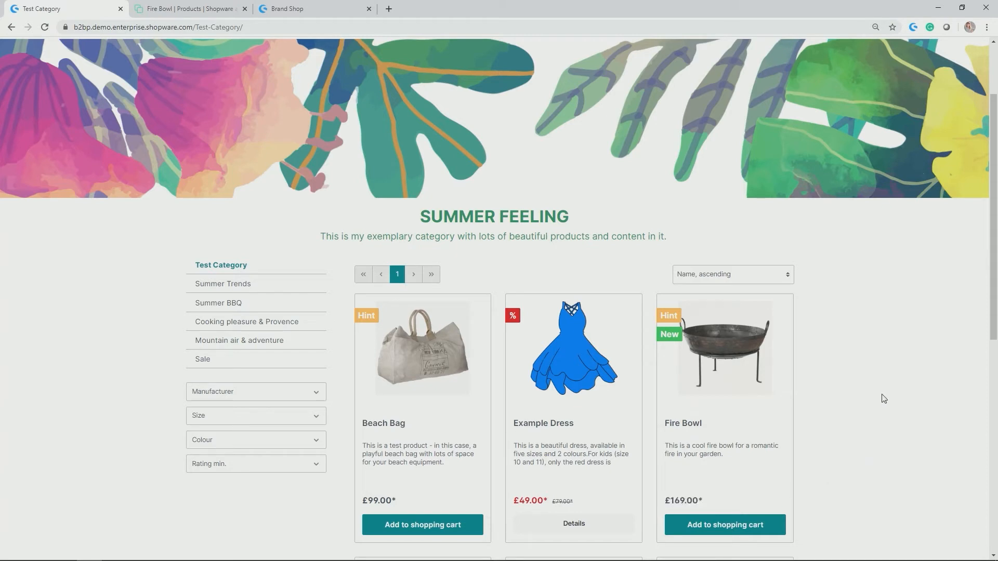
mouse_move(702, 330)
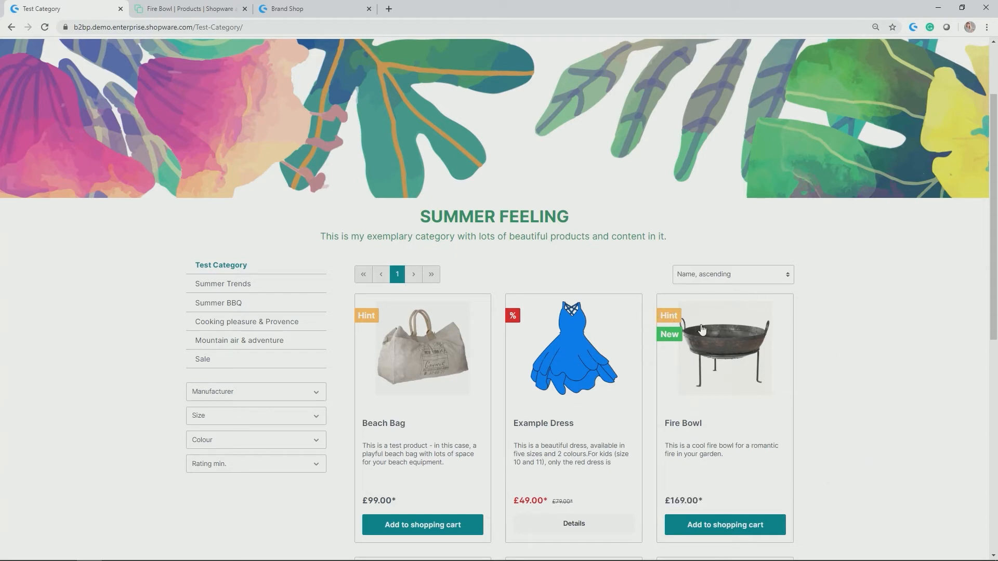
mouse_move(700, 326)
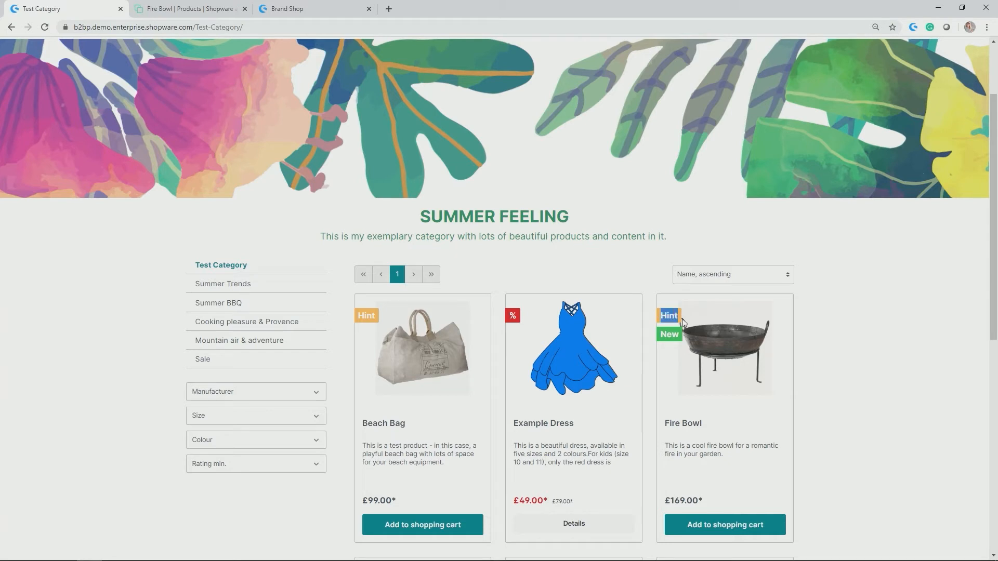
mouse_move(866, 423)
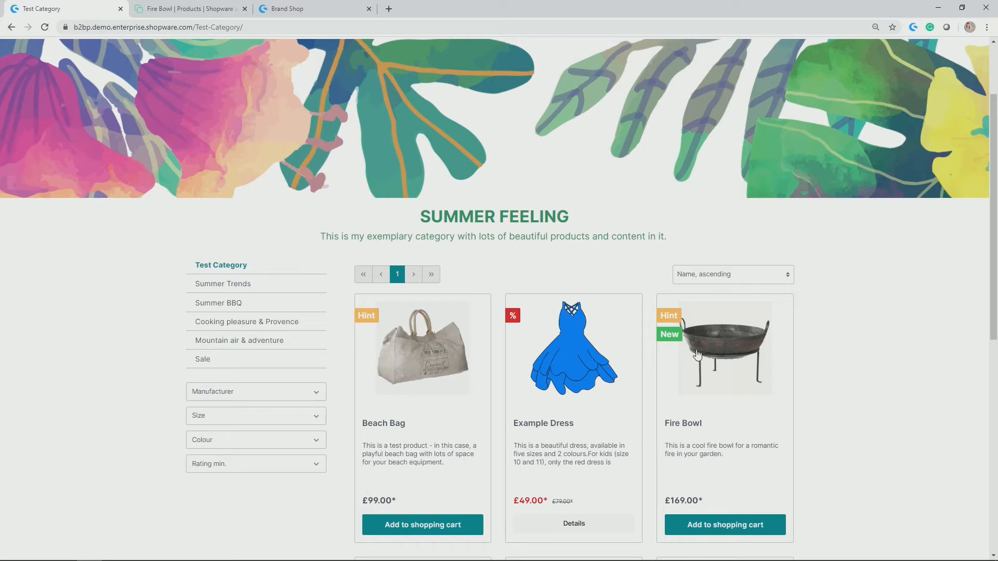
mouse_move(829, 403)
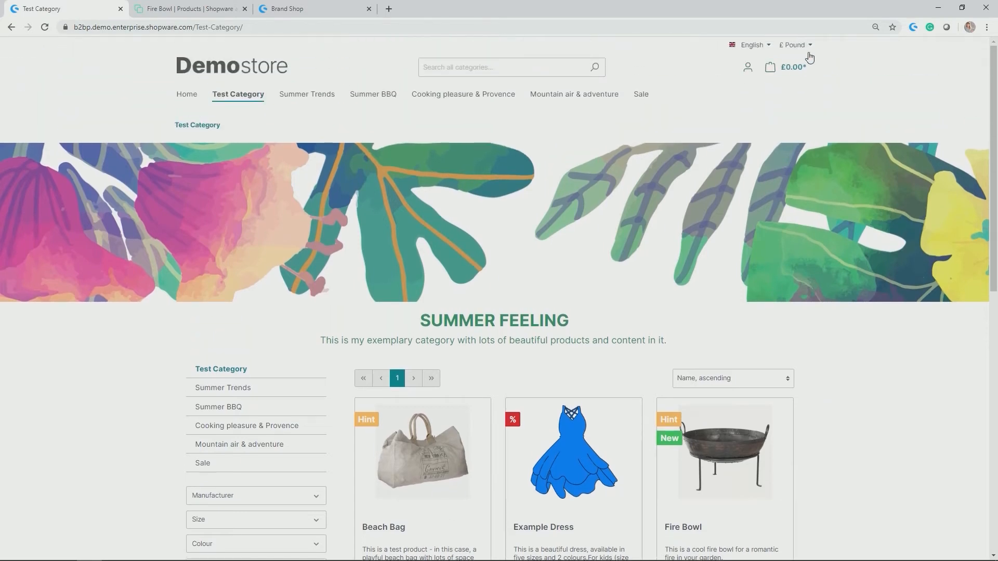
left_click(795, 45)
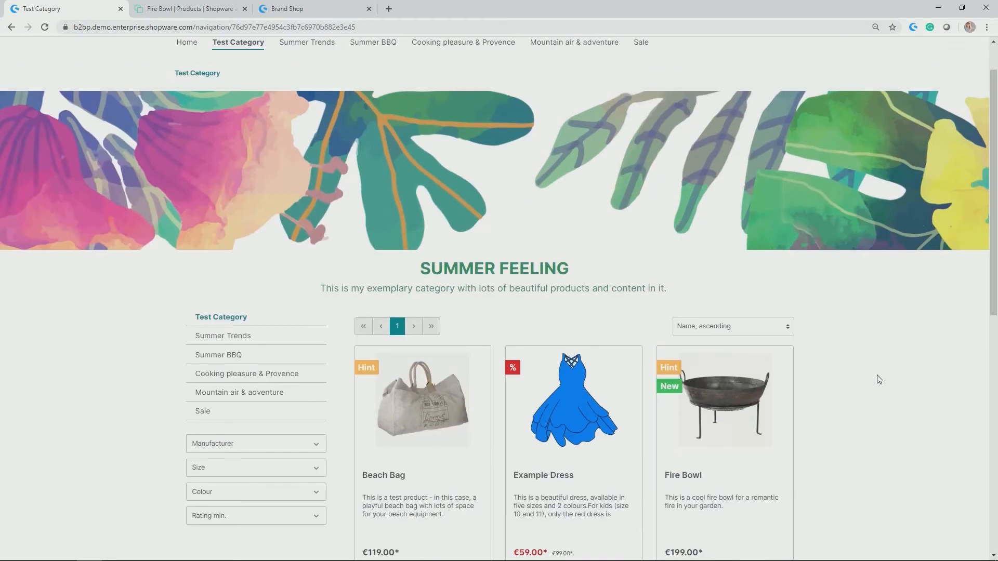
Open the Brand Shop's Test Category and scroll to Fire Bowl at £169.00
left_click(289, 8)
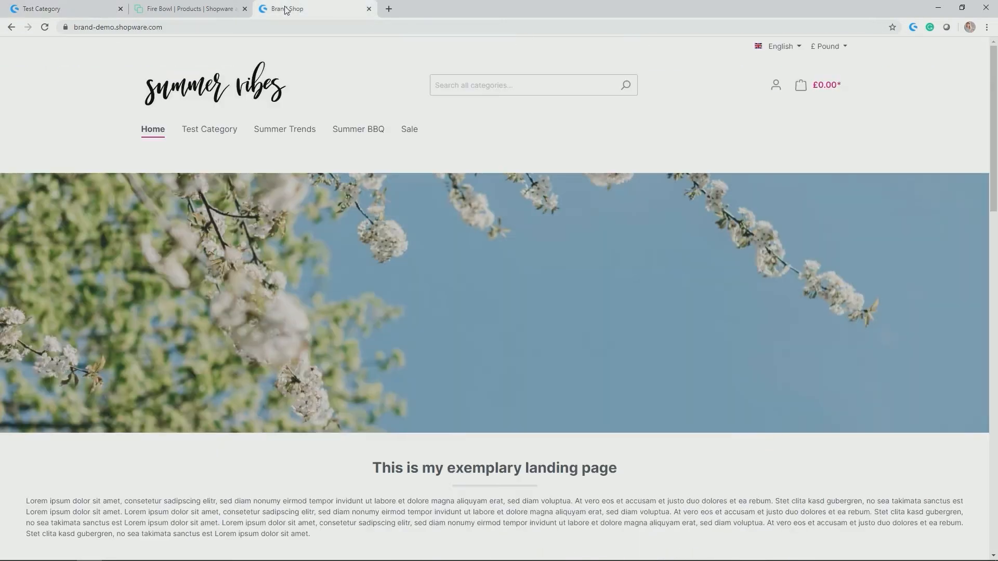
left_click(209, 130)
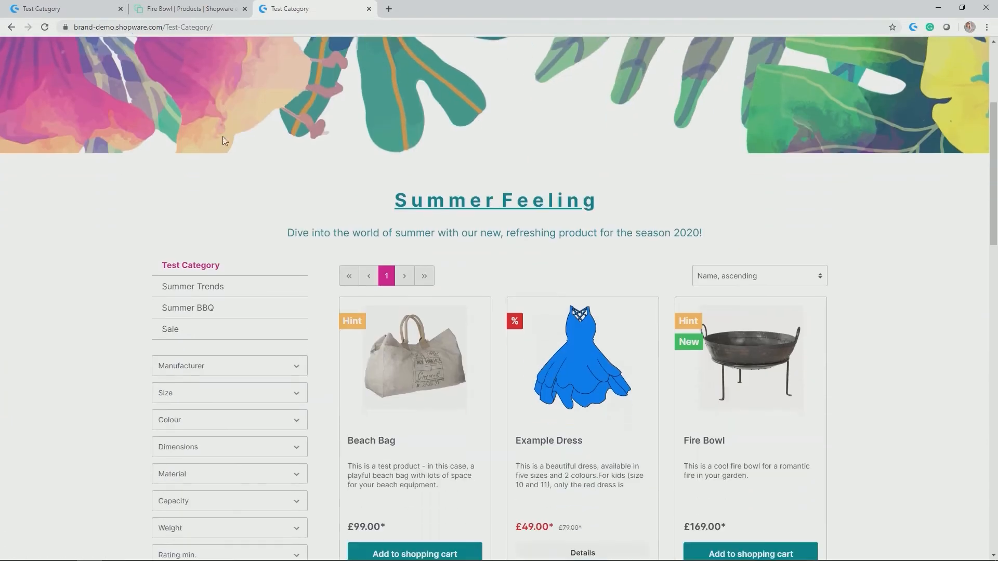
scroll("down", 3)
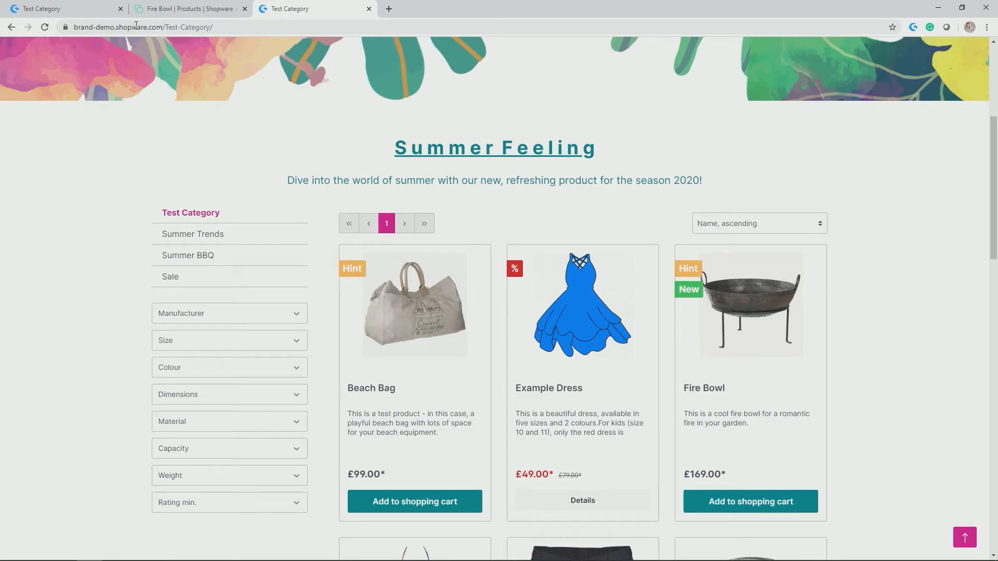
Choose the Sales Channel Demoshop rule on Fire Bowl's Advanced pricing tab
left_click(190, 8)
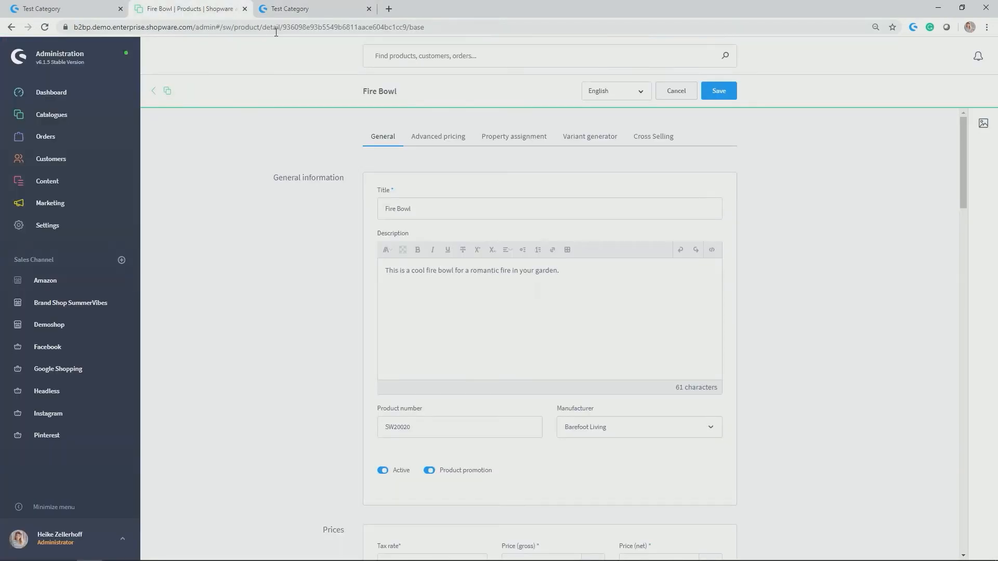
left_click(438, 137)
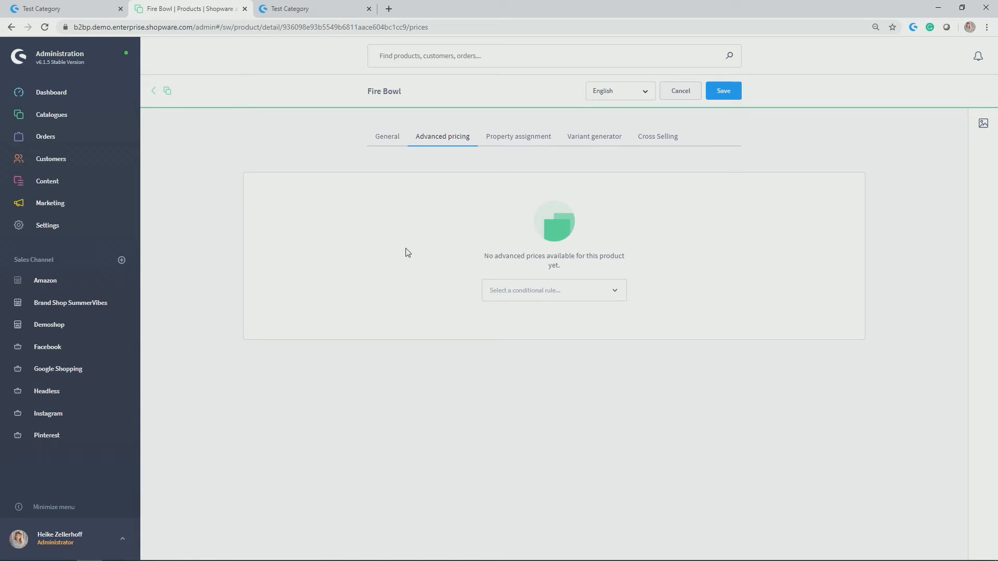
mouse_move(414, 248)
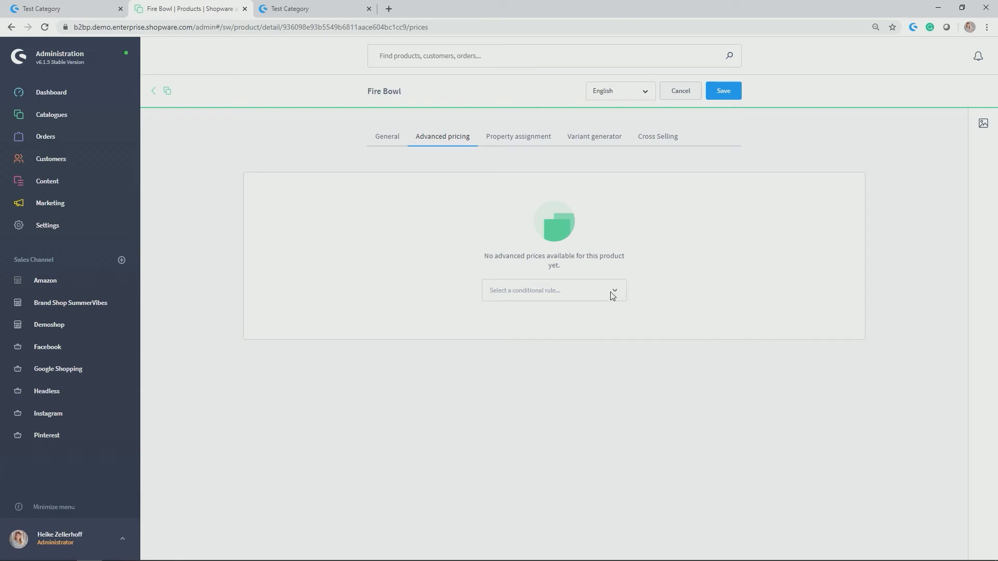
left_click(553, 290)
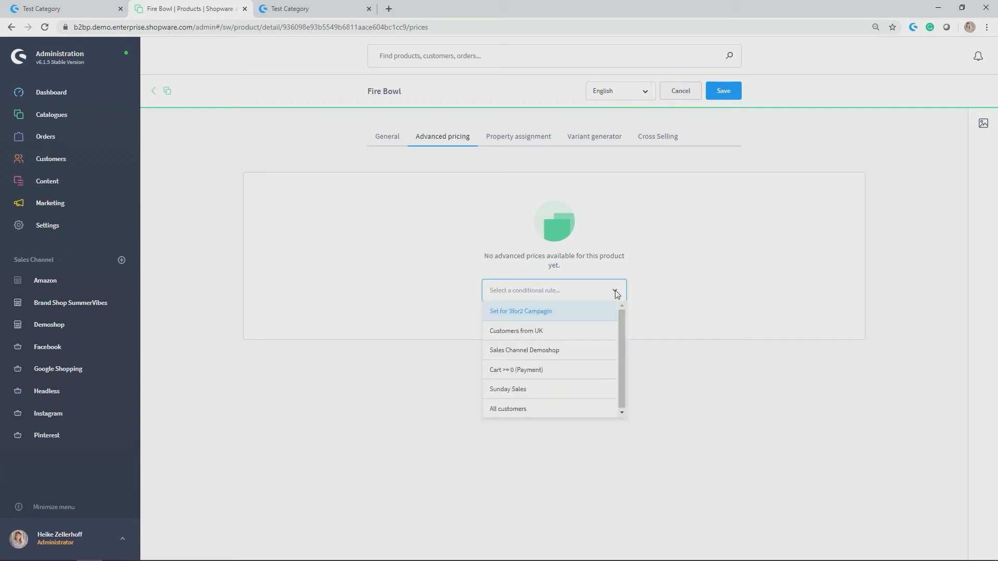
mouse_move(548, 369)
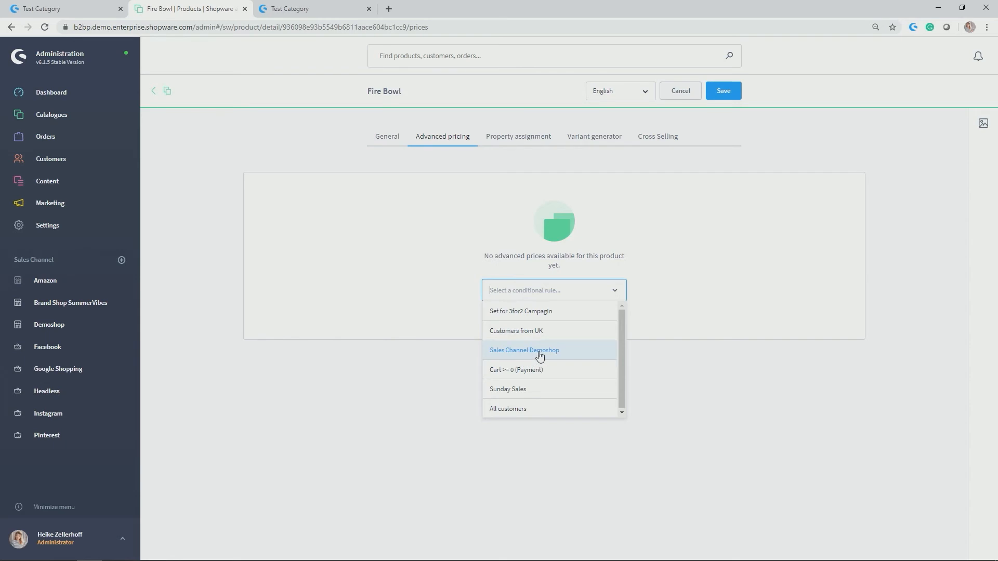
left_click(524, 350)
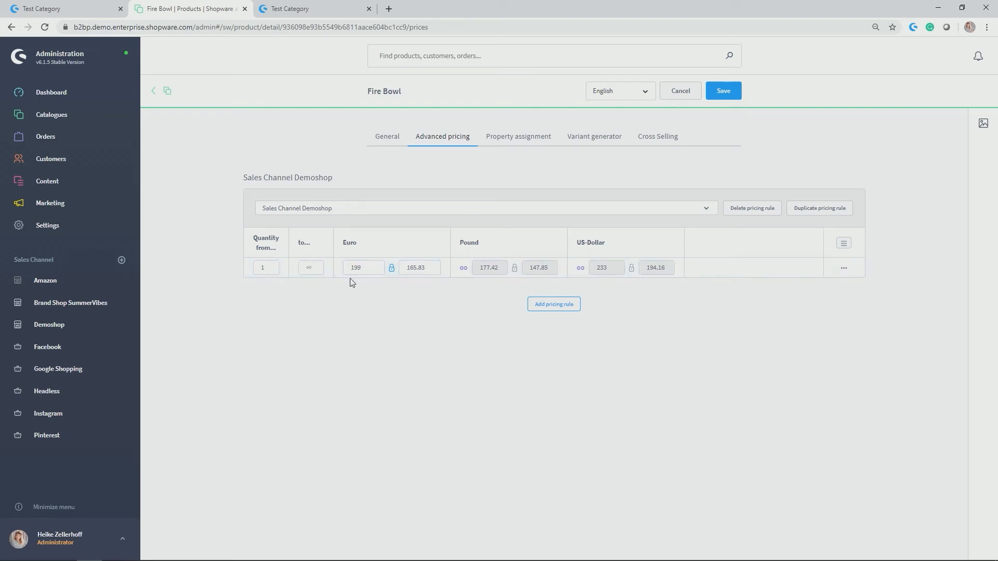
Set tiers: quantities 1–4 at £169, 5 and more at 179 €, keeping Demoshop rule
left_click(310, 268)
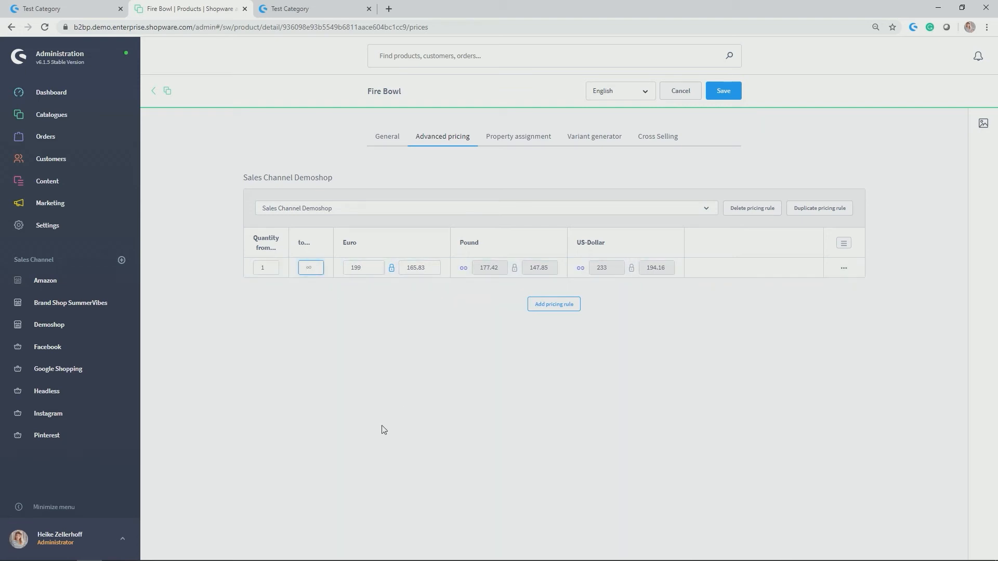
type("4")
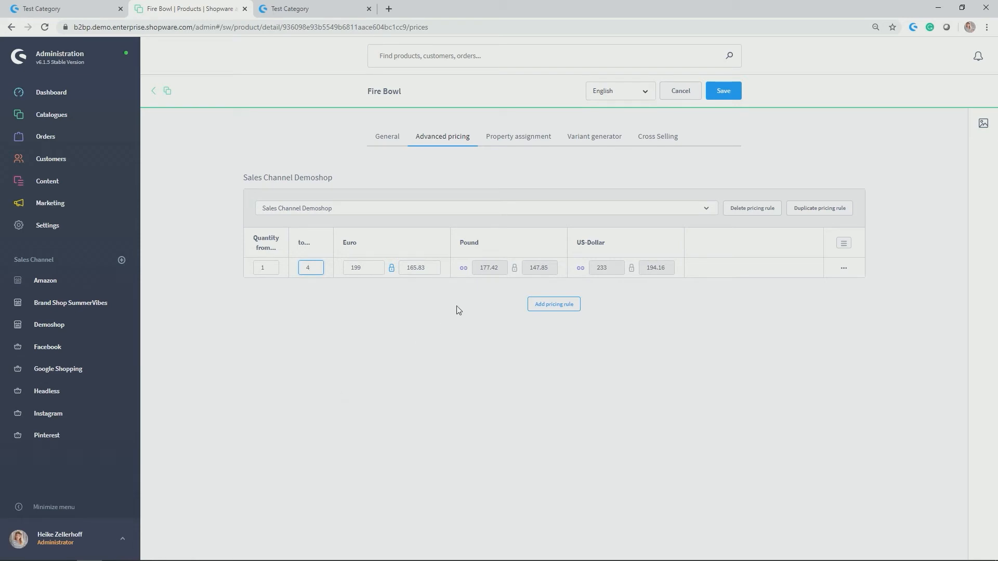
left_click(552, 303)
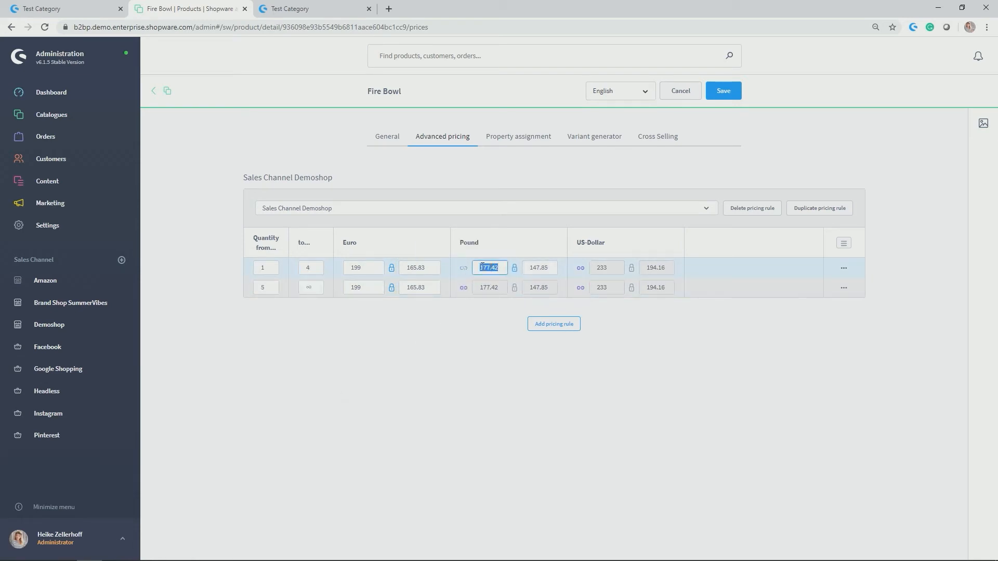
type("169")
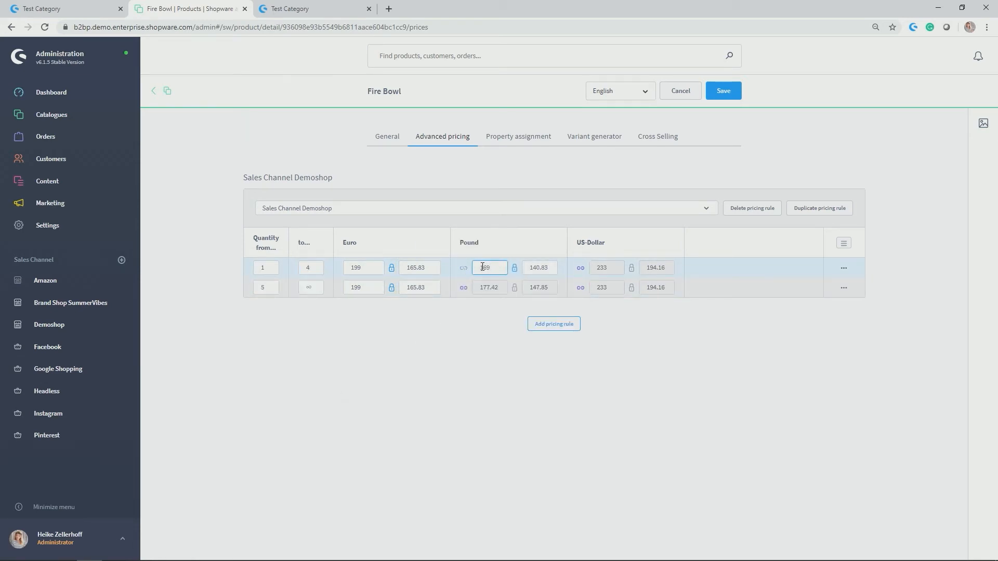
left_click(266, 287)
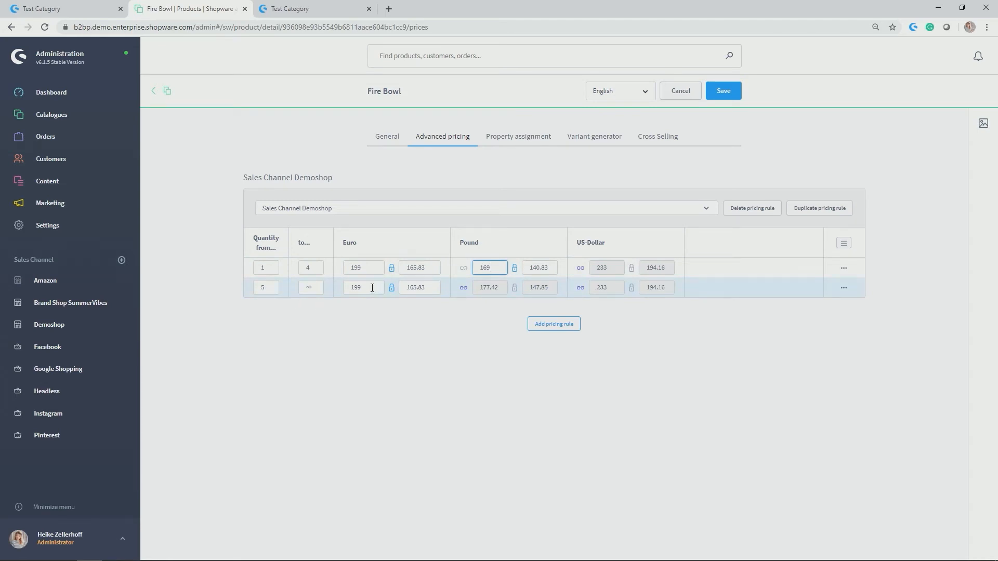
left_click(363, 287)
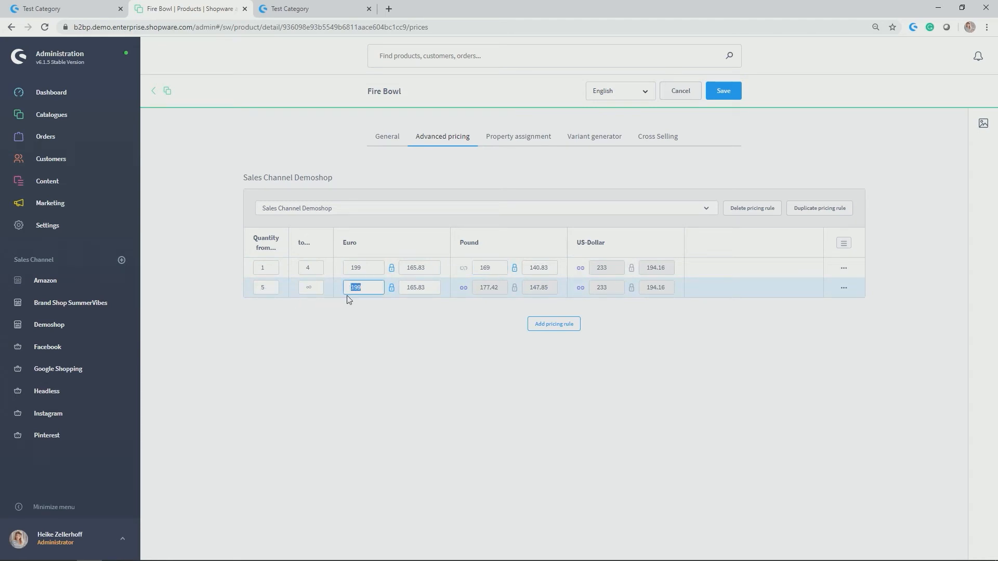
type("179")
left_click(490, 287)
type("149")
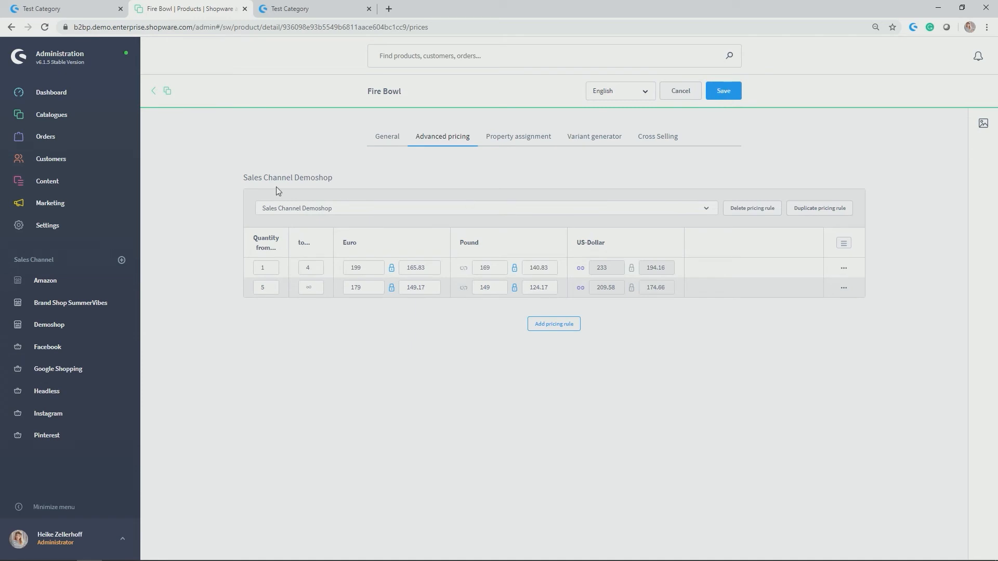
left_click(484, 208)
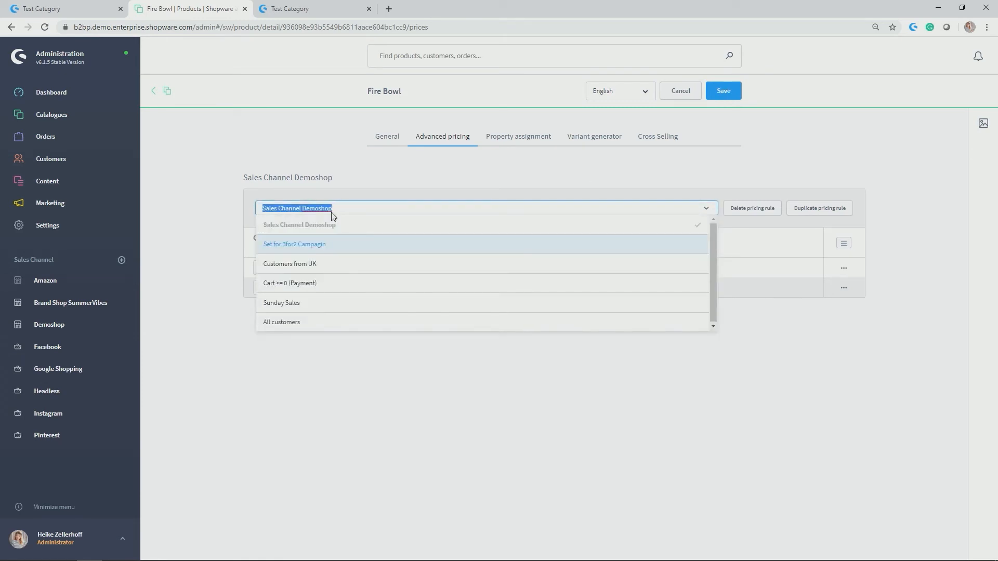
left_click(299, 225)
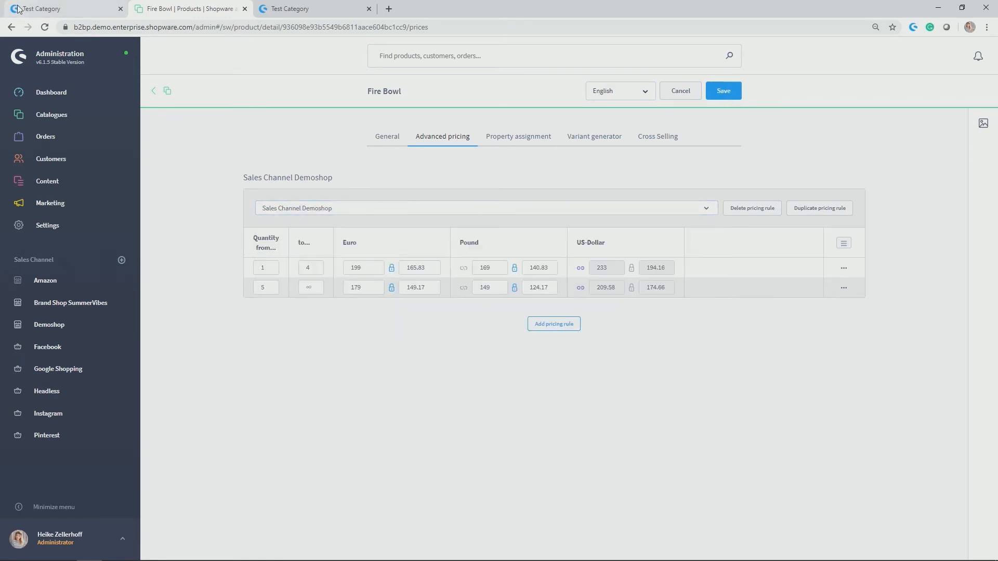
Reload the Demostore Test Category and open Fire Bowl's page showing £169 up to 4, £149 from 5
left_click(45, 9)
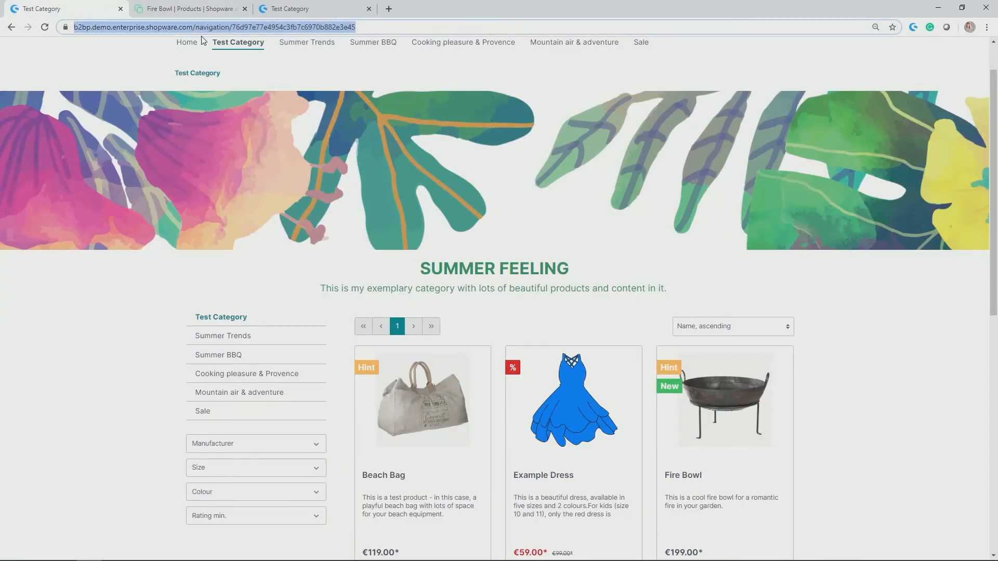
left_click(237, 42)
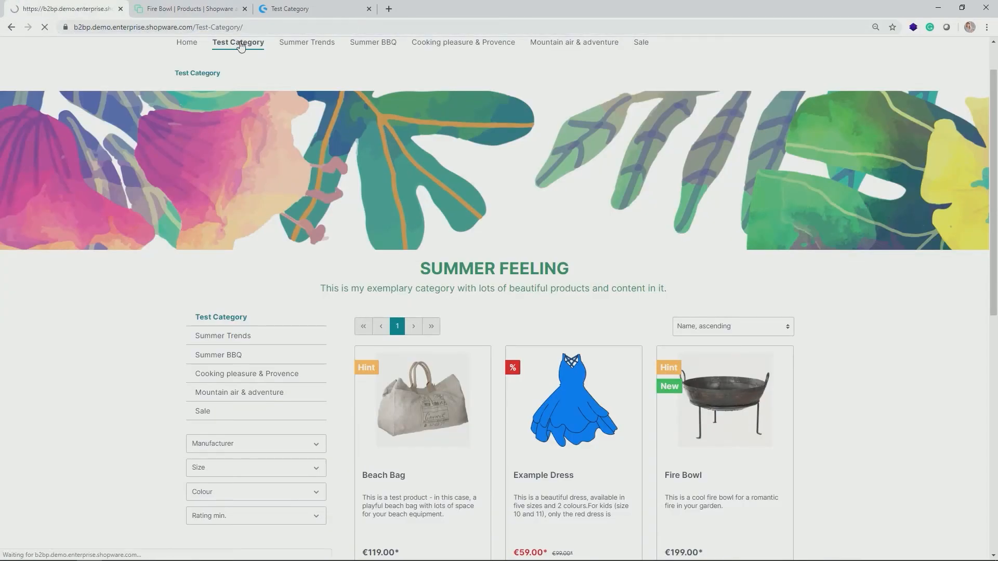
scroll("down", 3)
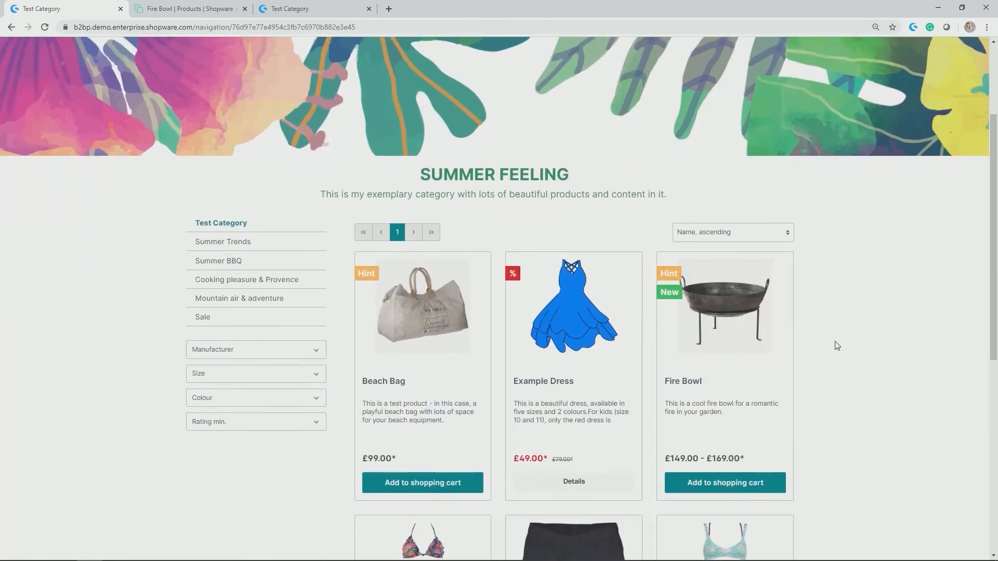
left_click(725, 483)
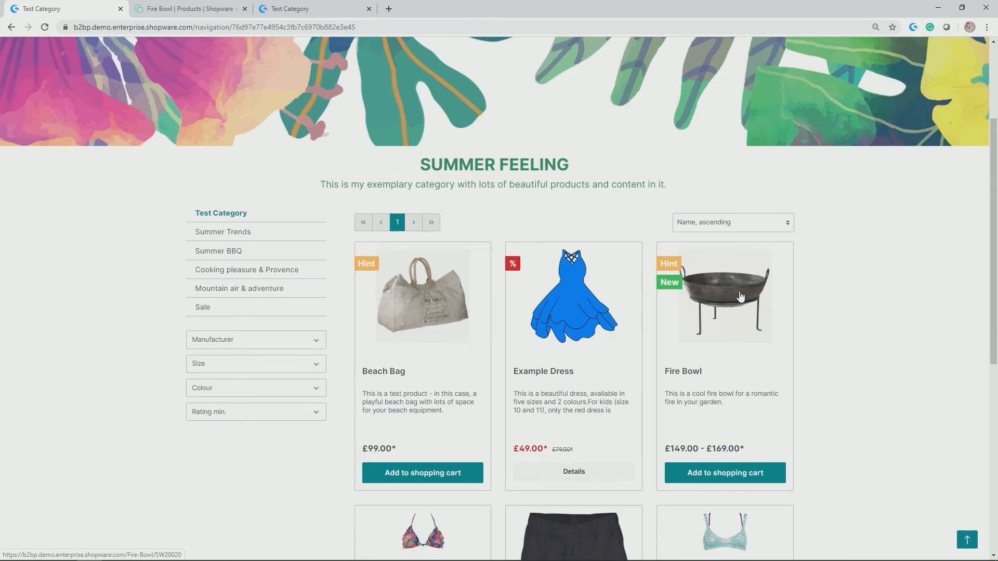
left_click(724, 296)
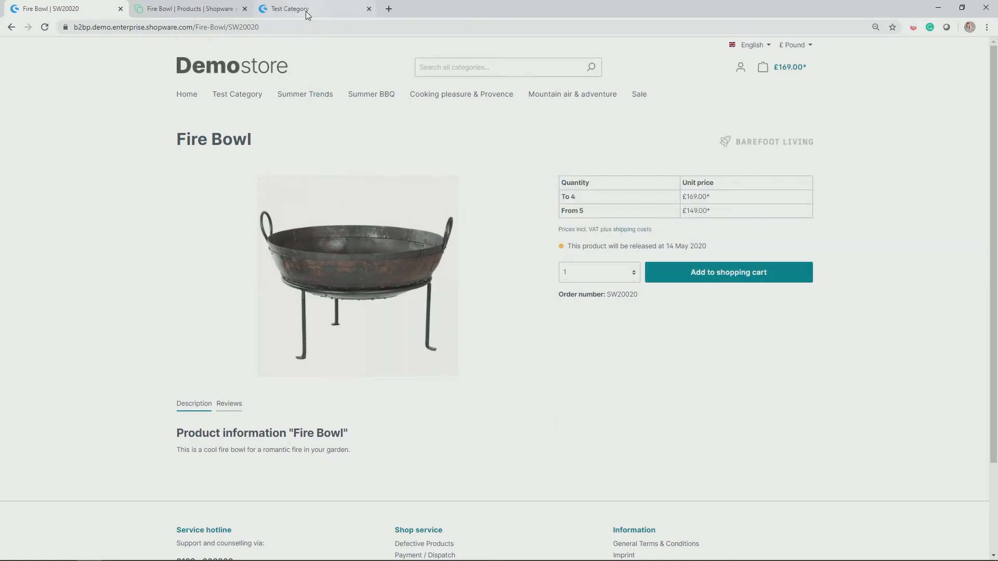
left_click(287, 8)
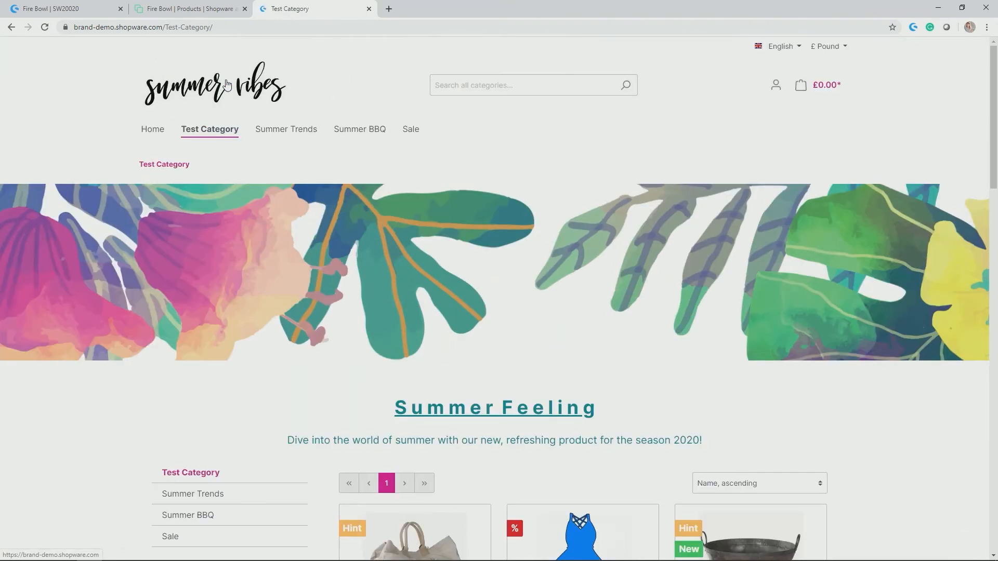
mouse_move(118, 91)
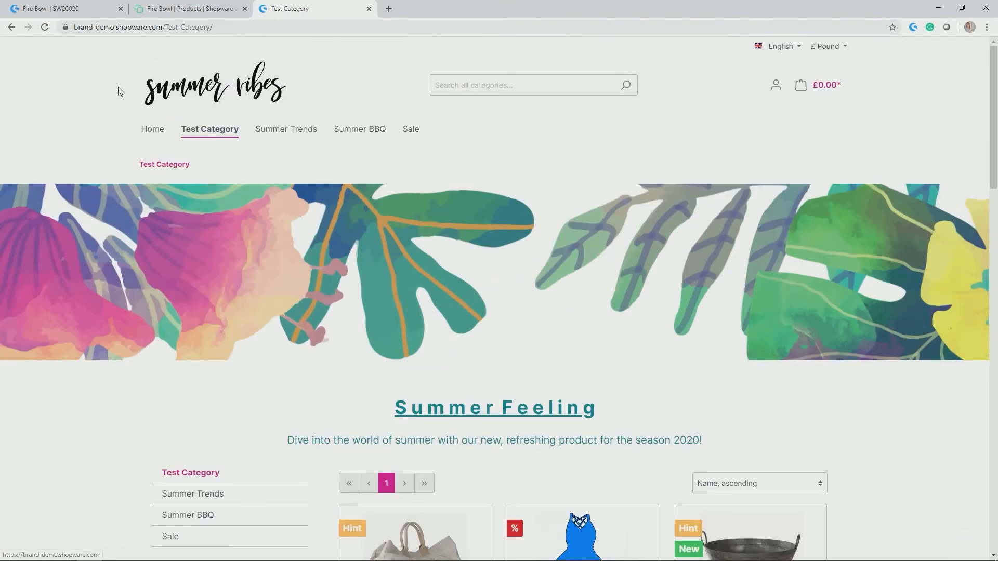
Scroll down the brand shop's Test Category listing to reach the Fire Bowl product
scroll("down", 3)
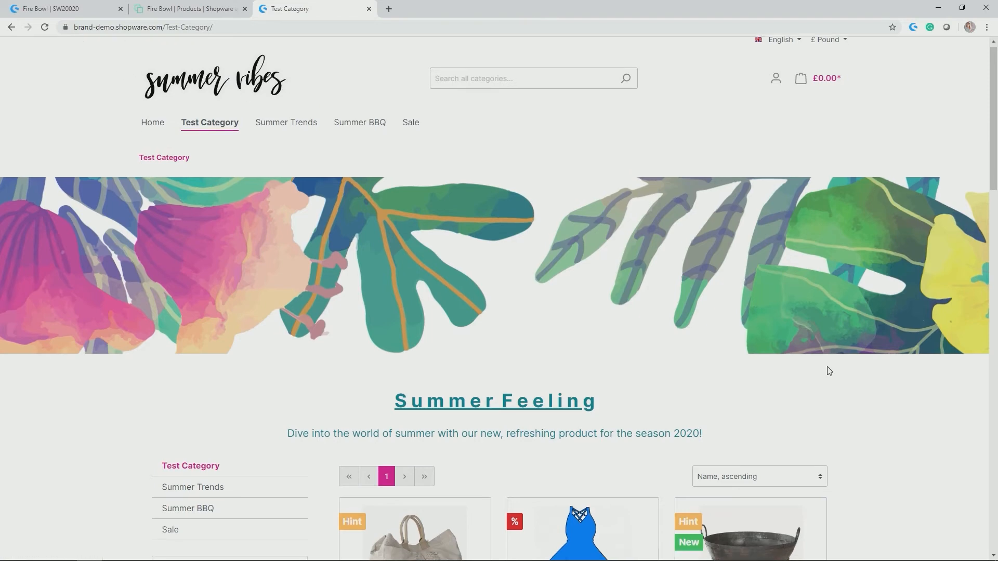
scroll("down", 3)
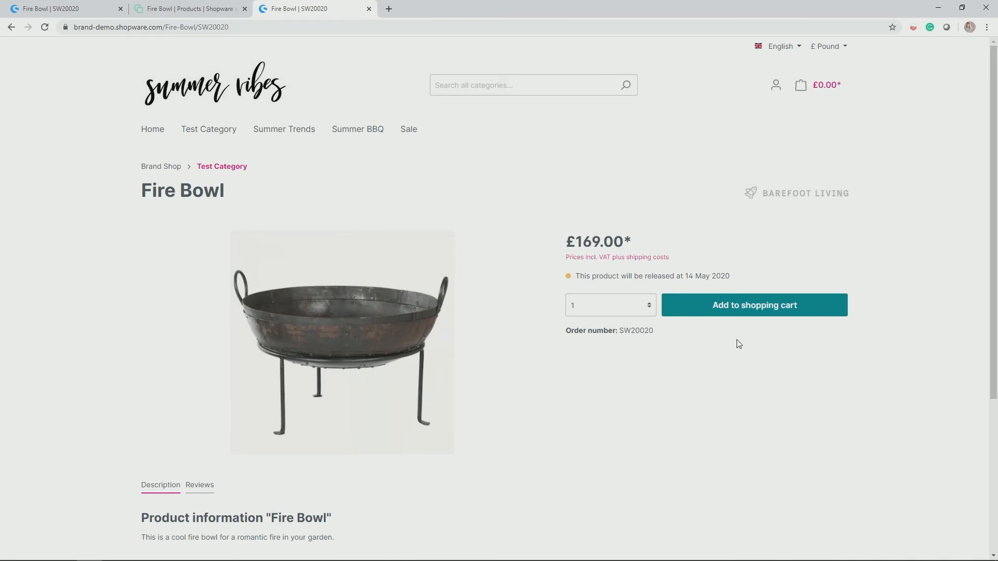
mouse_move(494, 198)
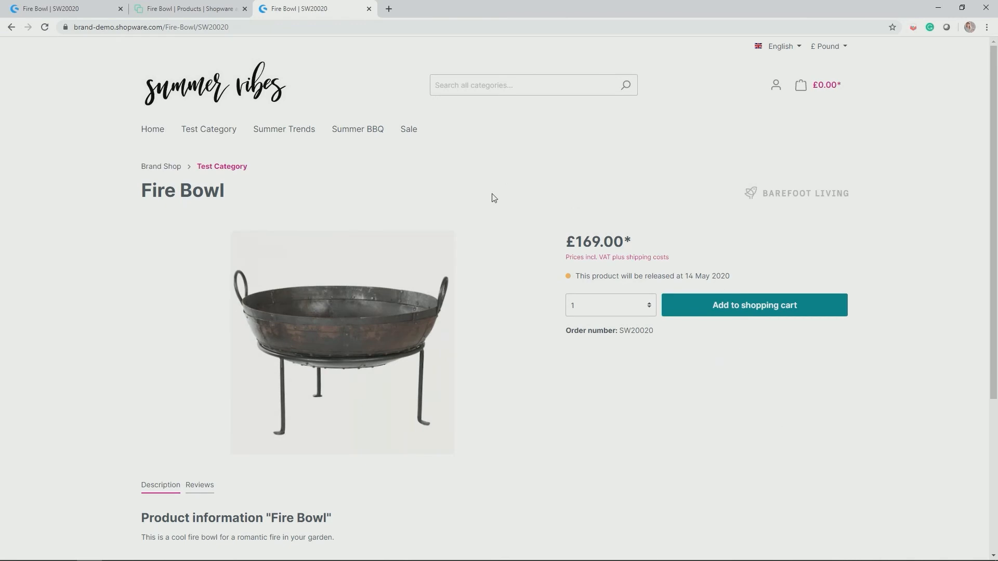
mouse_move(638, 400)
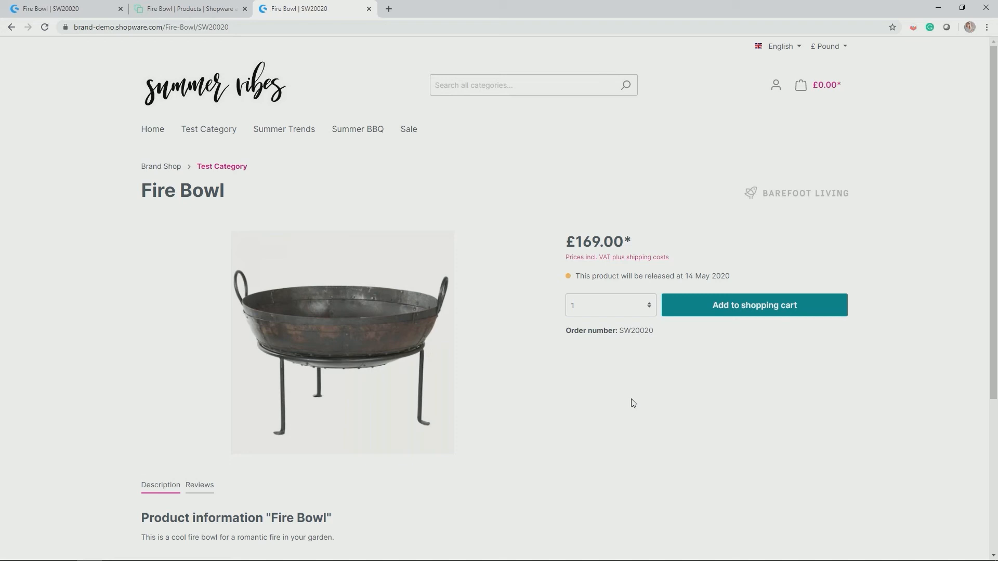
mouse_move(581, 426)
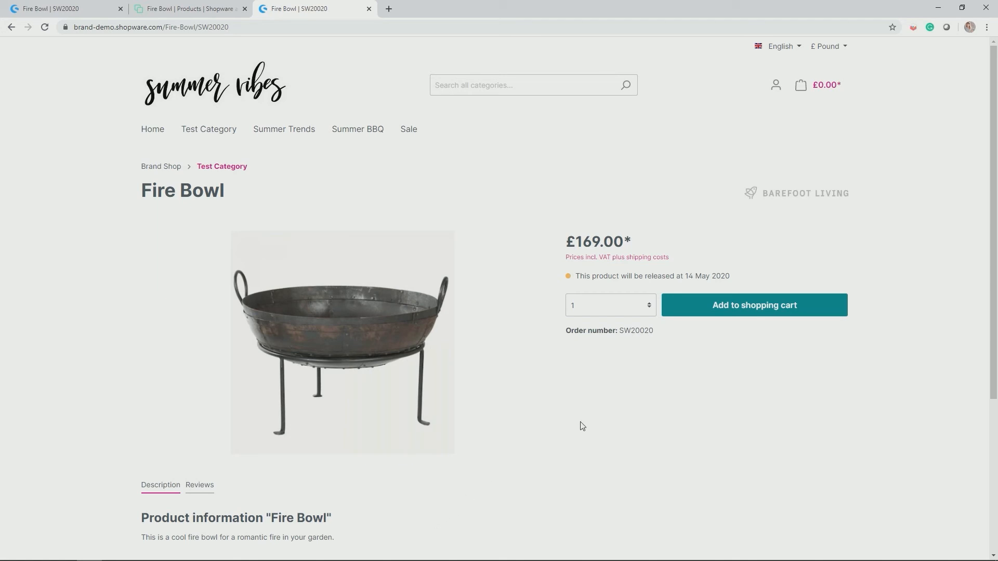
mouse_move(253, 151)
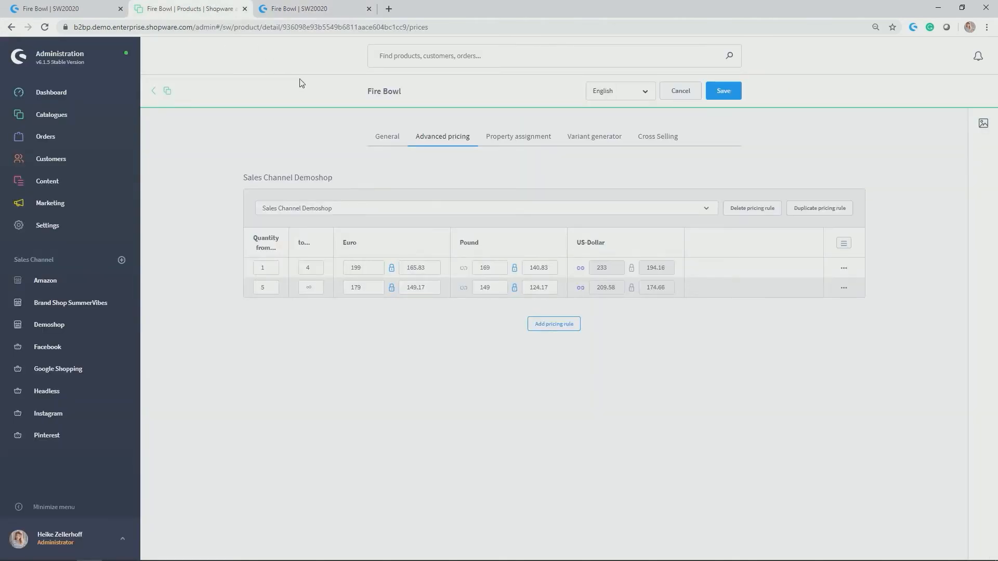
mouse_move(518, 136)
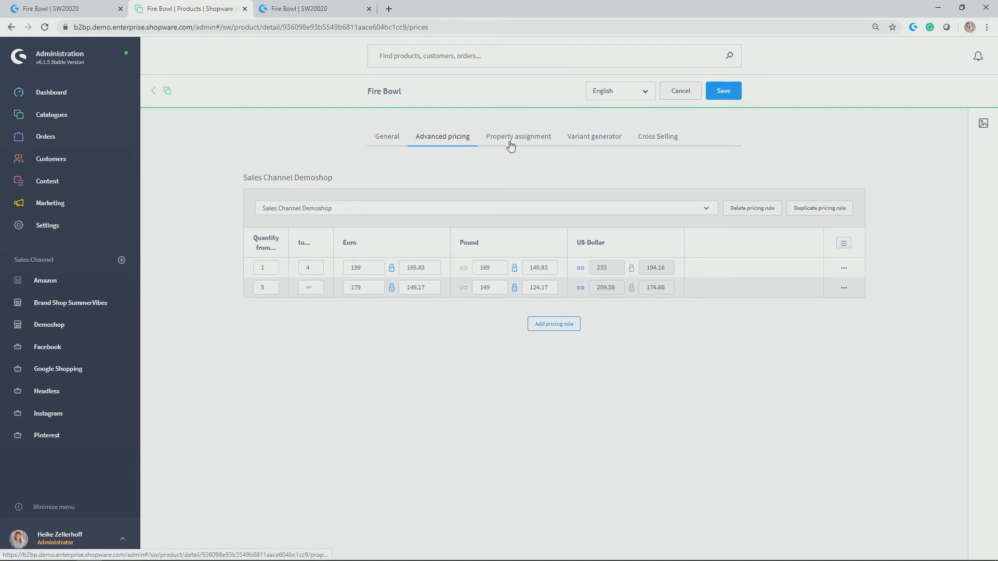
mouse_move(519, 136)
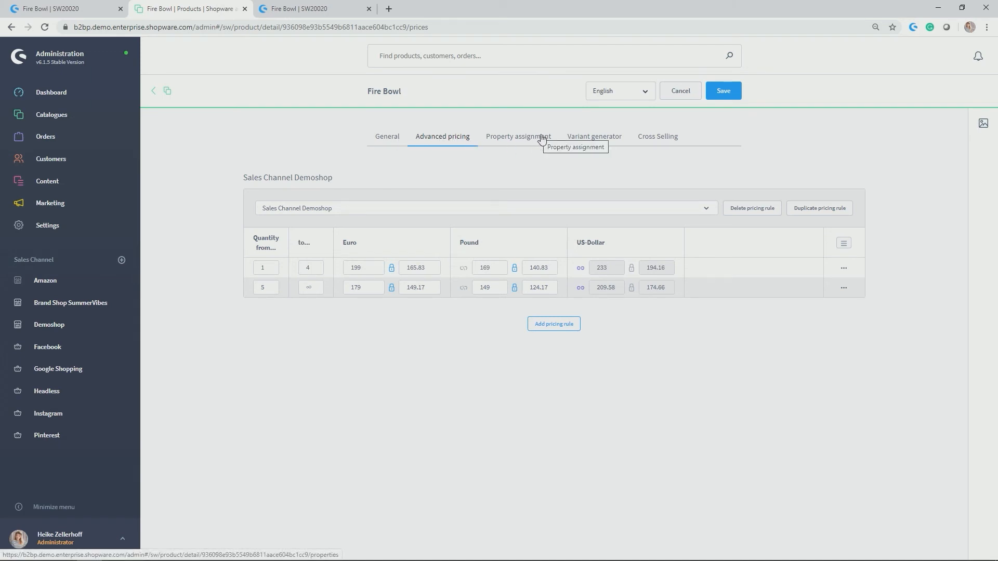
Show Fire Bowl's Property assignment section, then browse and dismiss the available properties list
left_click(519, 136)
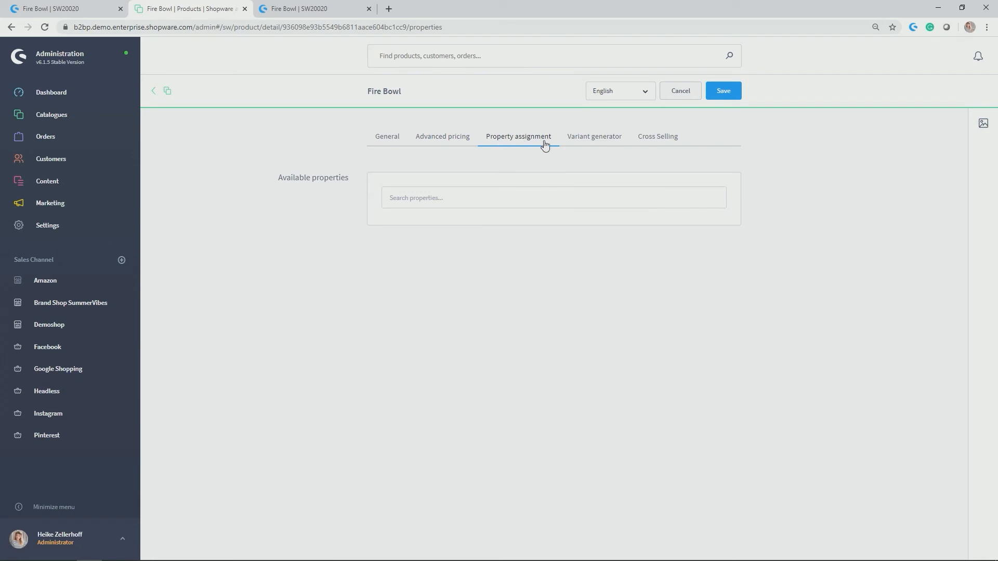
left_click(552, 198)
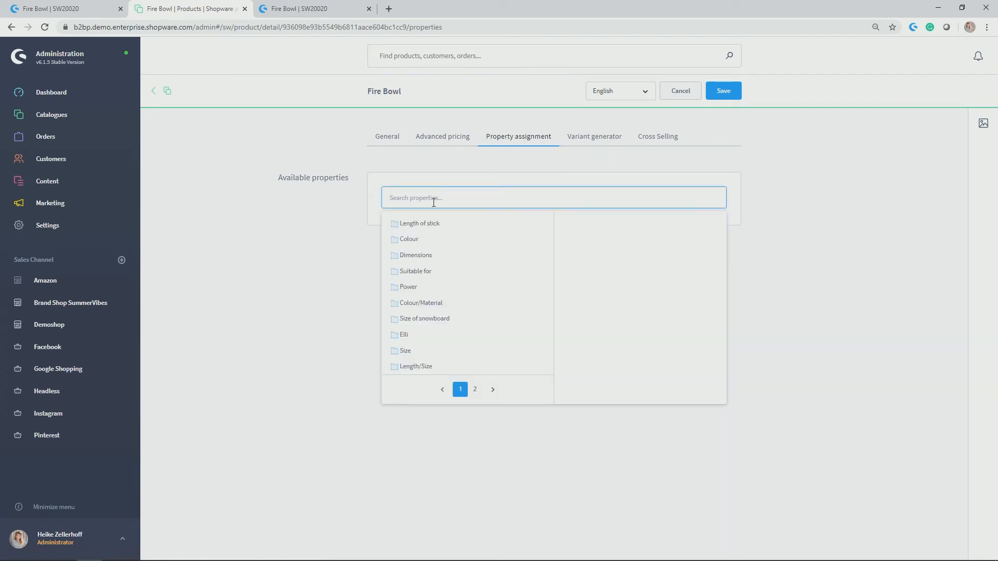
mouse_move(121, 252)
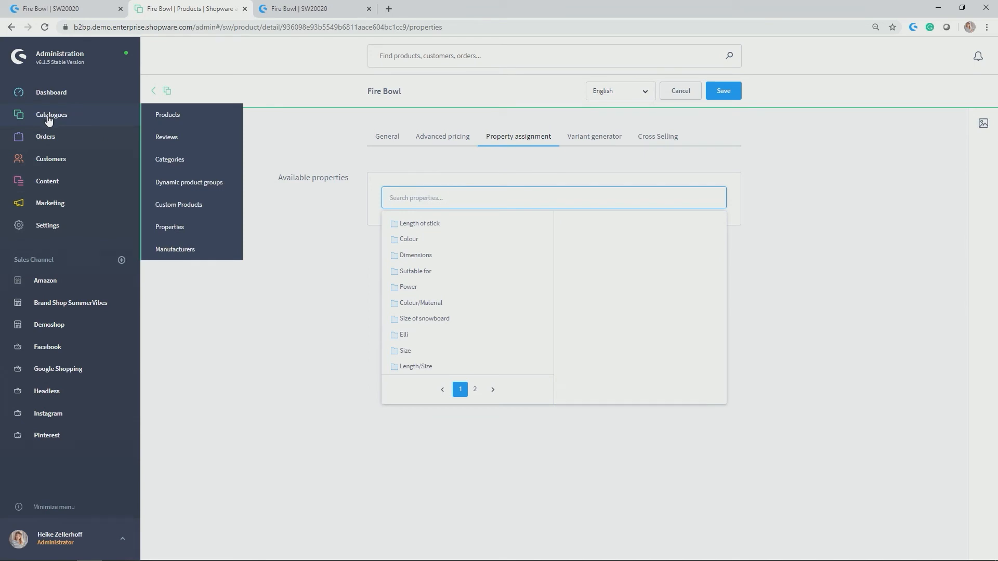
mouse_move(170, 227)
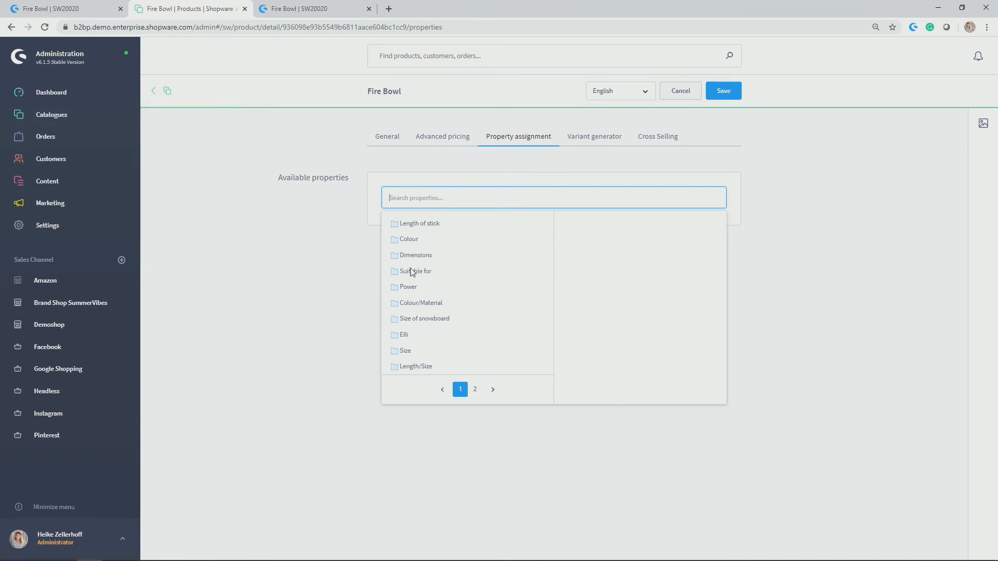
left_click(409, 239)
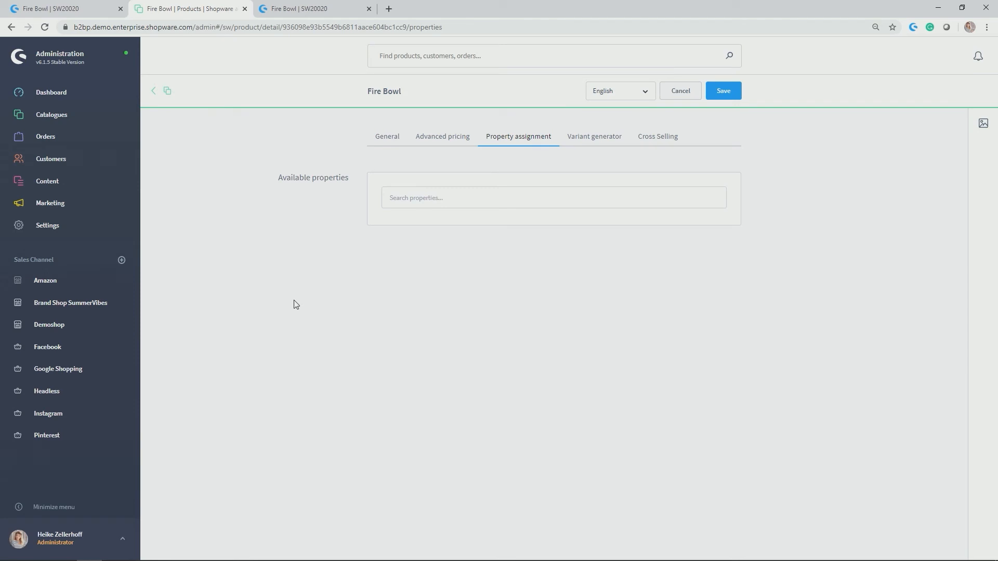
mouse_move(340, 290)
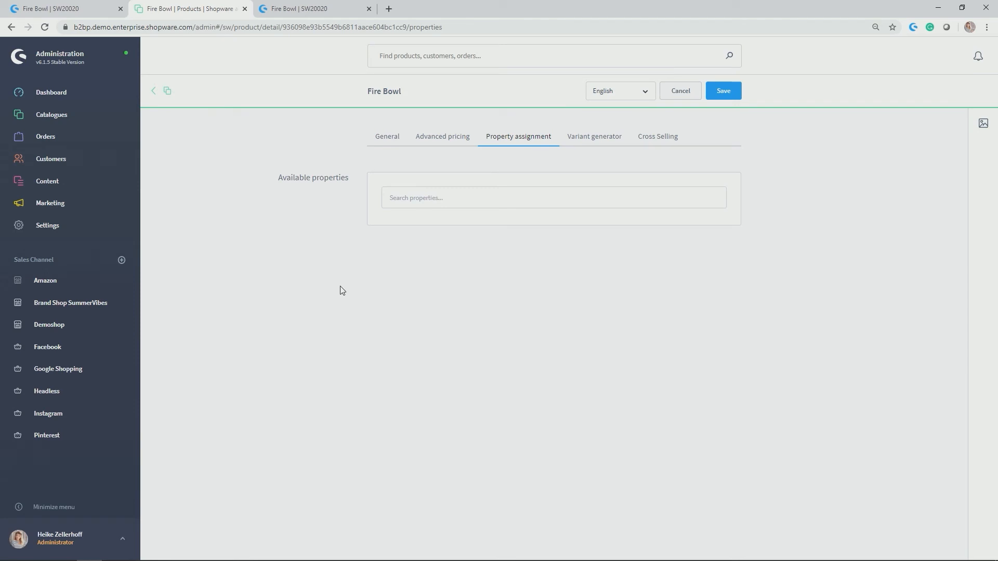
mouse_move(338, 289)
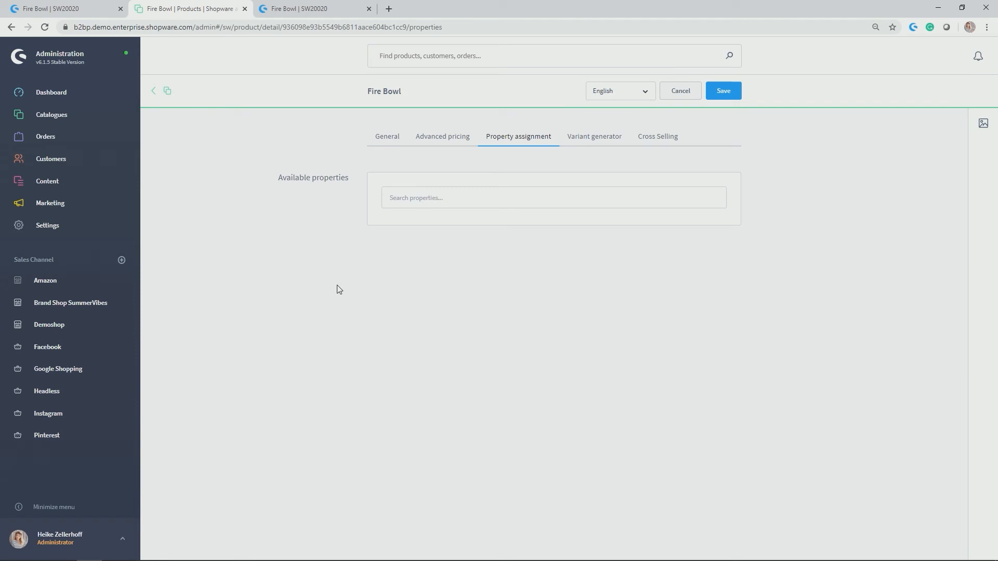
mouse_move(322, 296)
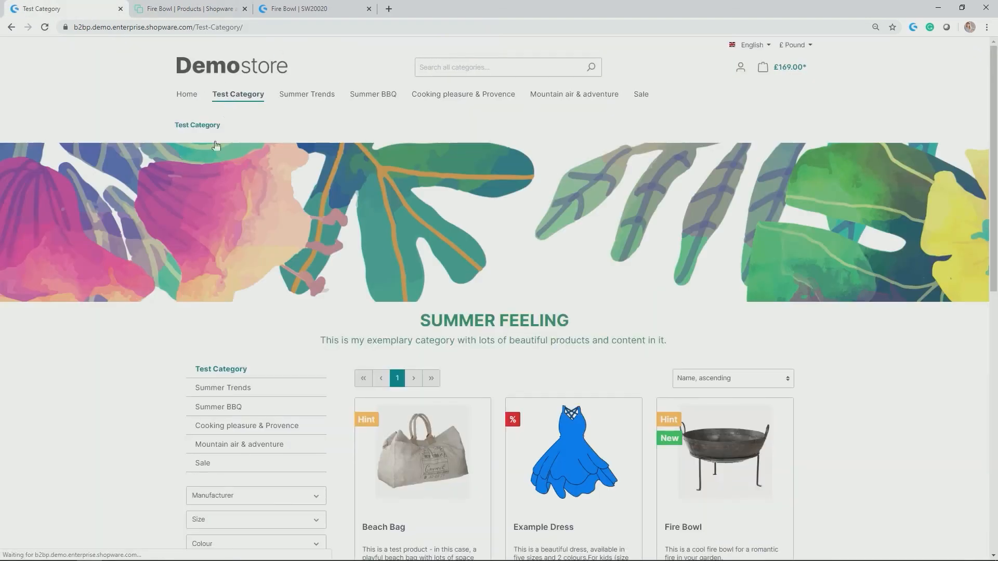
Try the blue Colour filter on Test Category, remove it, and return to Fire Bowl admin
scroll("down", 3)
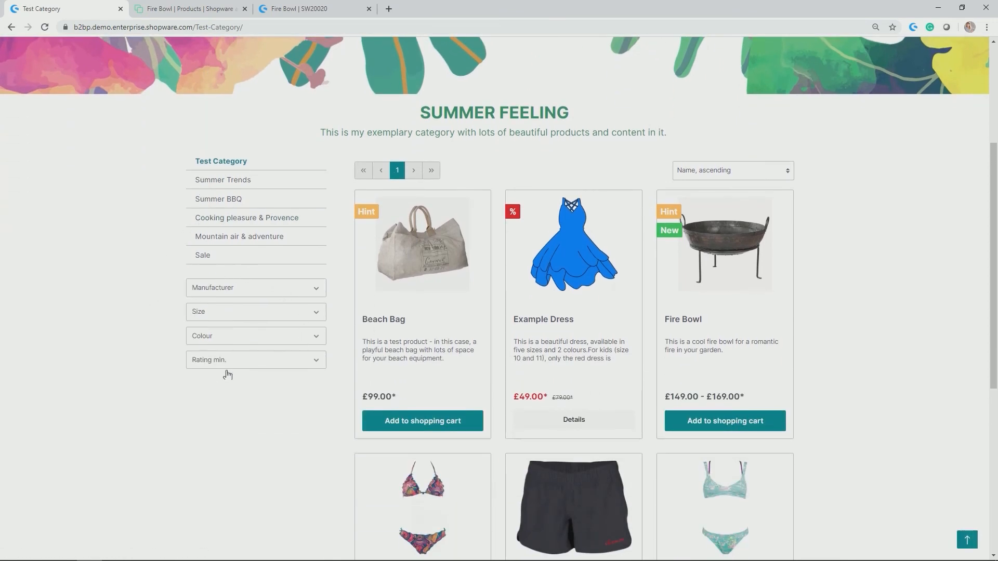
mouse_move(219, 336)
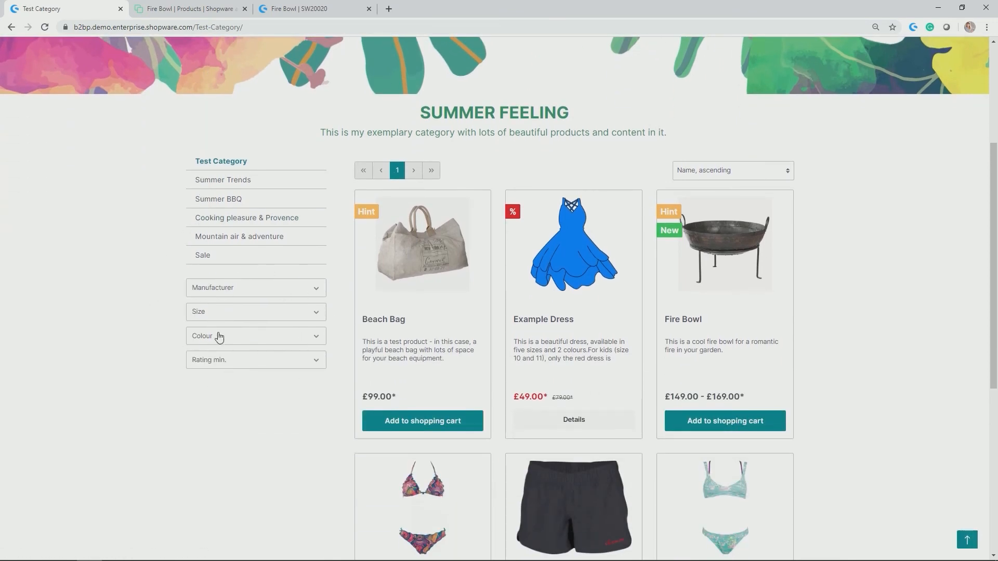
mouse_move(234, 346)
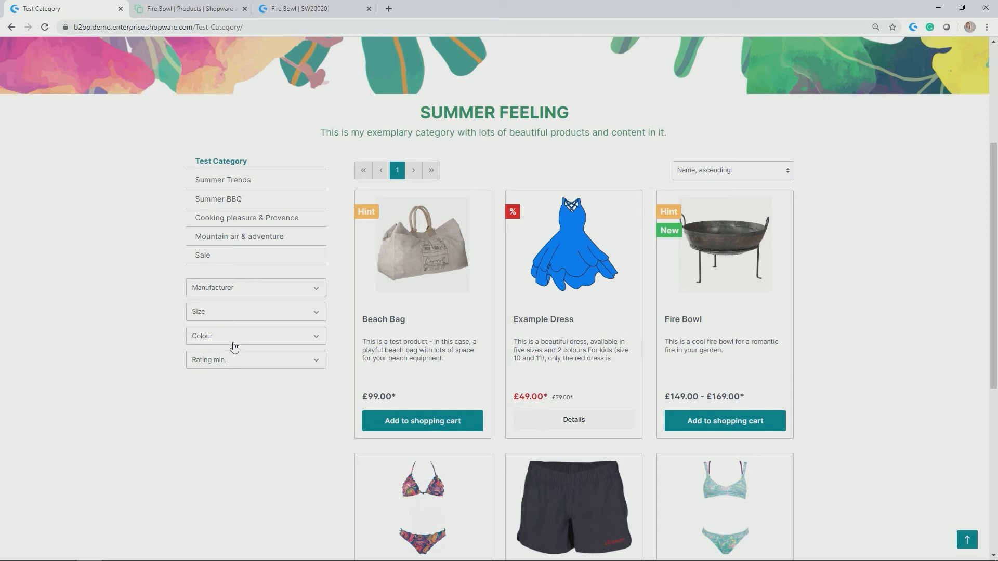
left_click(255, 335)
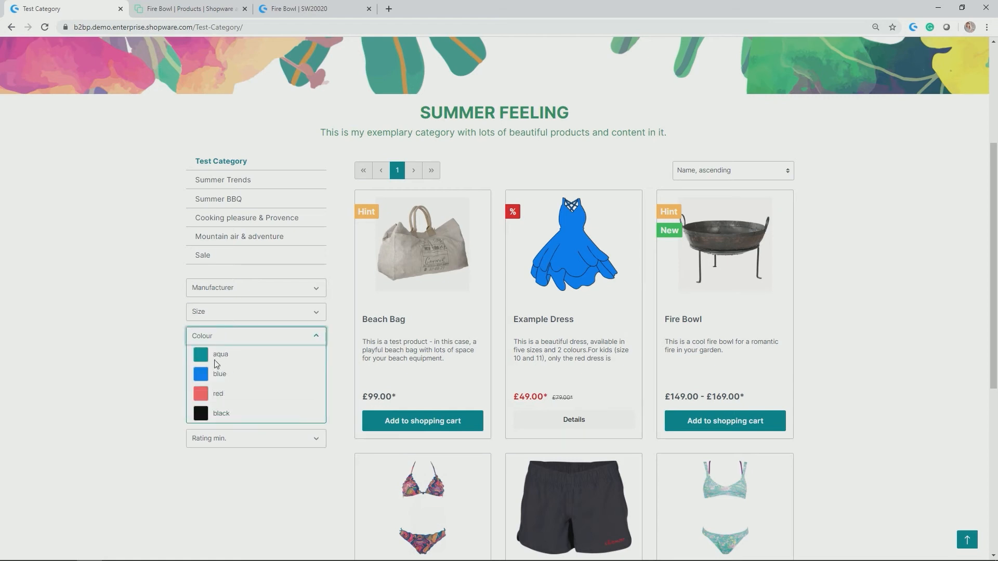
mouse_move(225, 367)
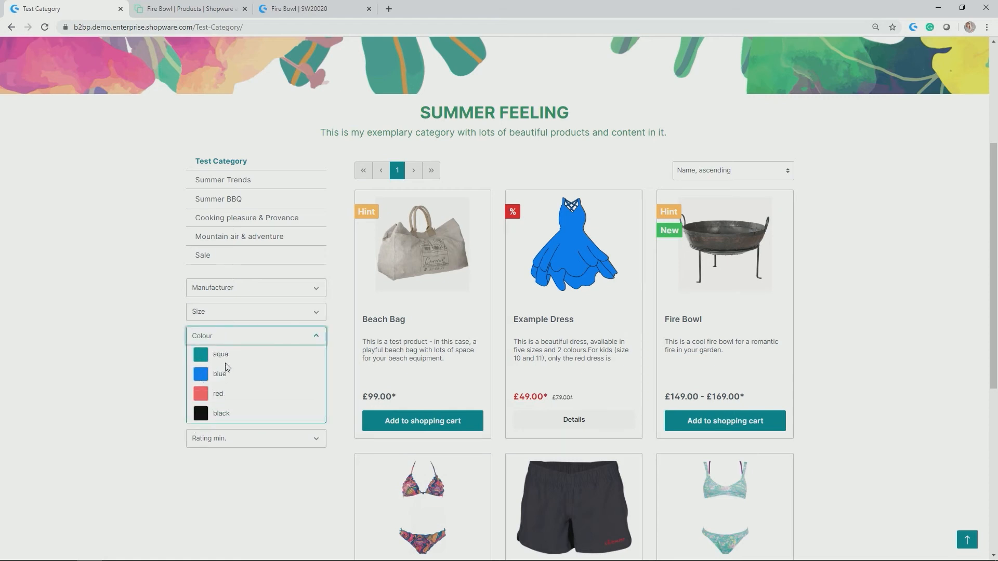
left_click(200, 374)
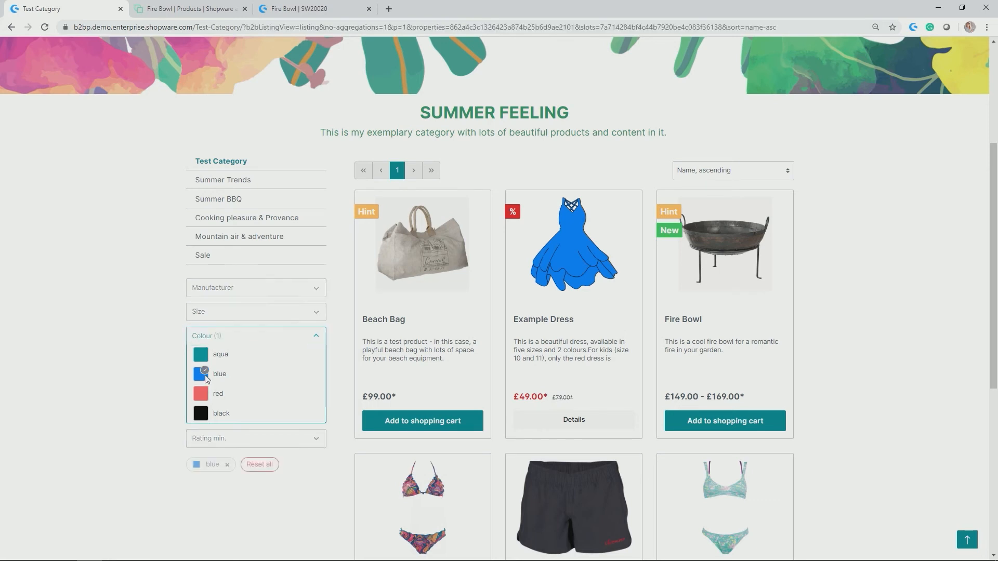
left_click(201, 373)
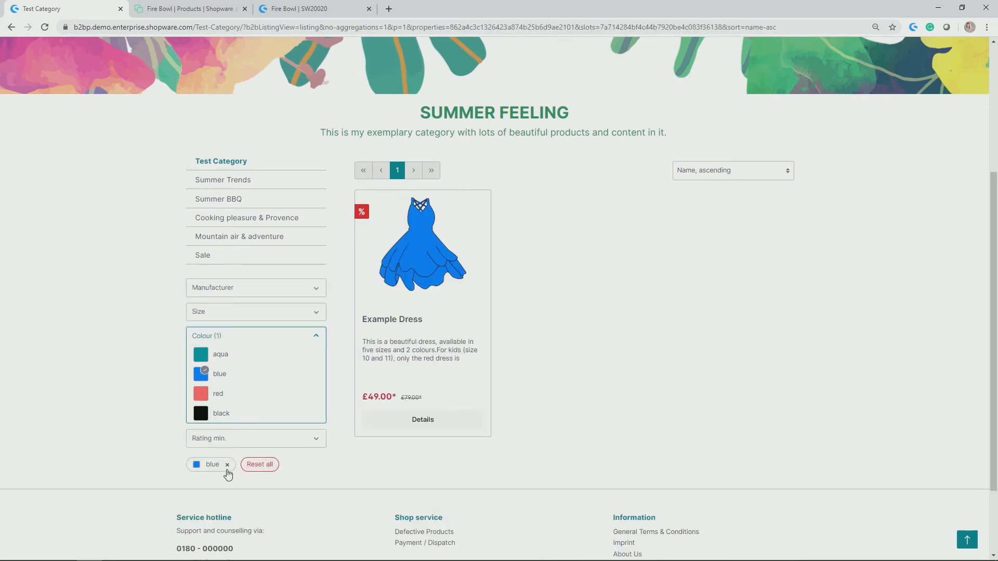
left_click(221, 354)
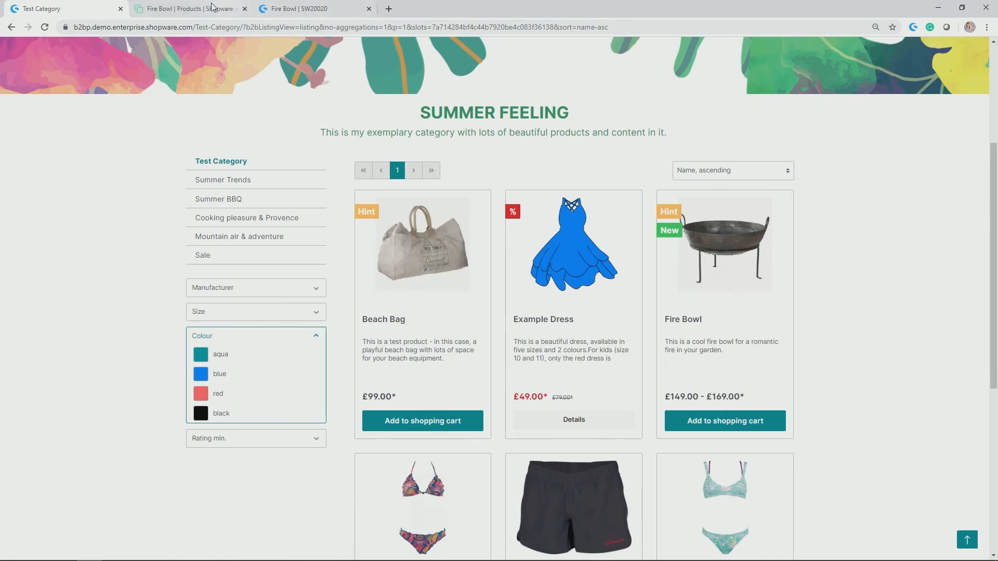
left_click(188, 9)
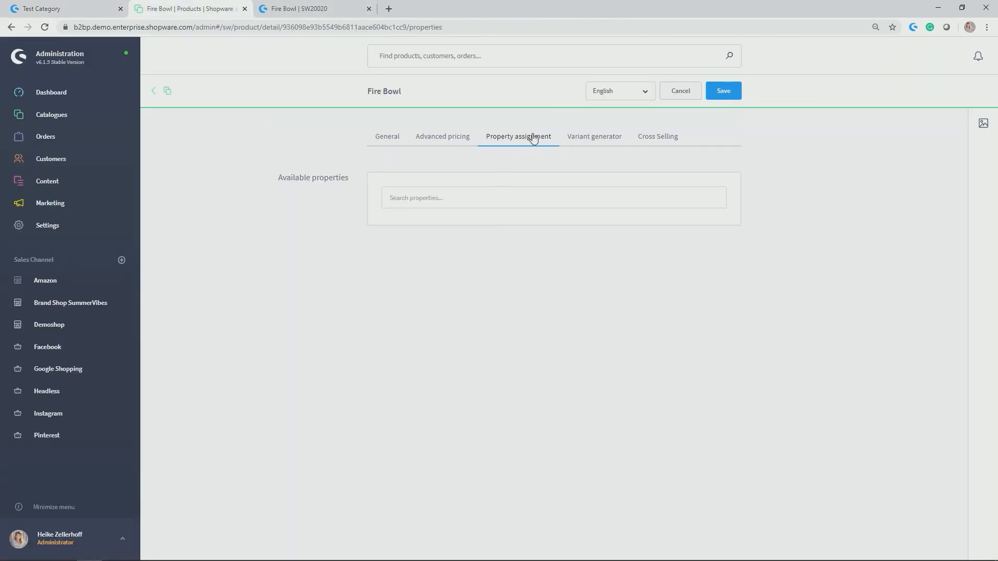
Browse Colour values in Fire Bowl's variant generator without generating, then show Cross Selling
left_click(594, 136)
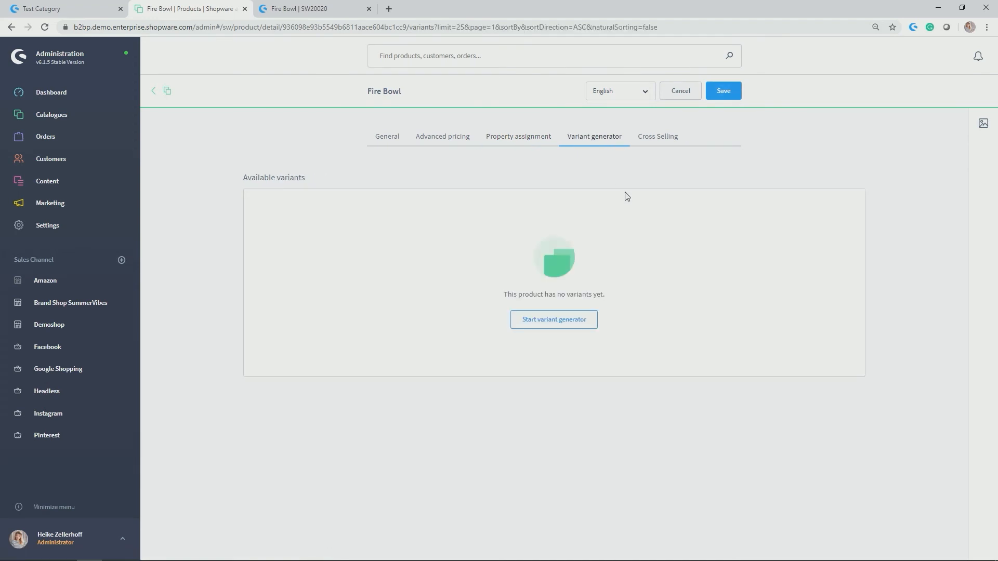
mouse_move(618, 187)
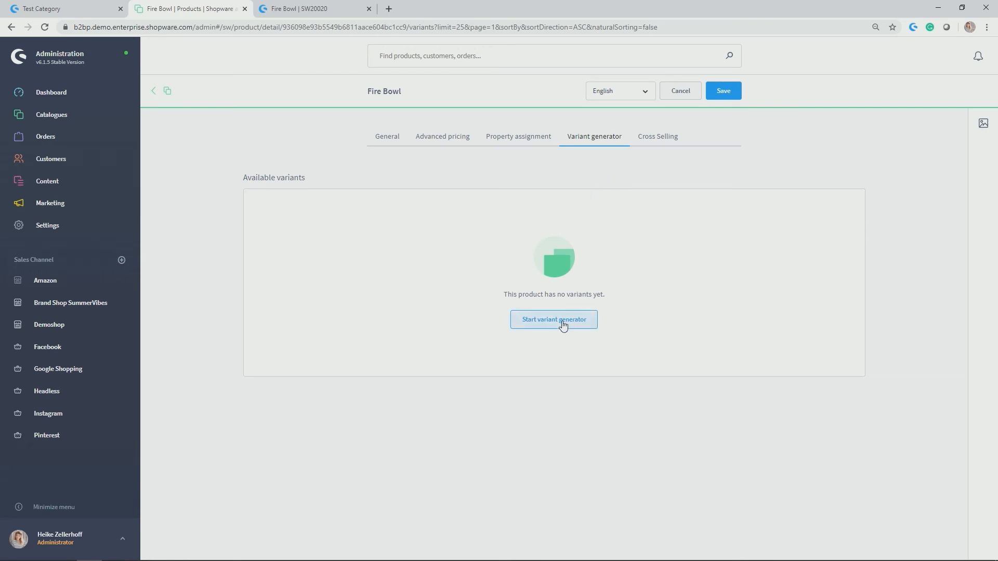
left_click(553, 319)
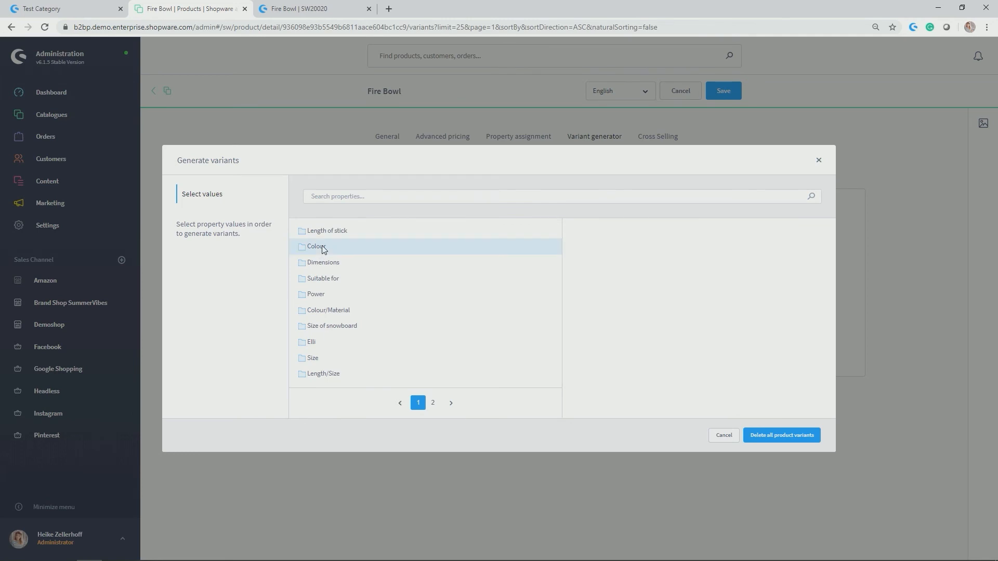
left_click(317, 247)
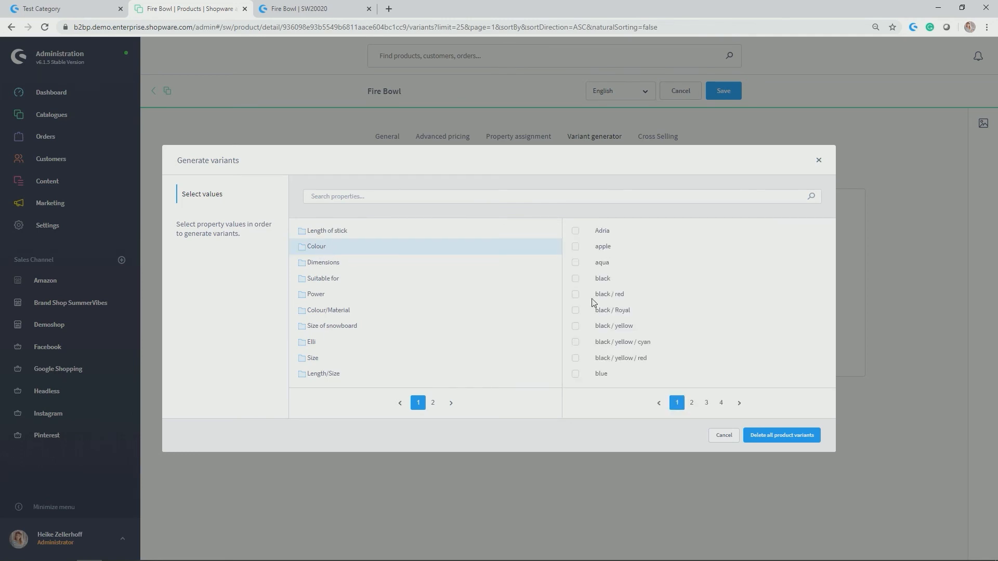
mouse_move(594, 306)
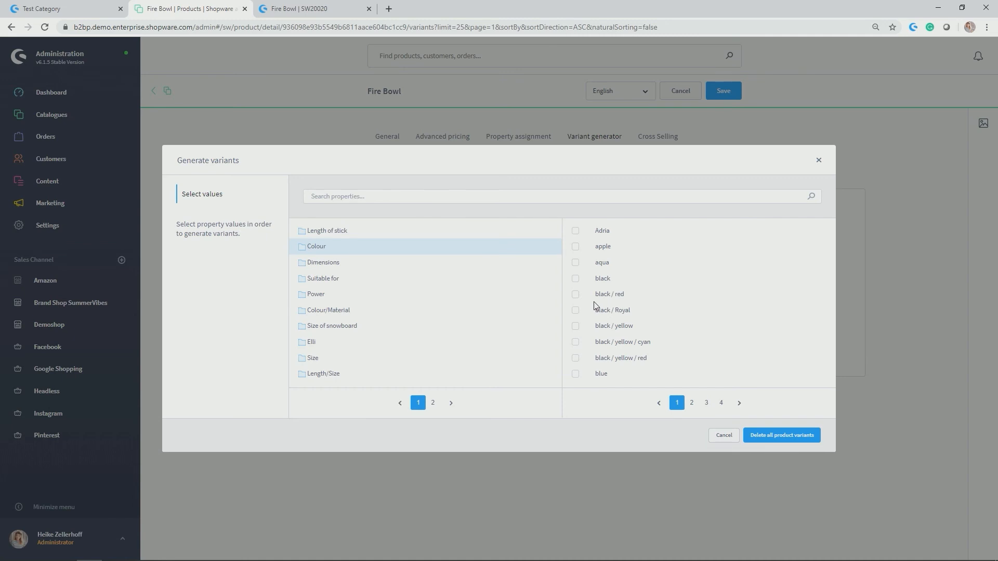
mouse_move(342, 301)
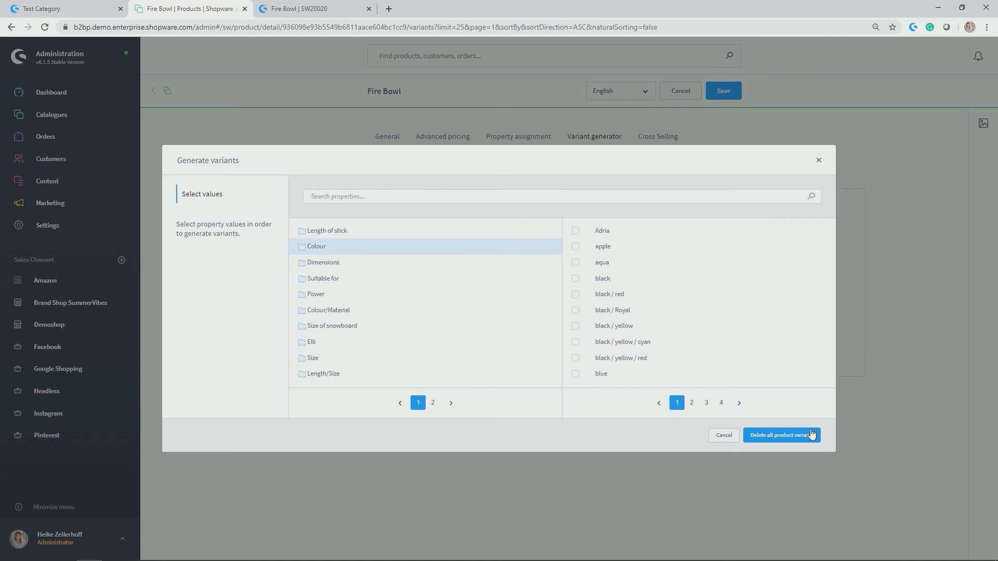
mouse_move(839, 207)
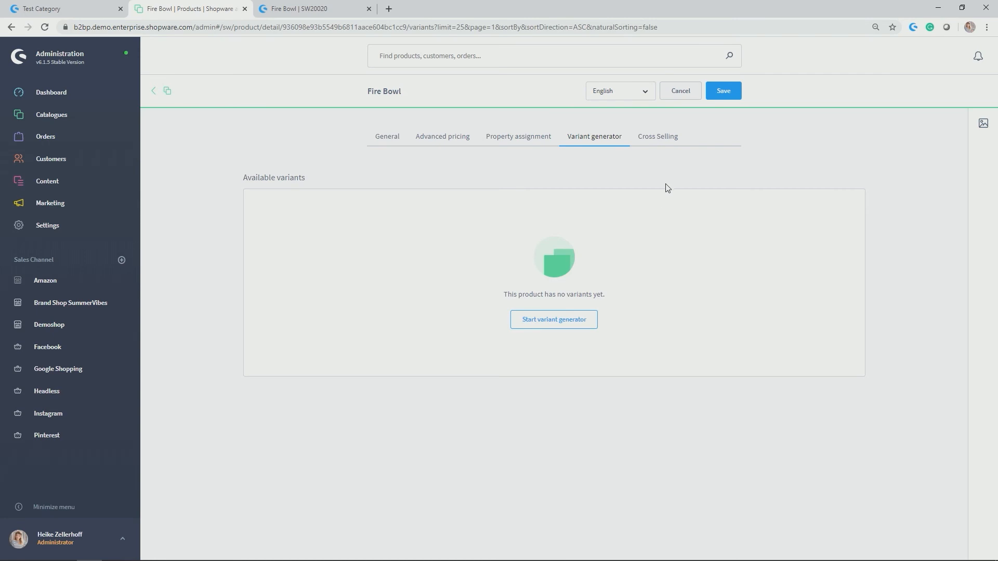
left_click(658, 136)
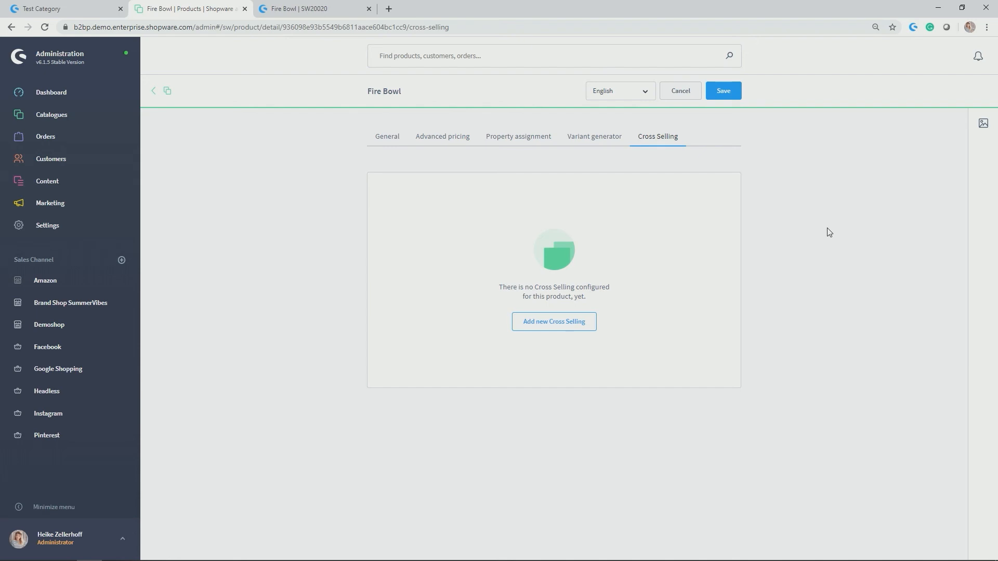
mouse_move(619, 172)
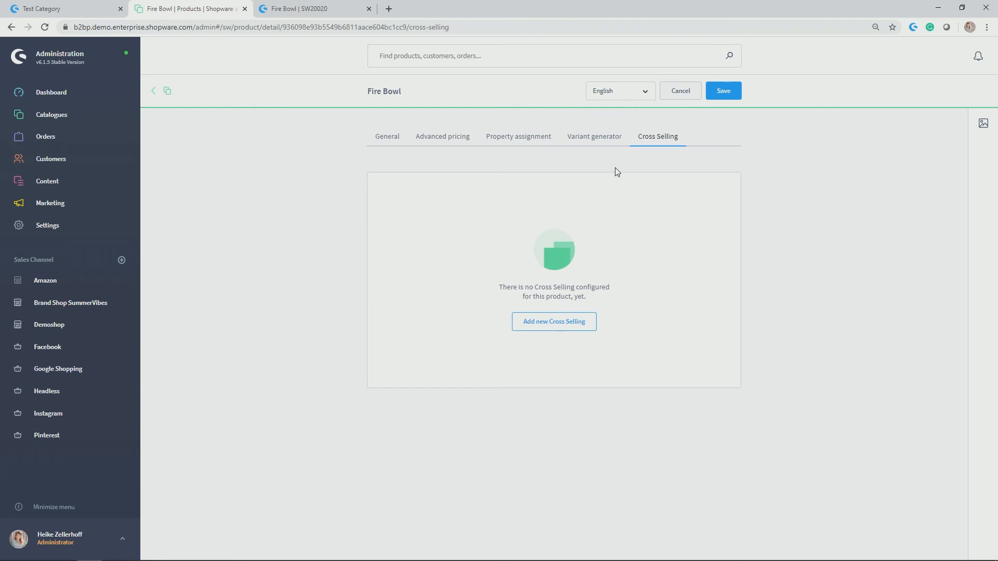
mouse_move(554, 321)
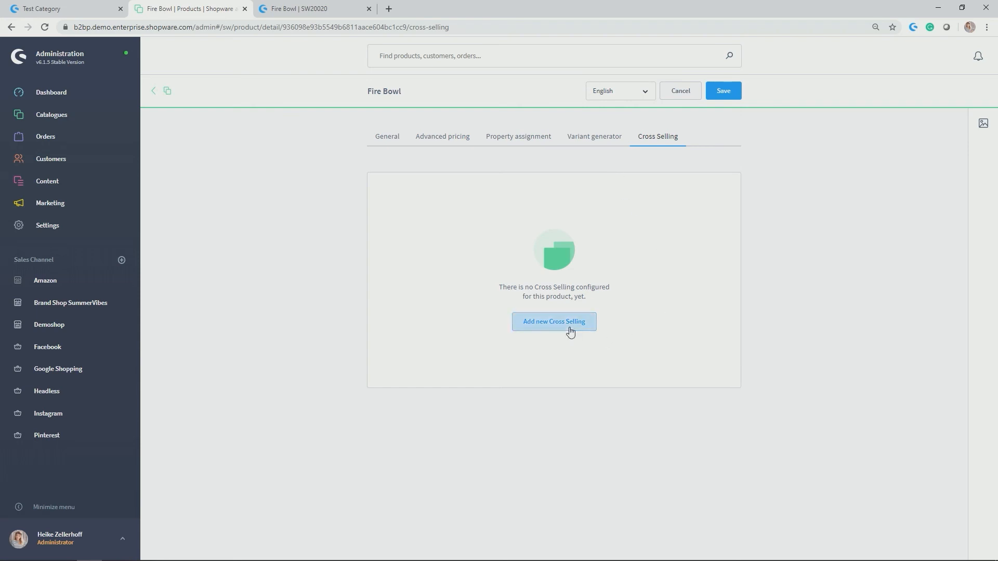
Add a new cross-selling entry to Fire Bowl and open its product group selector
left_click(553, 321)
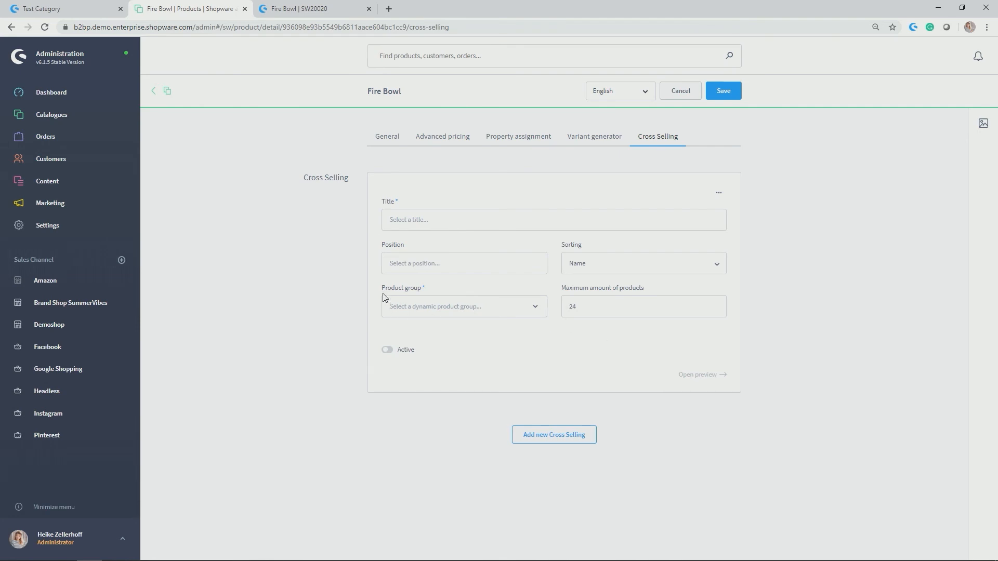
mouse_move(389, 292)
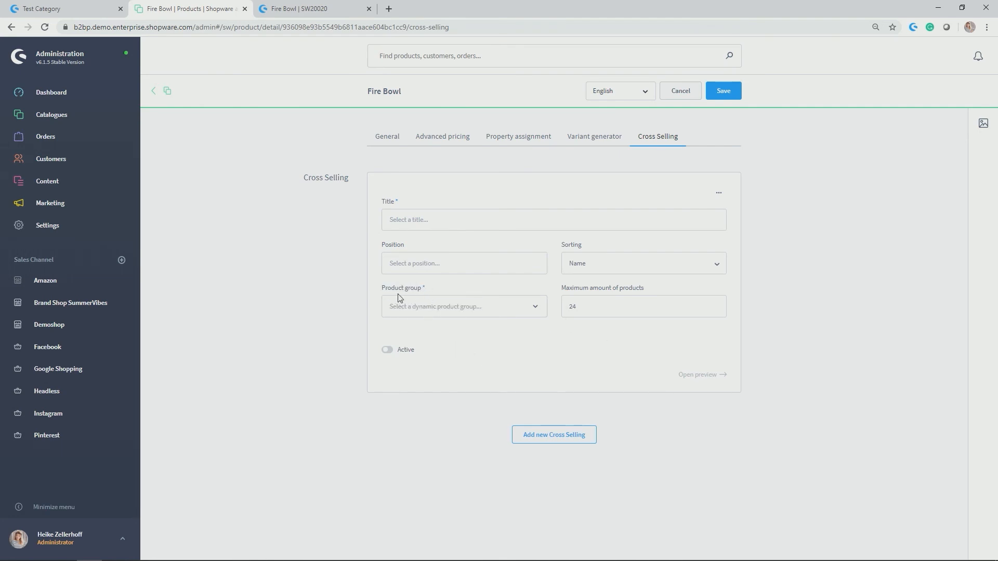
mouse_move(399, 291)
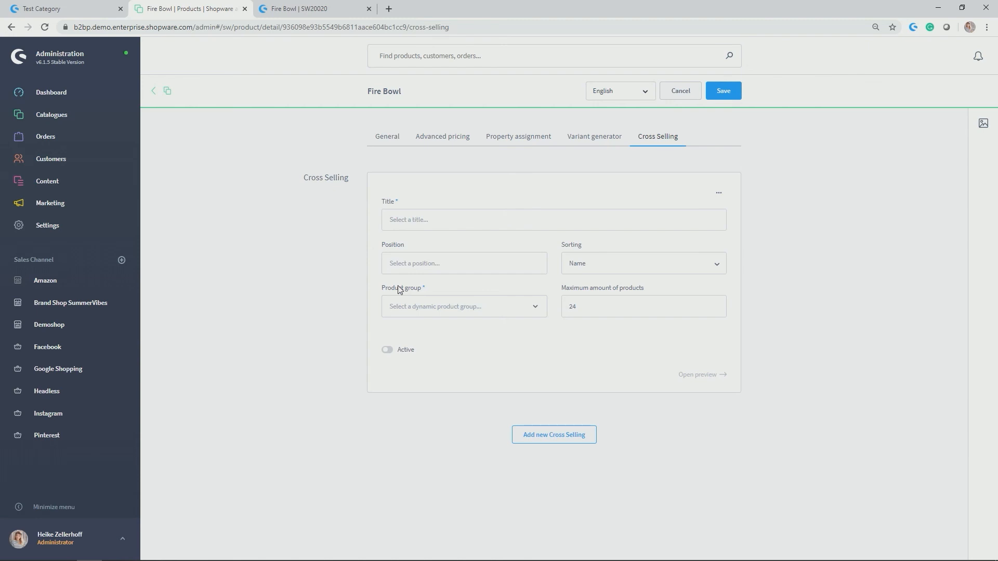
left_click(463, 306)
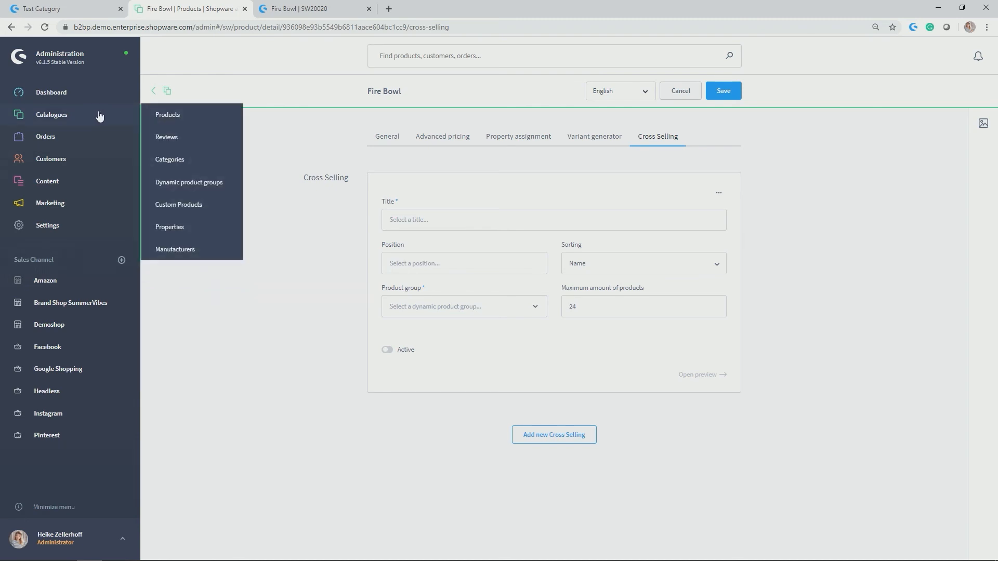
mouse_move(110, 117)
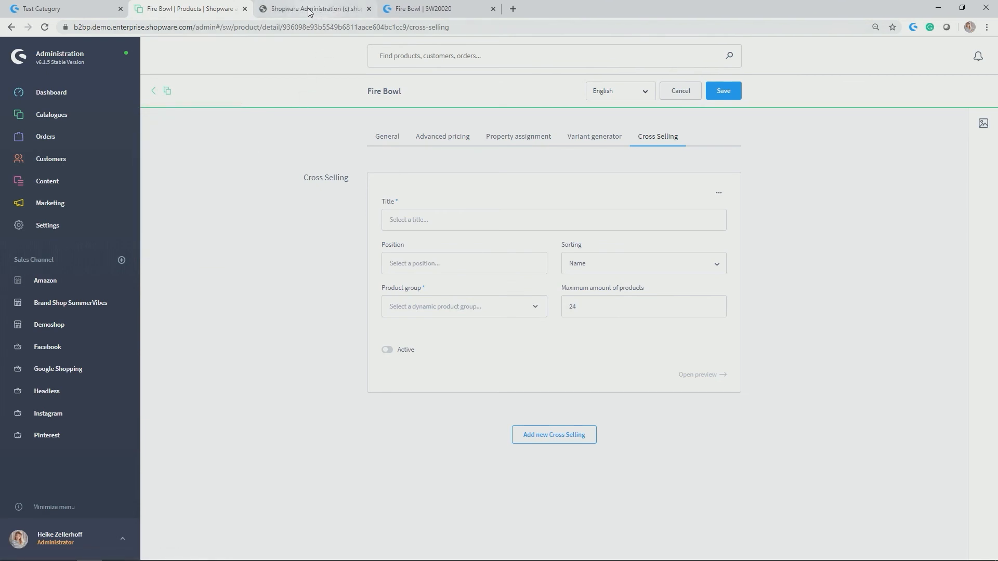
In the new Dynamic product groups tab, start creating a new product group
left_click(313, 8)
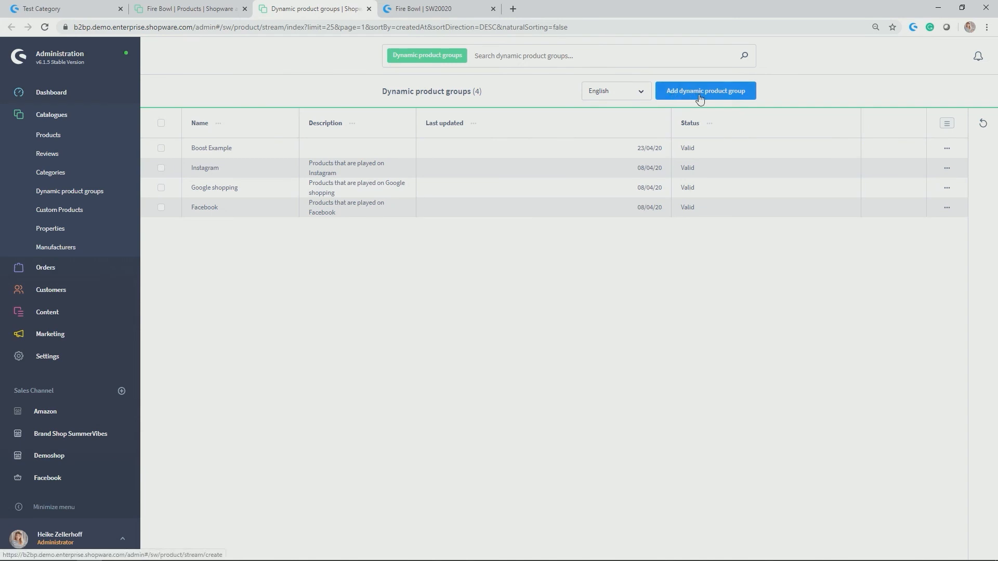
left_click(705, 91)
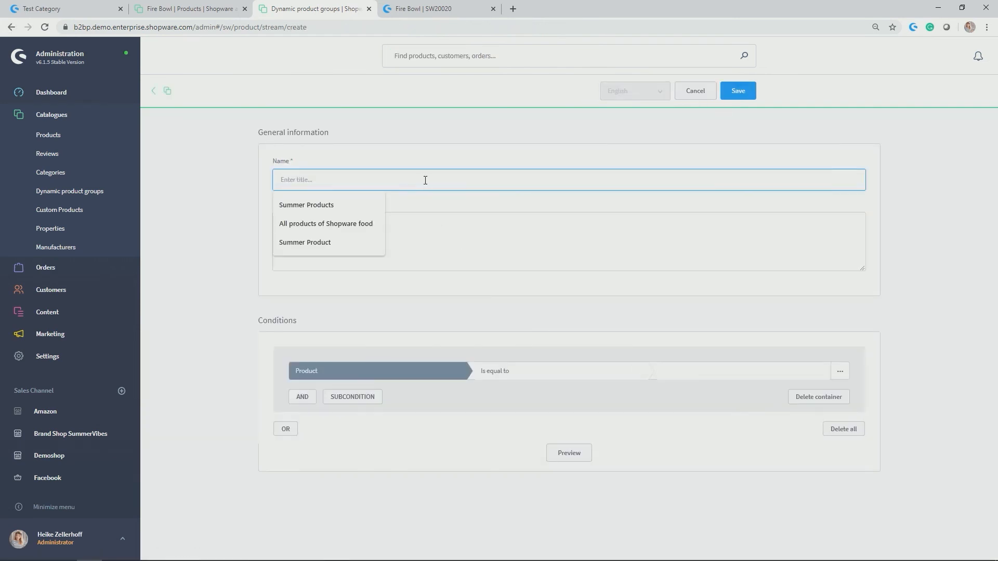
Name the new dynamic product group 'All products of Barefoot Living'
left_click(326, 224)
type("All products of")
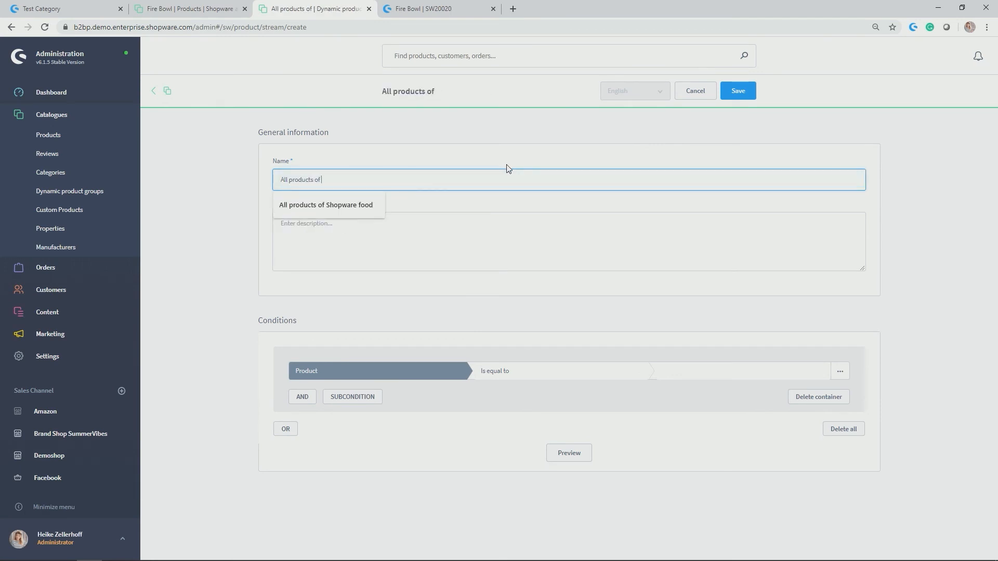
type("Bare")
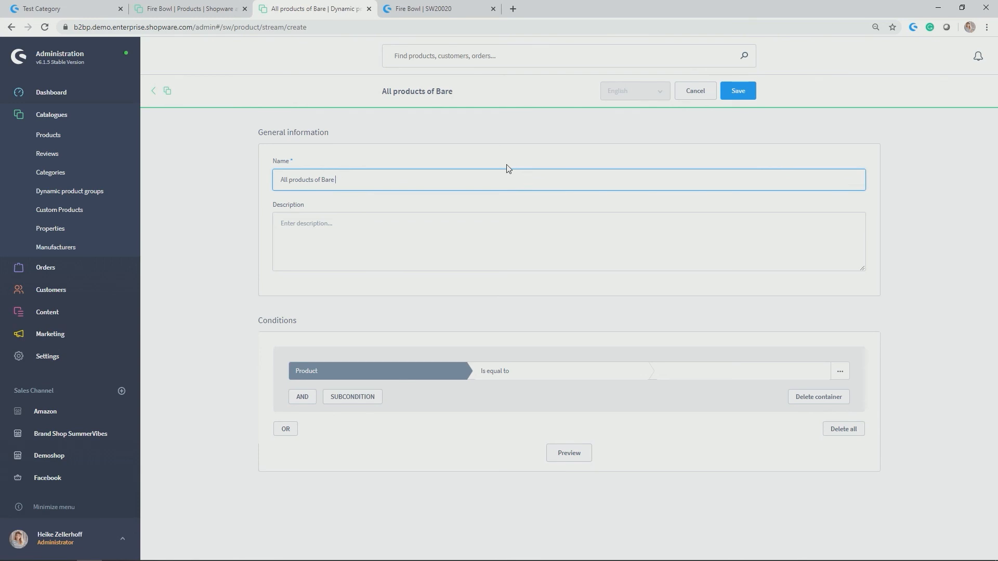
type("efoot Liv")
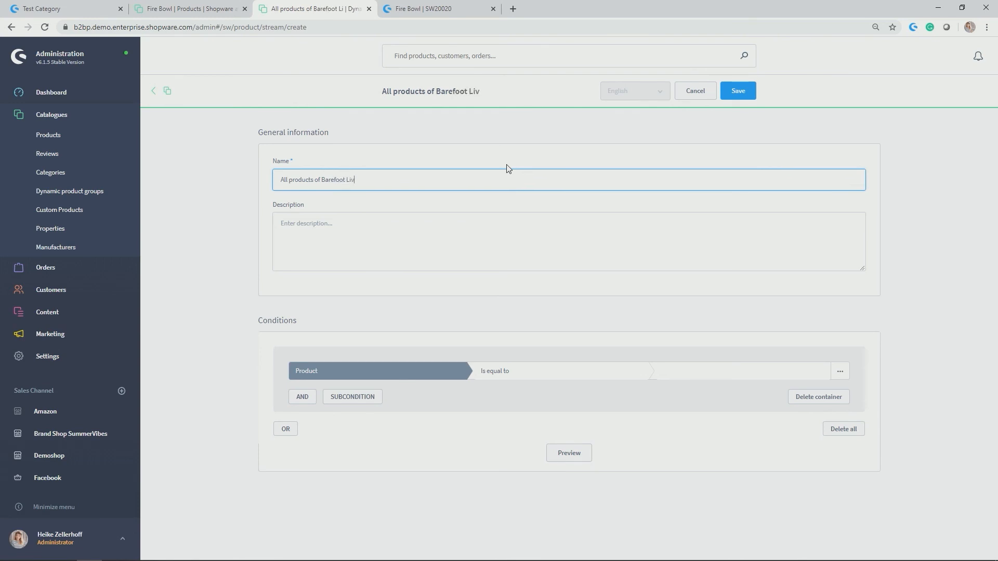
type("ing")
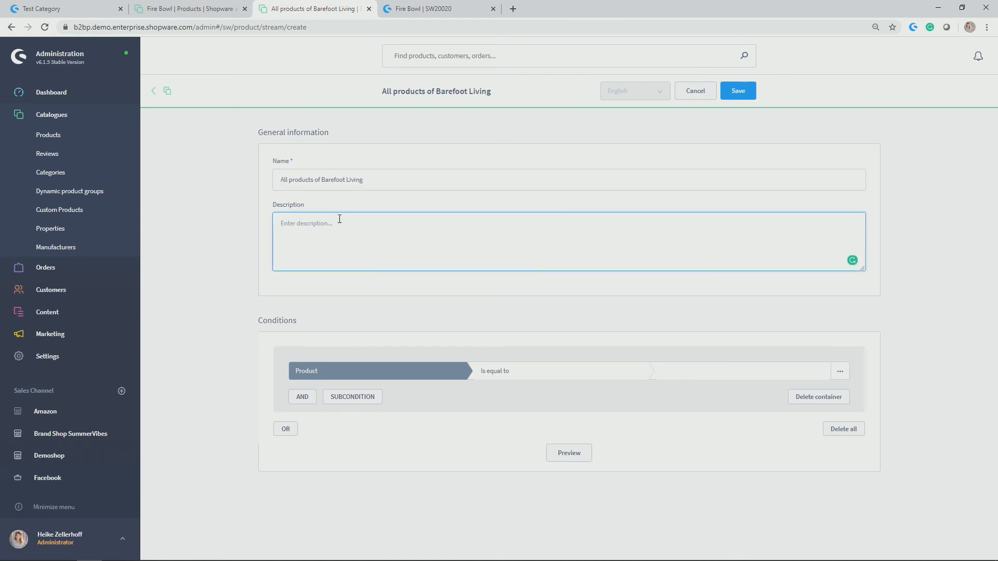
left_click(372, 179)
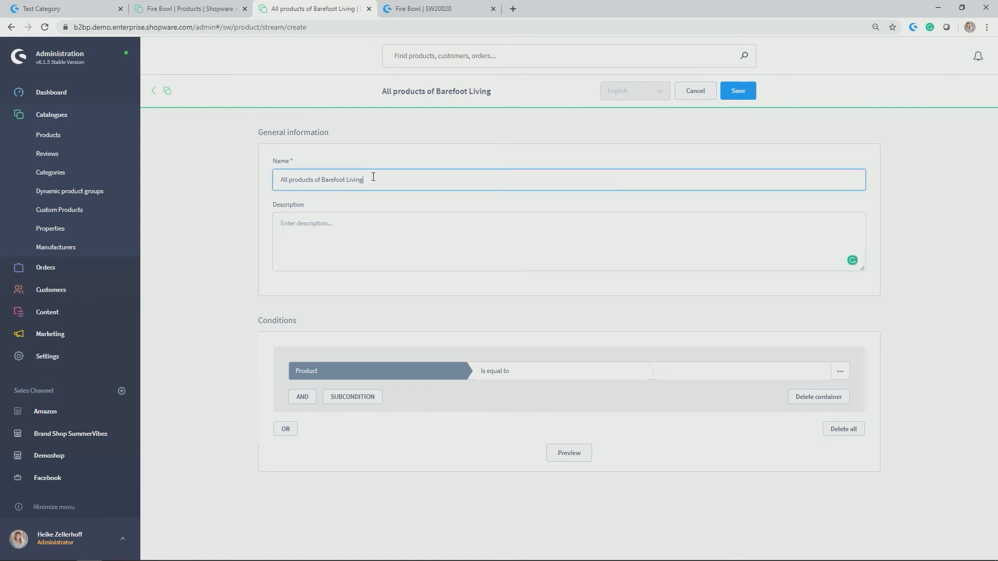
triple_click(322, 180)
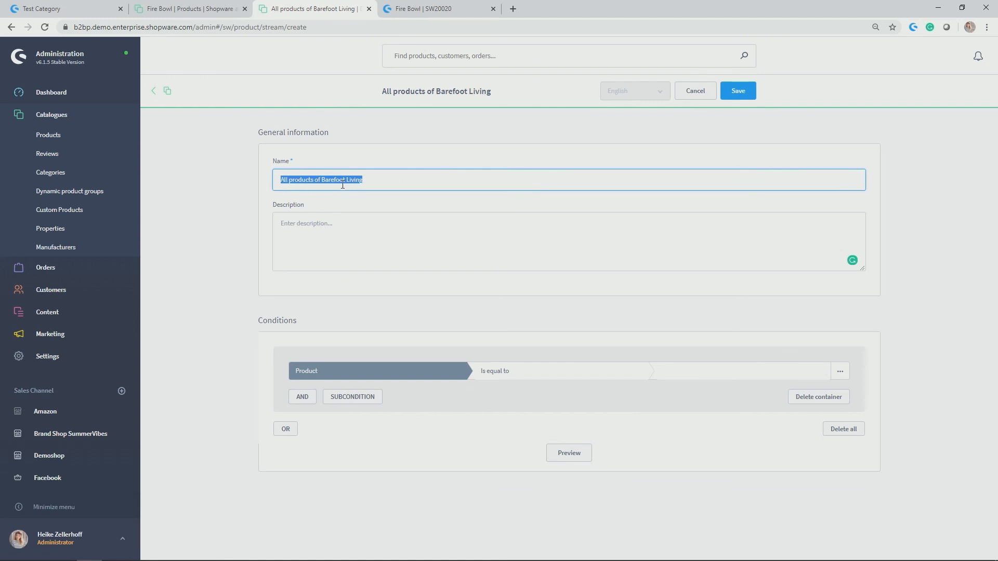
mouse_move(403, 269)
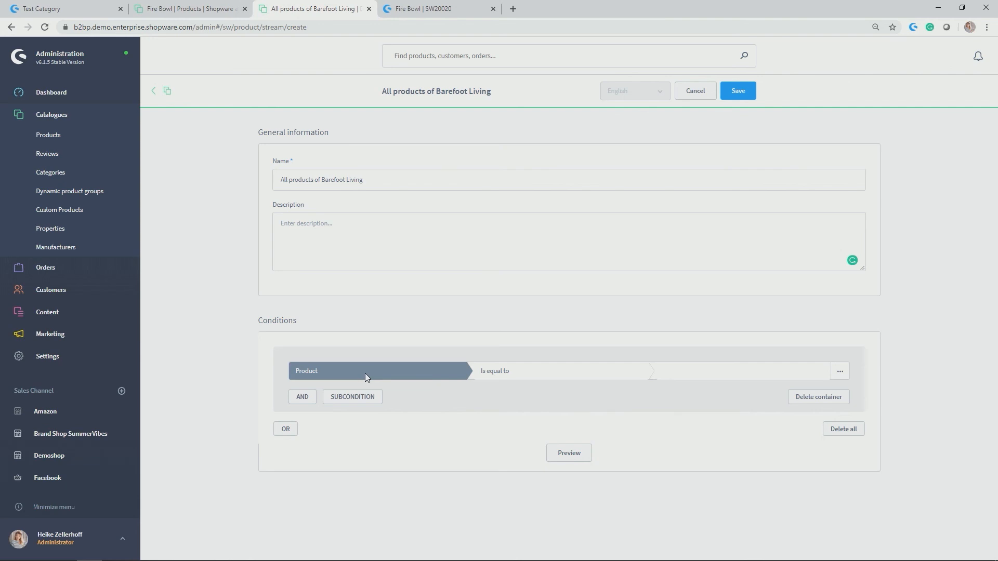
mouse_move(365, 377)
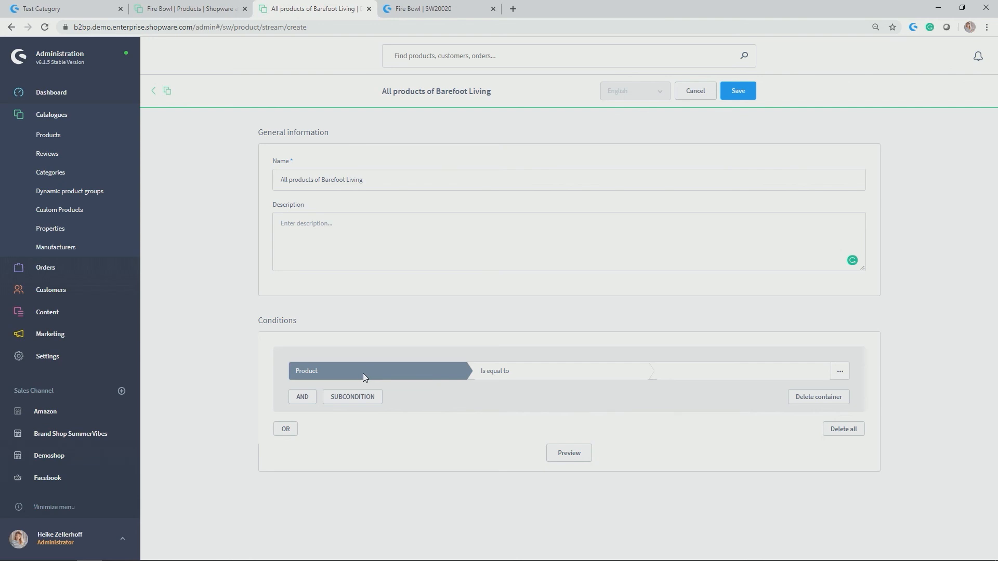
Add condition Manufacturer product_manufacturer is equal to Barefoot Living and save the group
left_click(380, 372)
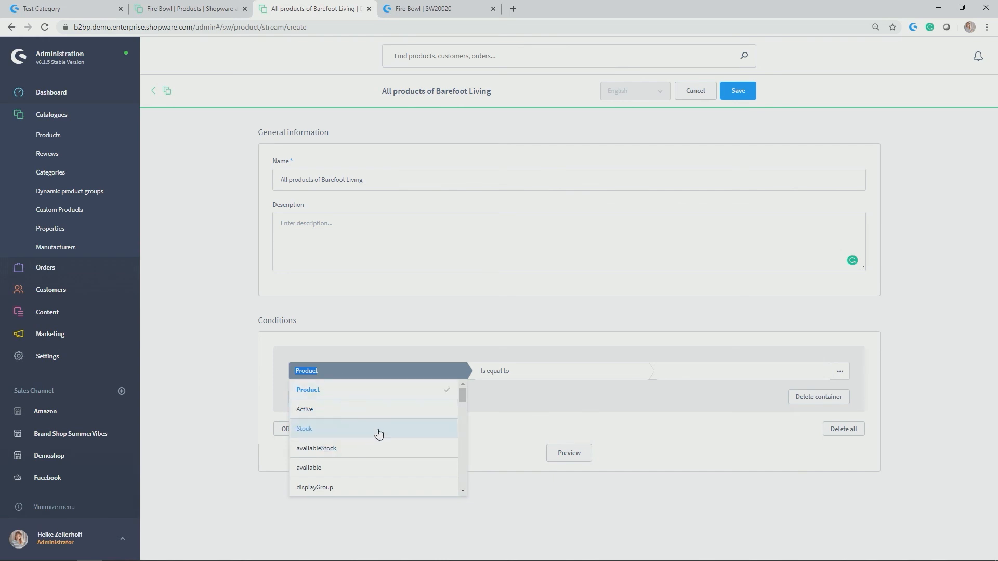
scroll("down", 3)
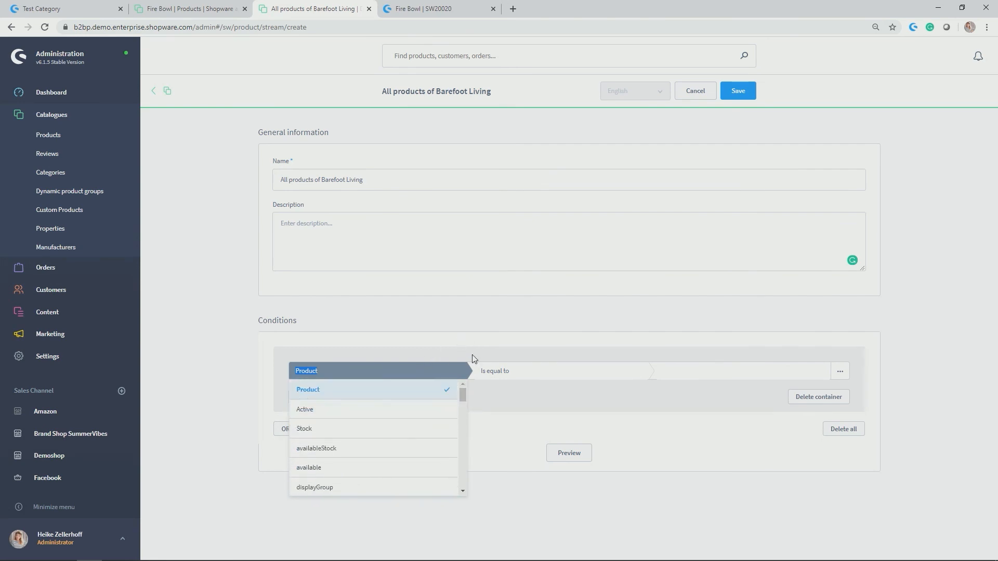
mouse_move(703, 378)
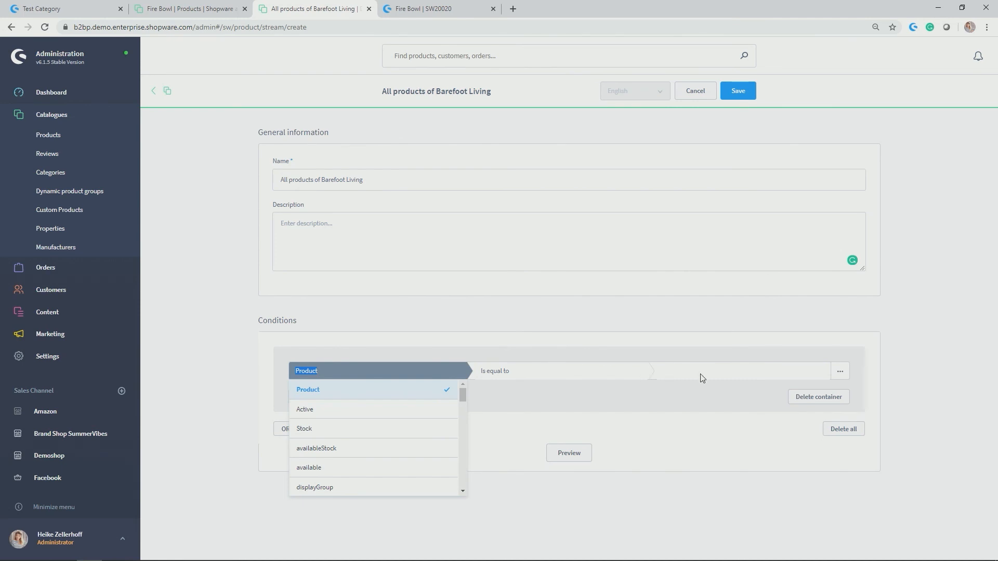
mouse_move(700, 378)
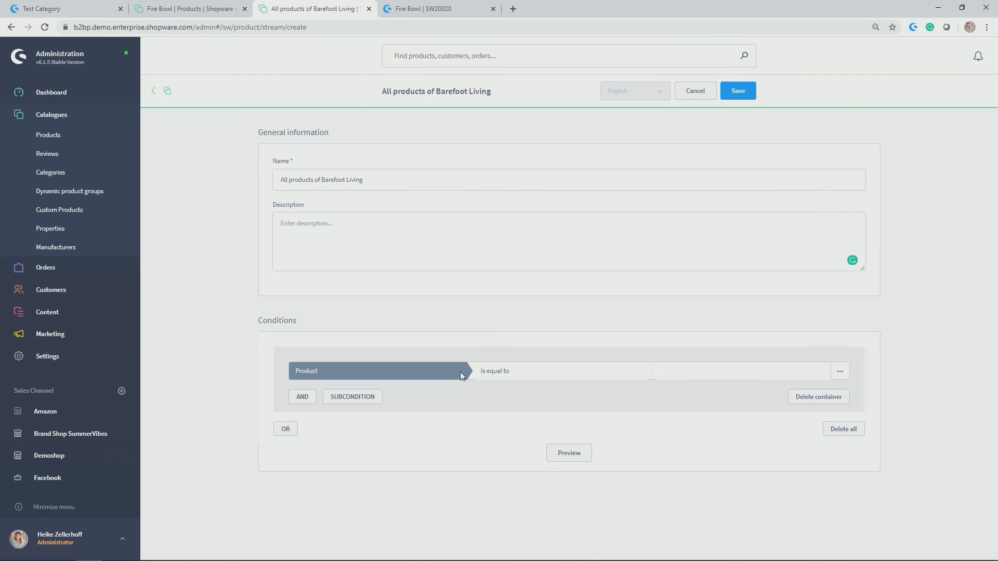
left_click(379, 372)
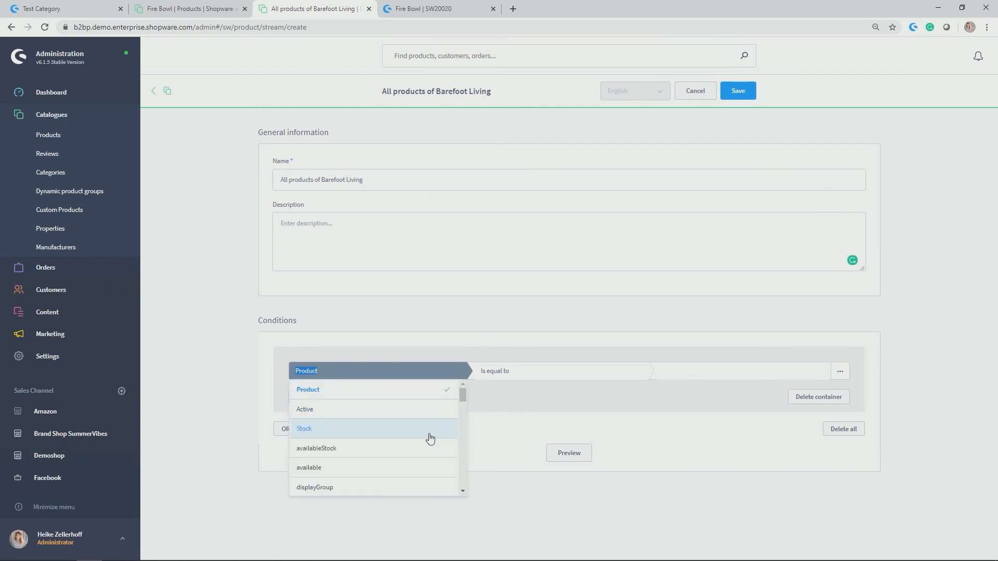
mouse_move(405, 409)
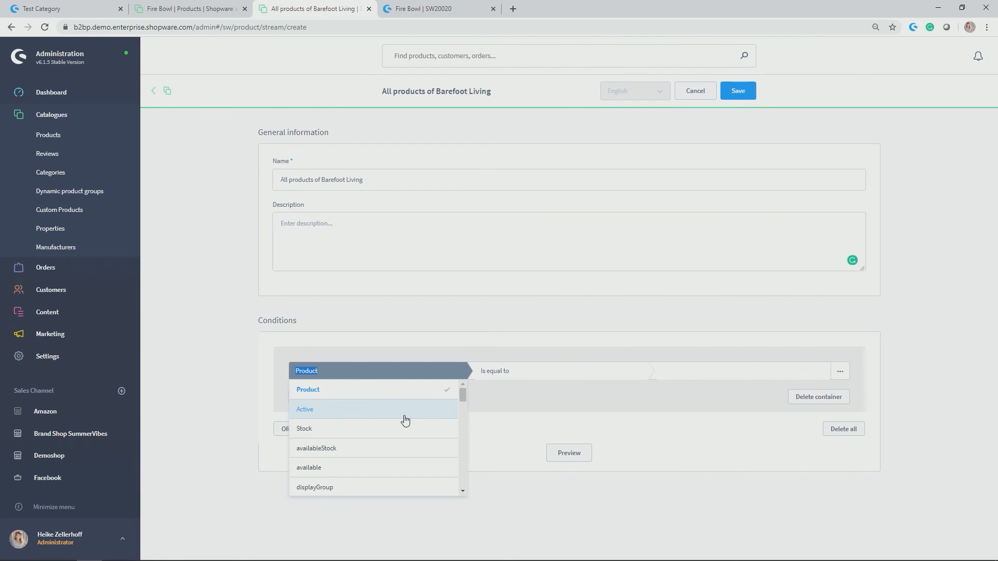
scroll("down", 3)
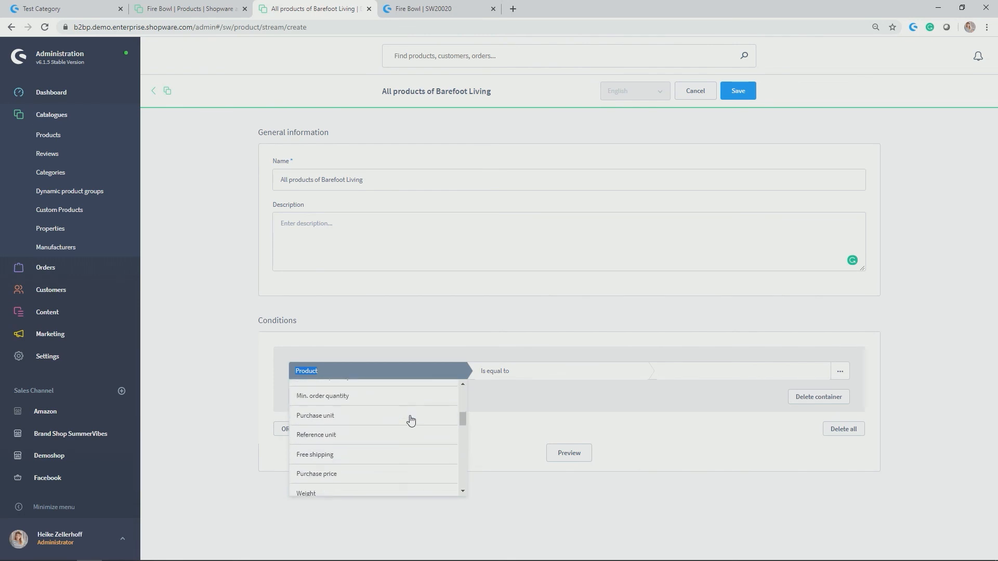
type("manu")
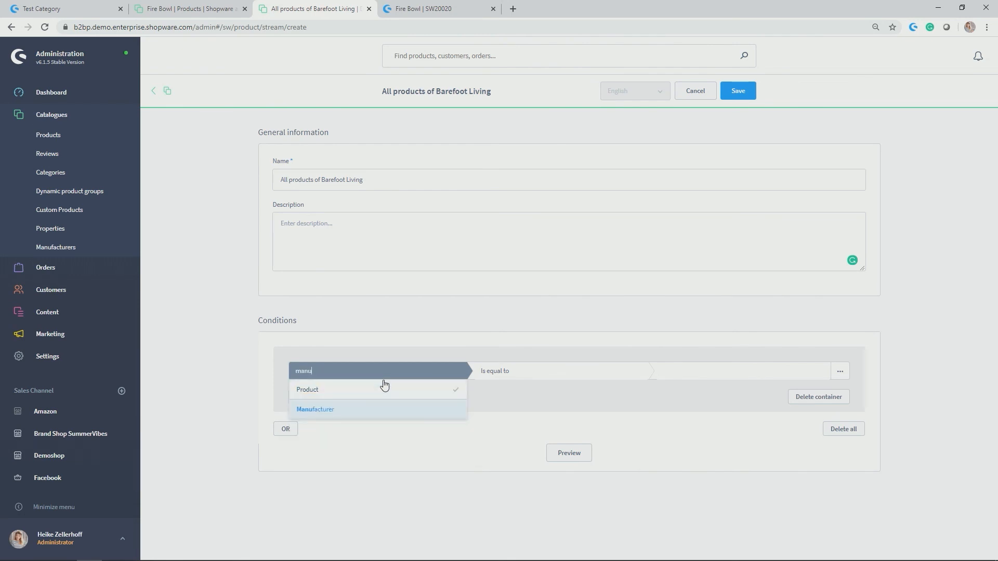
left_click(315, 409)
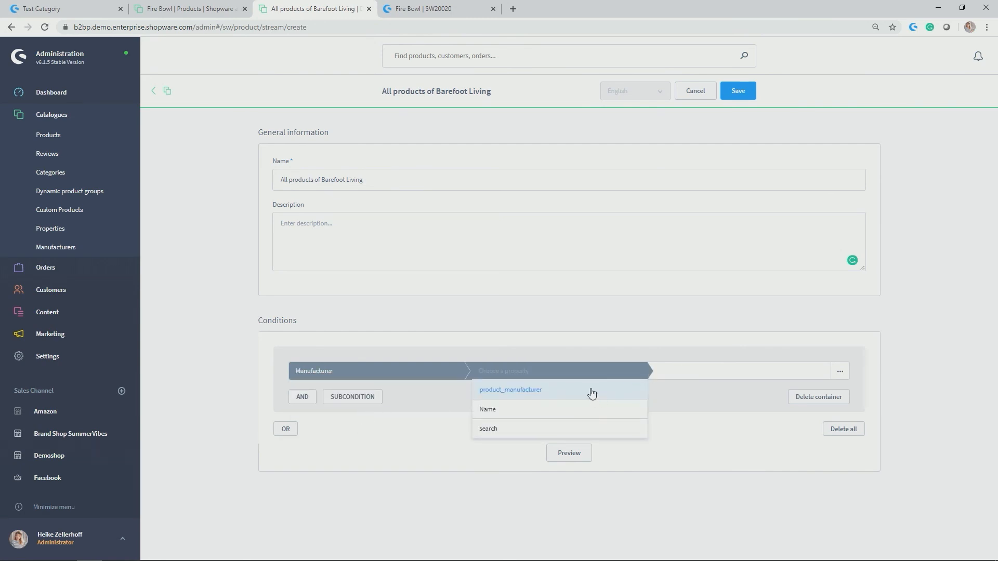
left_click(511, 389)
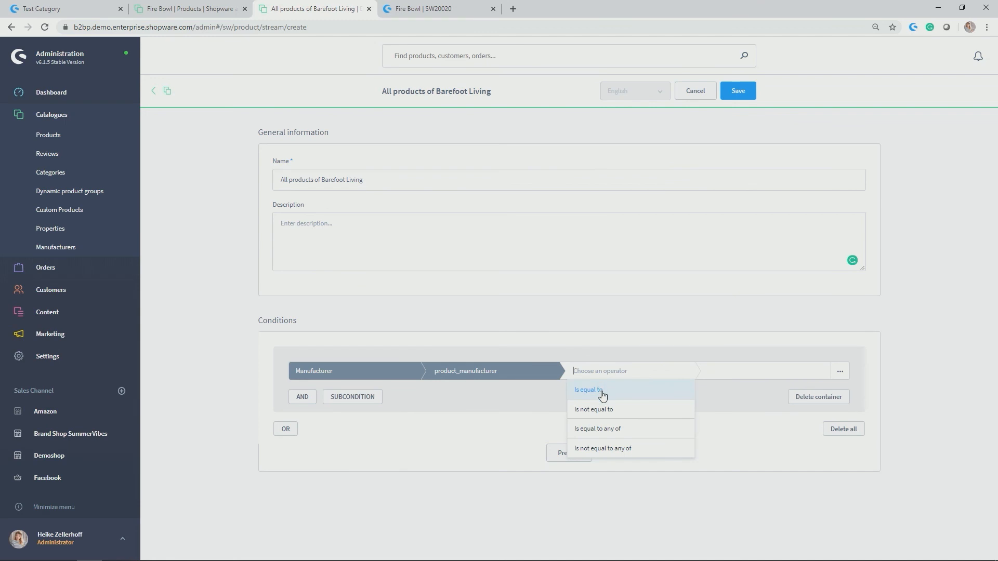
left_click(588, 389)
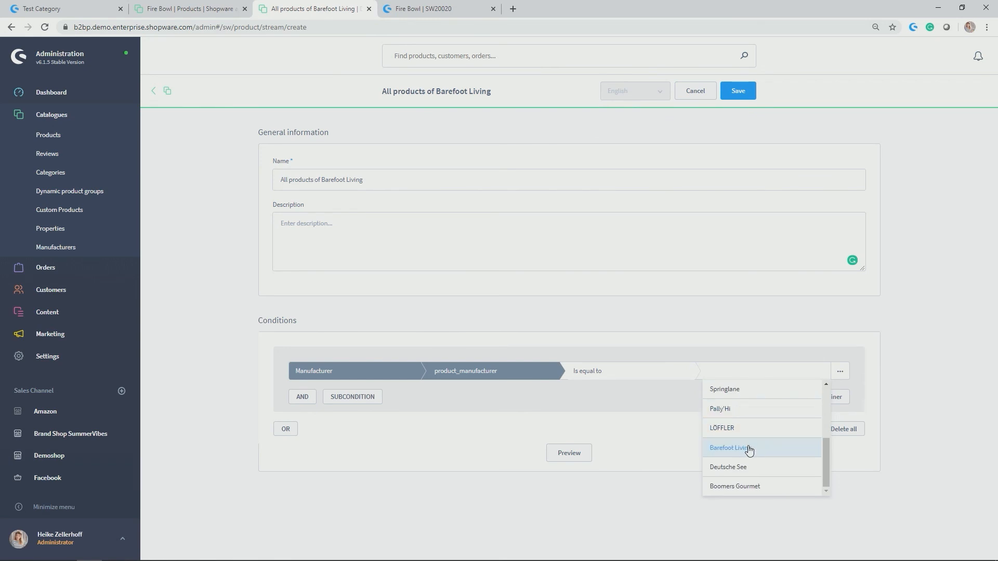
left_click(730, 448)
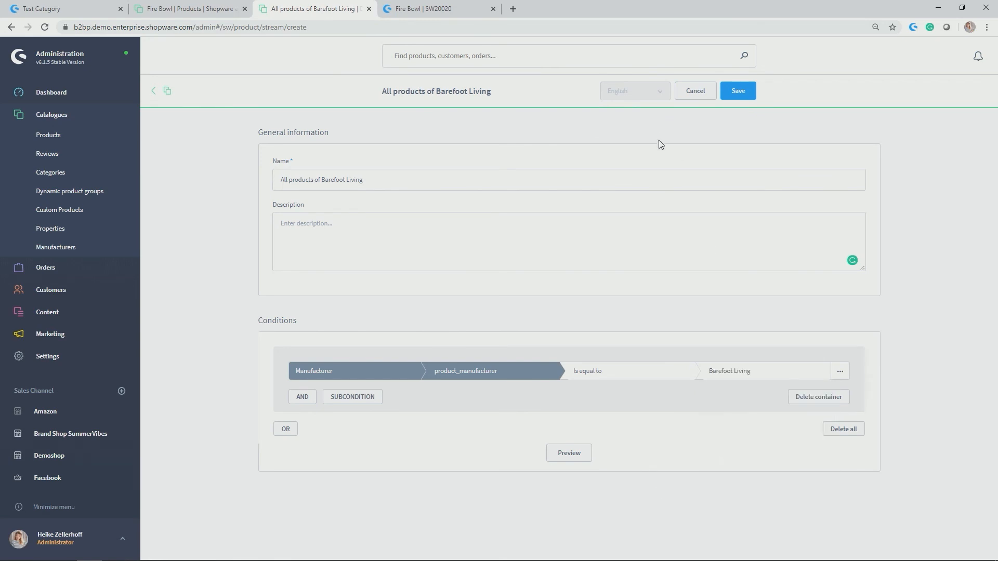
left_click(737, 91)
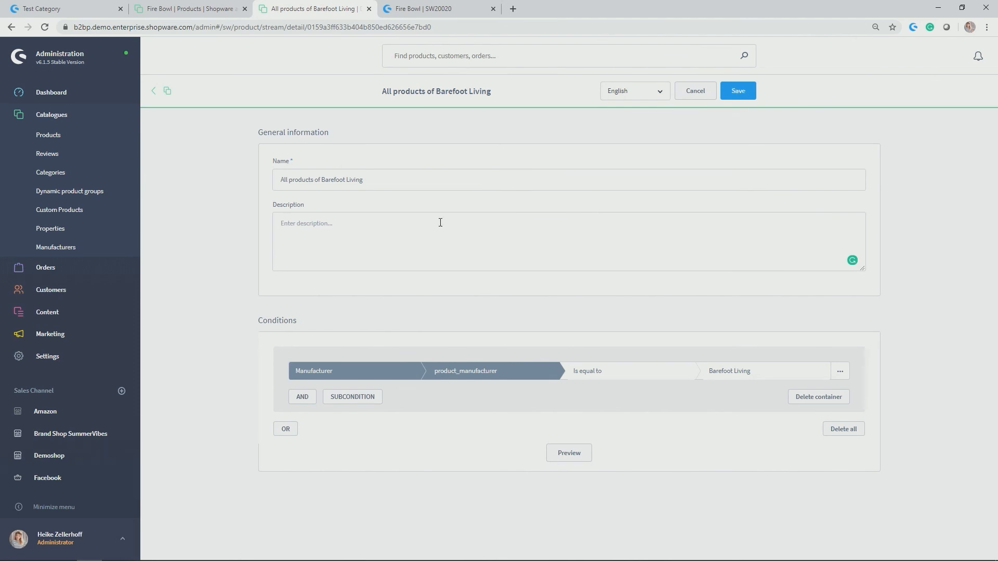
mouse_move(416, 204)
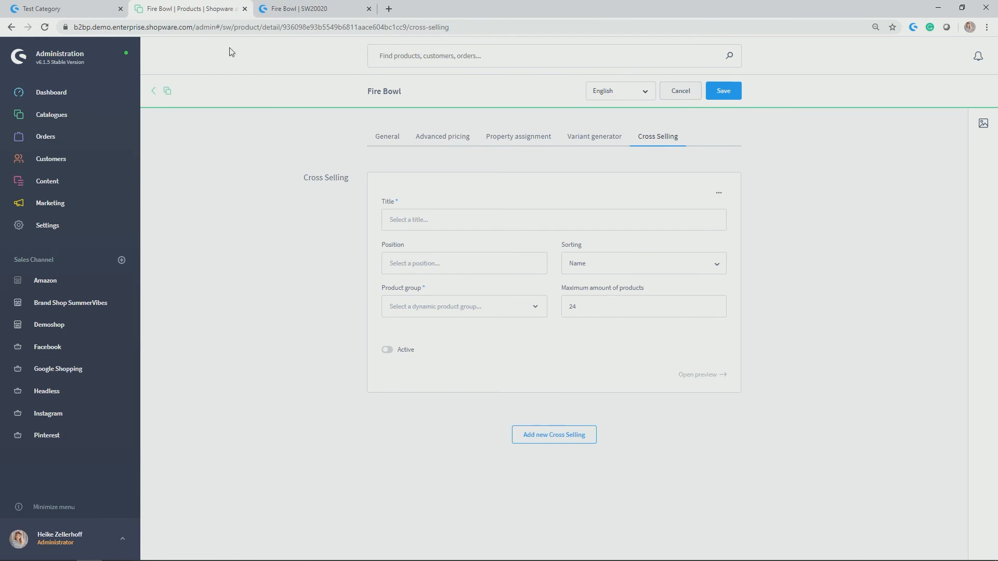
Title the cross-selling 'Other Products from Barefoot Living' using the Barefoot Living group, preview, and save
double_click(325, 177)
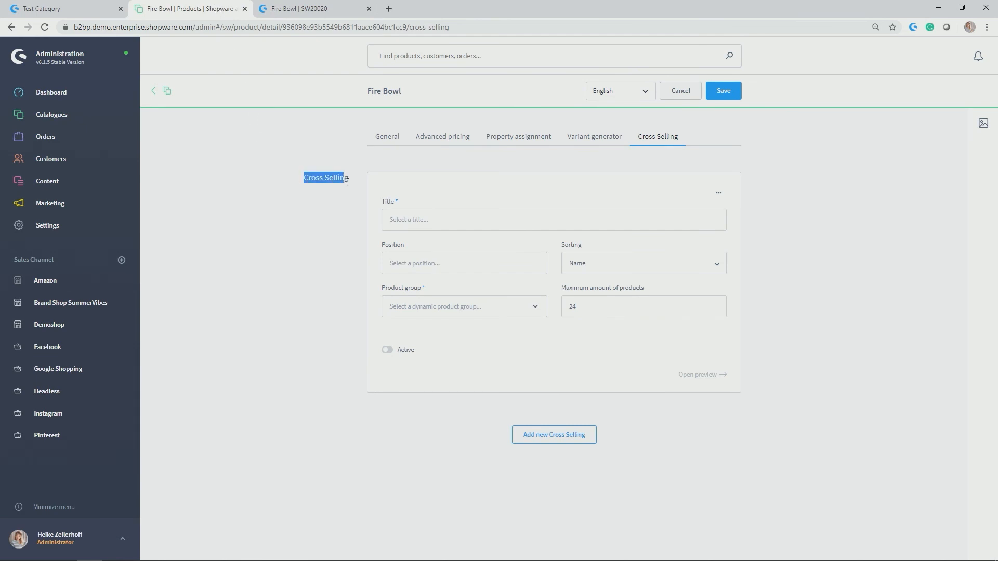
left_click(552, 219)
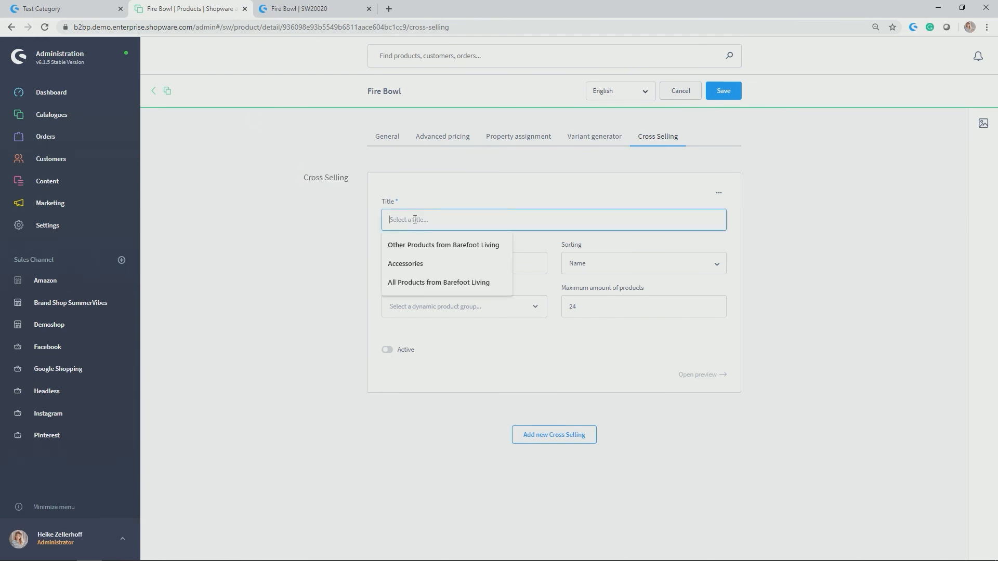
left_click(443, 245)
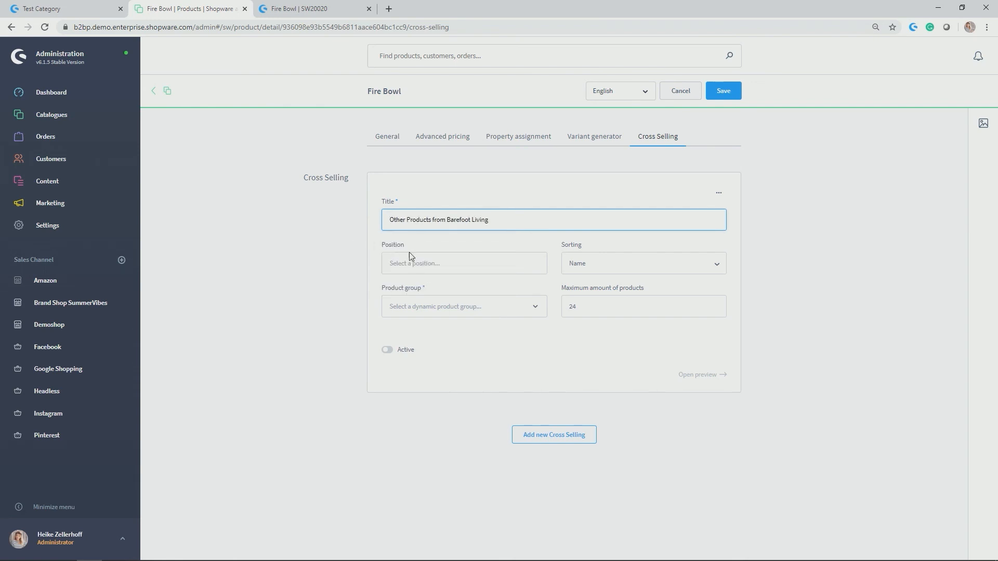
mouse_move(586, 277)
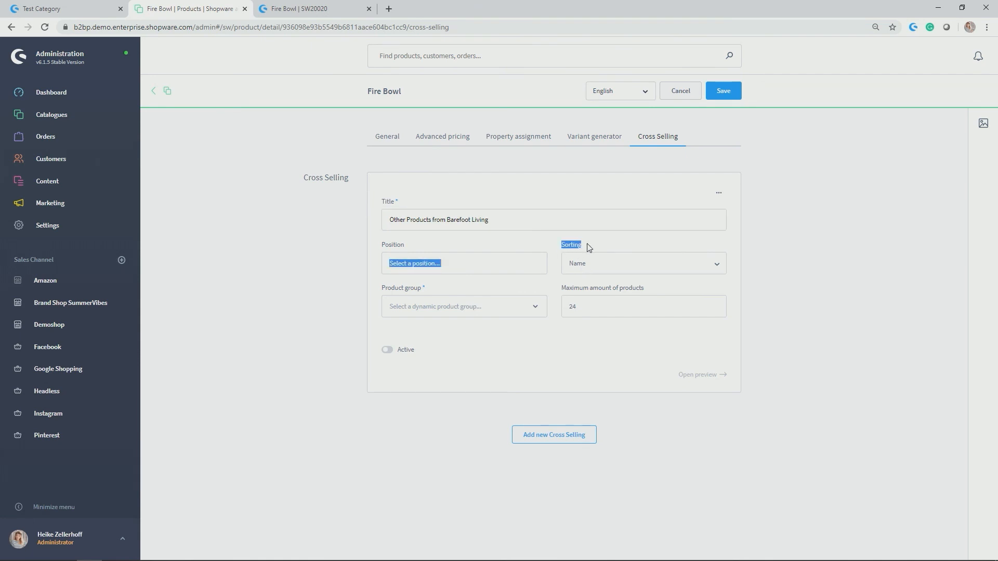
left_click(463, 306)
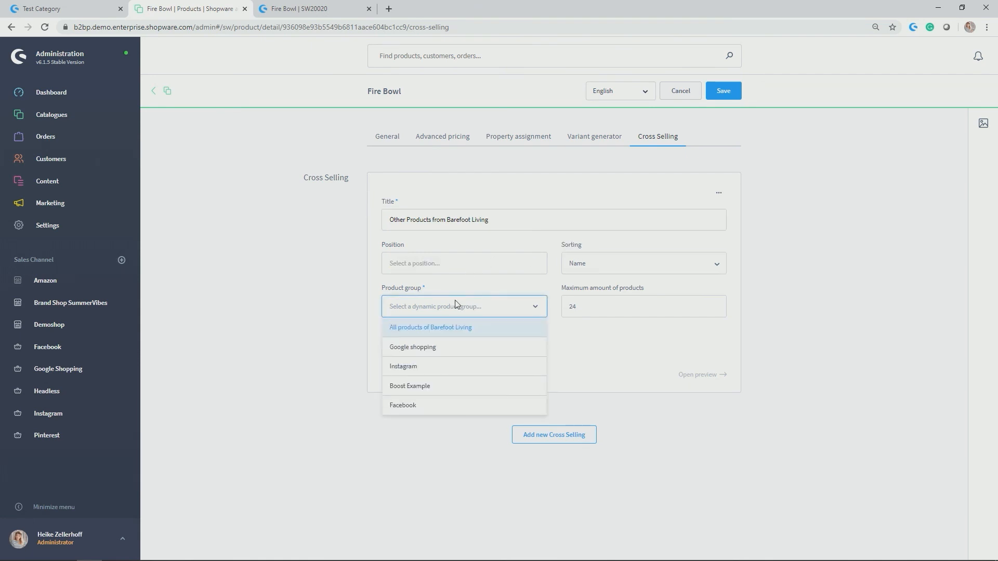
mouse_move(439, 332)
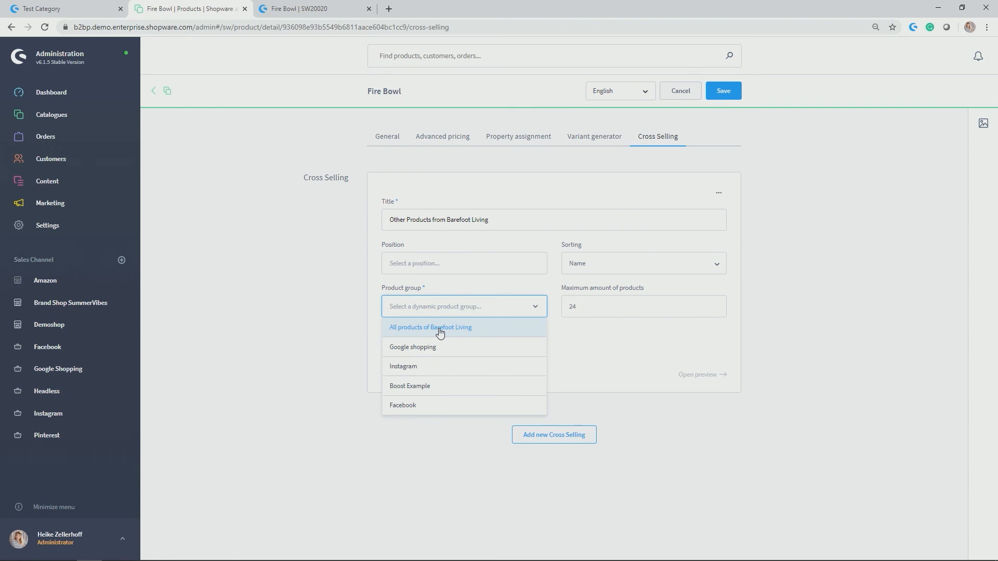
left_click(431, 327)
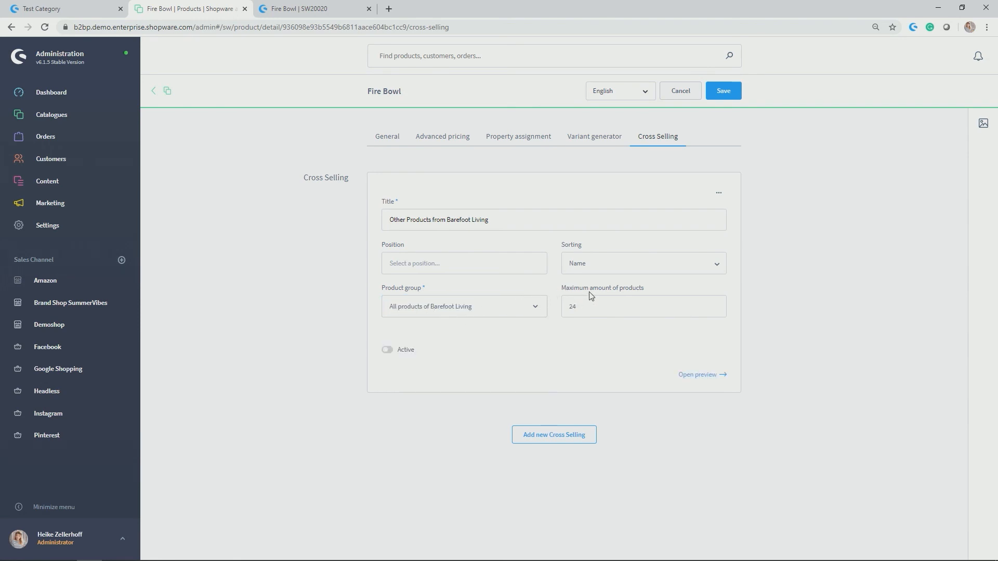
mouse_move(700, 375)
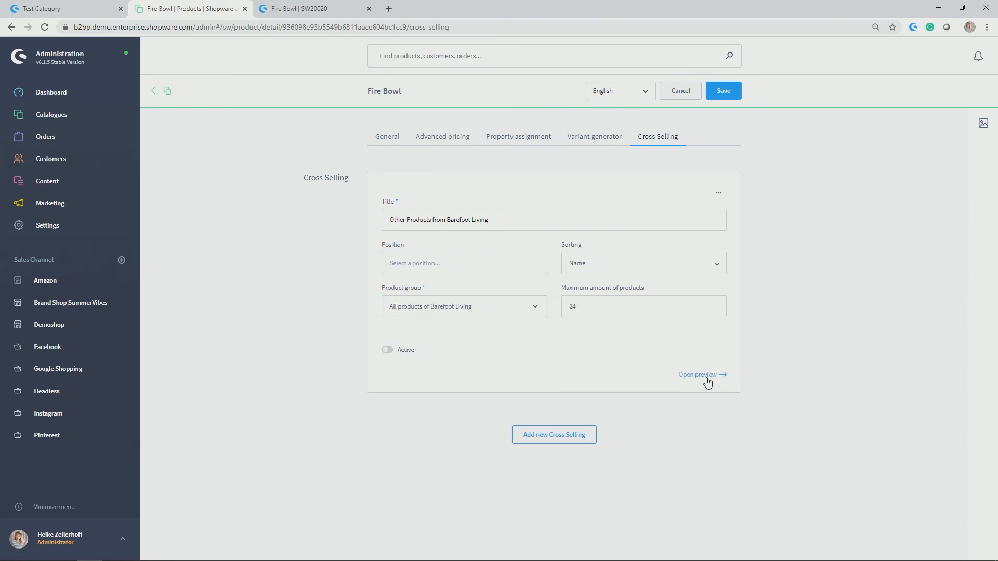
left_click(698, 375)
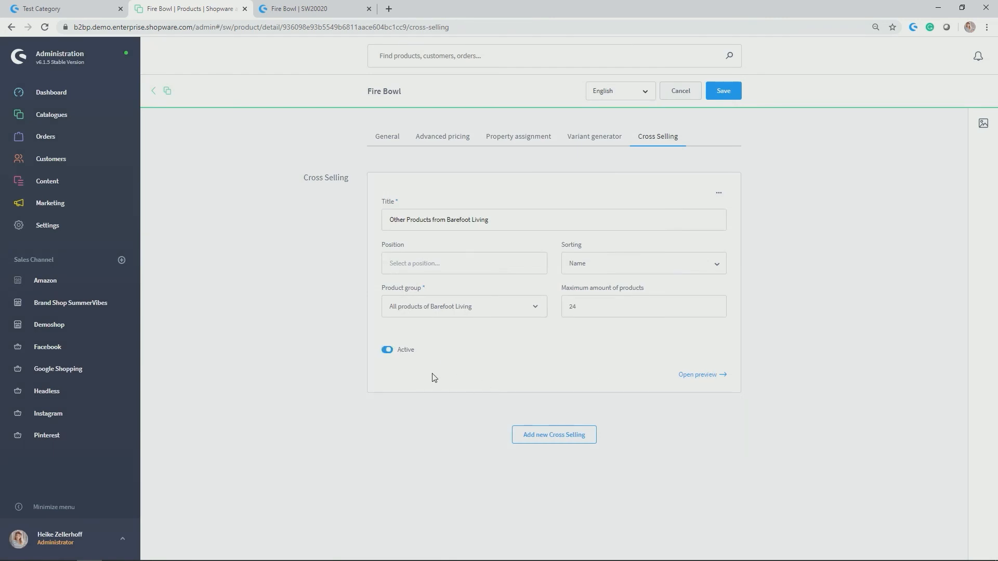
left_click(723, 90)
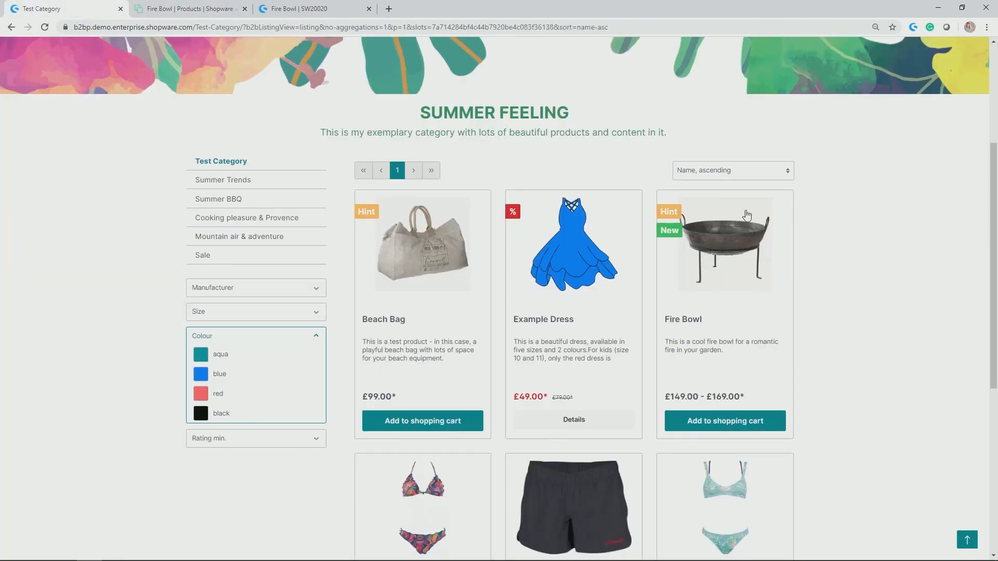
Open the Fire Bowl storefront page and scroll to the Barefoot Living cross-selling slider
left_click(724, 245)
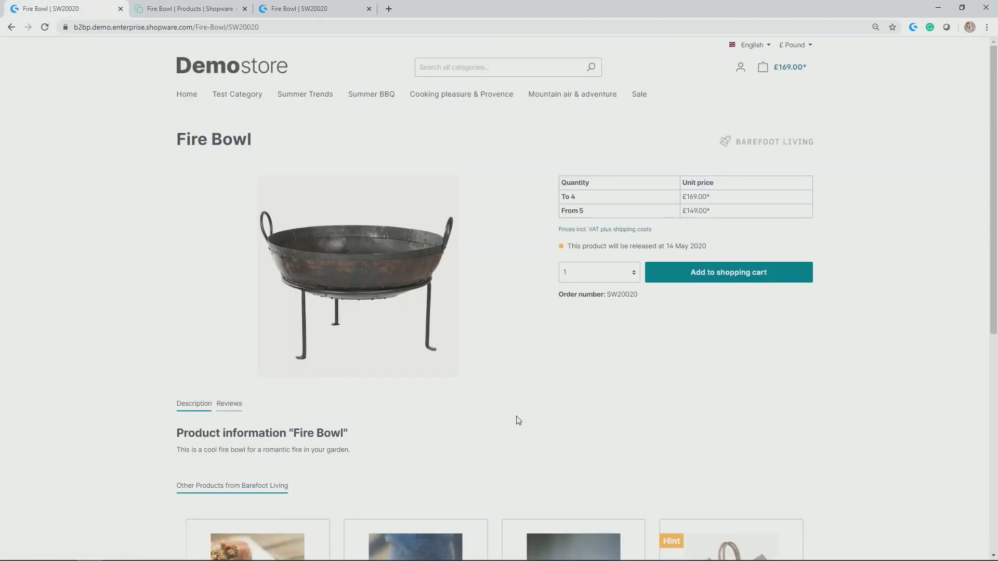
scroll("down", 3)
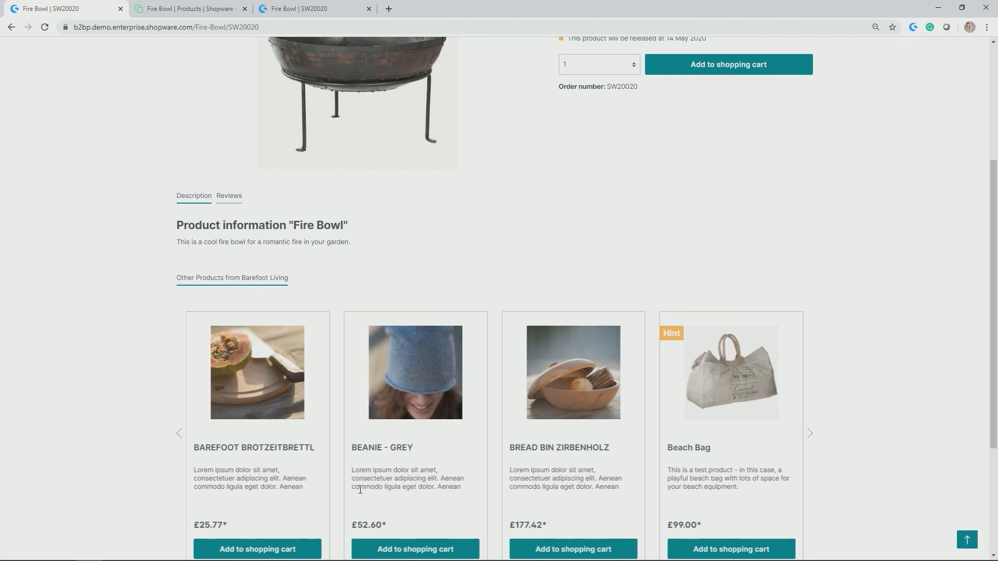
mouse_move(592, 480)
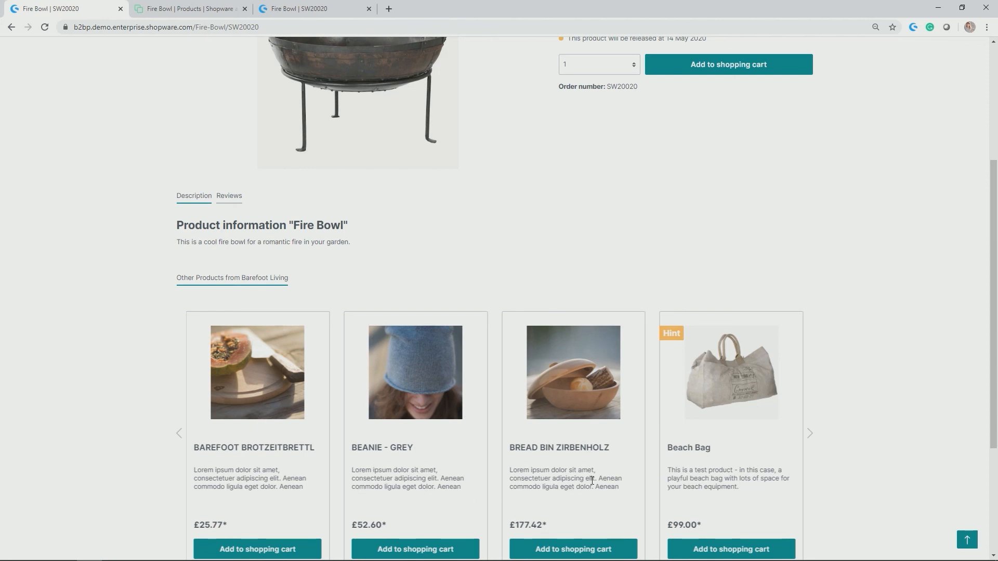
scroll("up", 3)
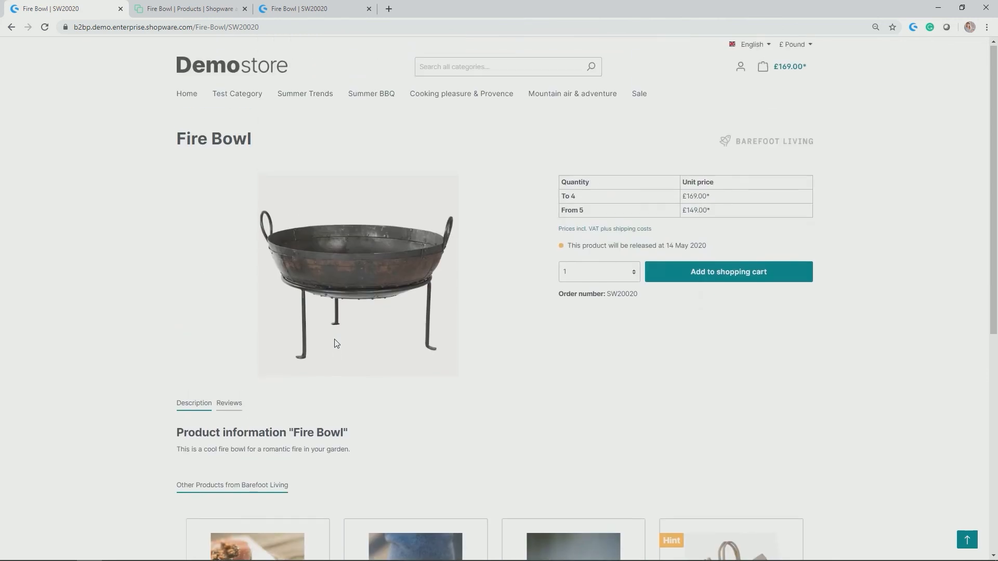